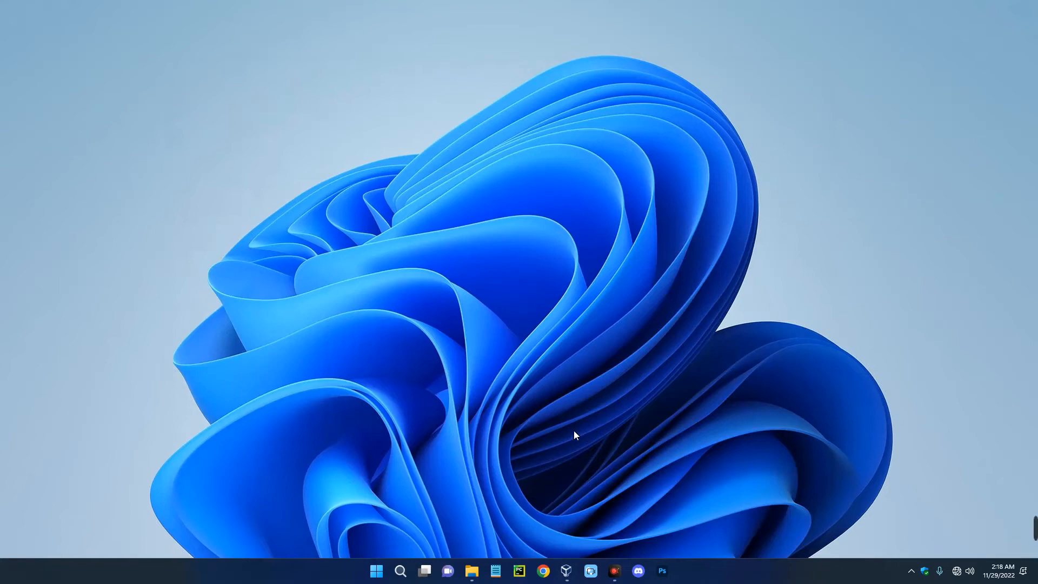
{"action": "mouse_move", "coordinate": [570, 473]}
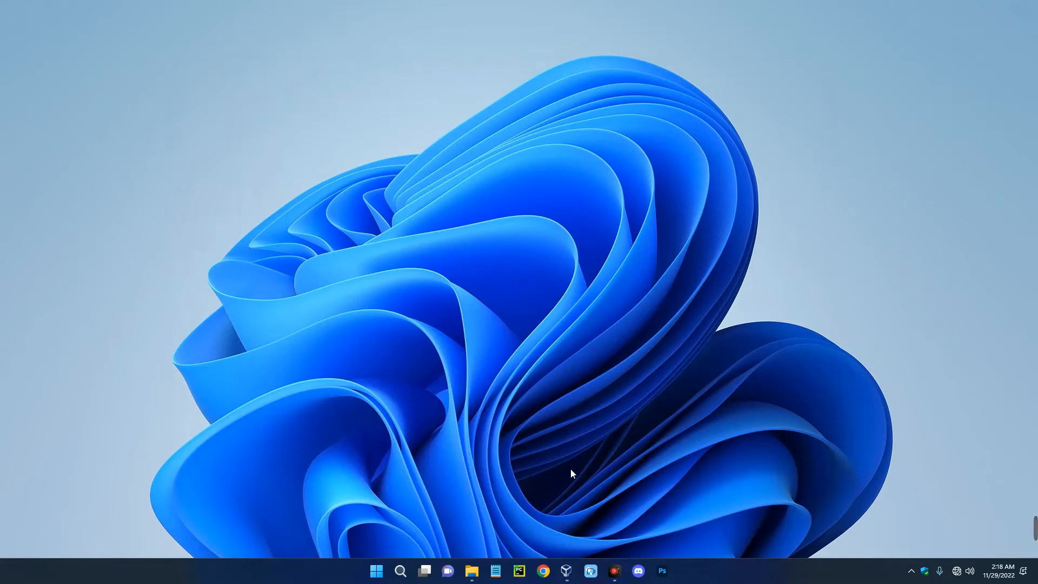
Step: Search Google for virtualbox and reach the virtualbox.org Downloads page
{"action": "left_click", "coordinate": [565, 570]}
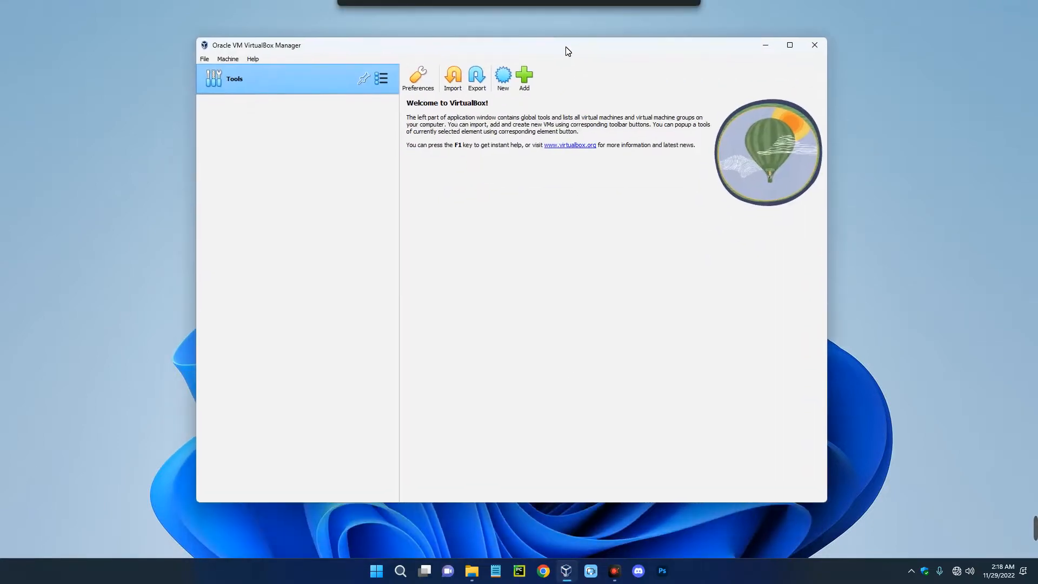
{"action": "mouse_move", "coordinate": [537, 224]}
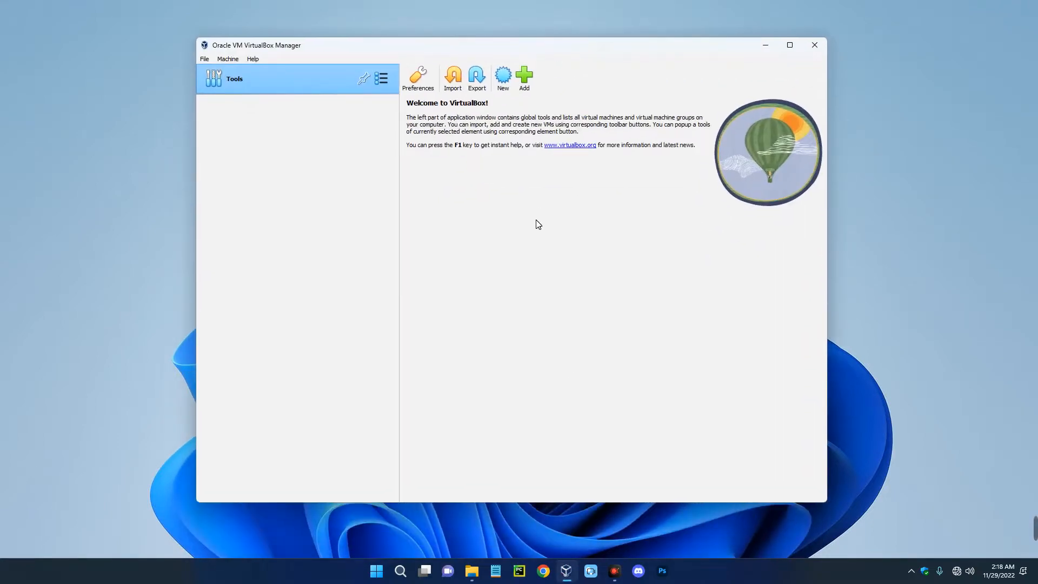
{"action": "mouse_move", "coordinate": [405, 165]}
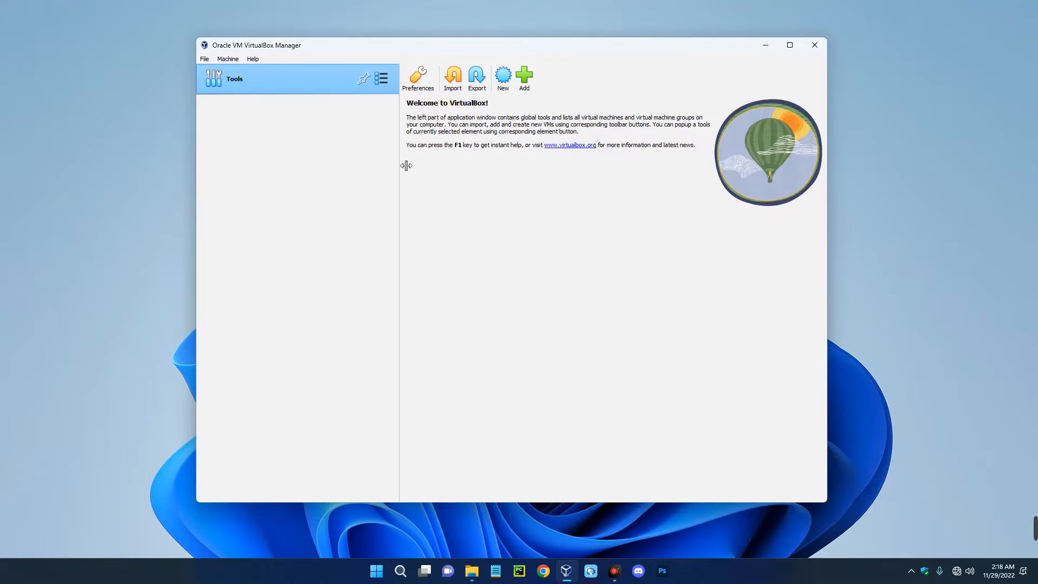
{"action": "mouse_move", "coordinate": [349, 241]}
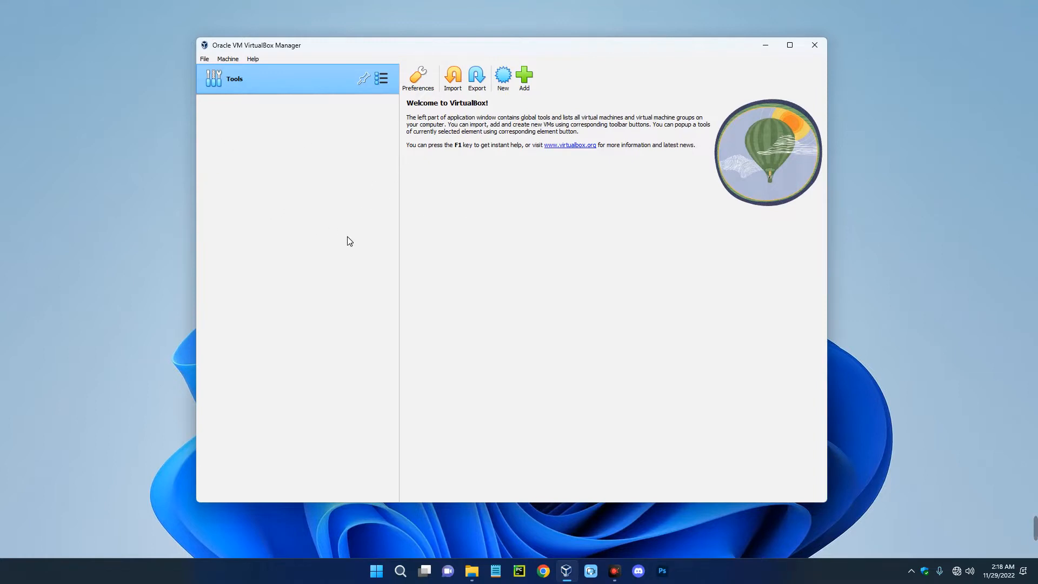
{"action": "mouse_move", "coordinate": [306, 159]}
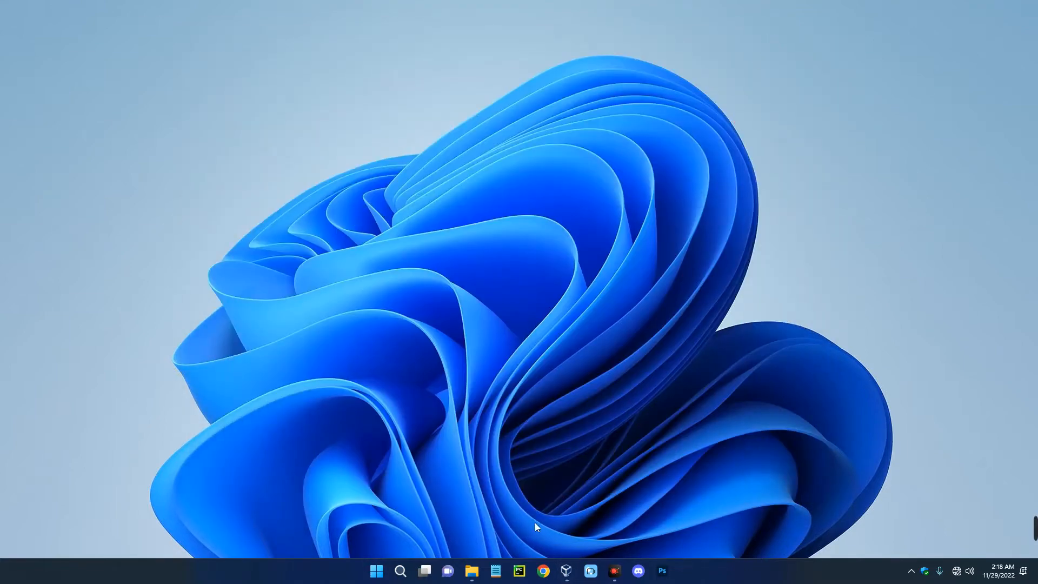
{"action": "left_click", "coordinate": [542, 571]}
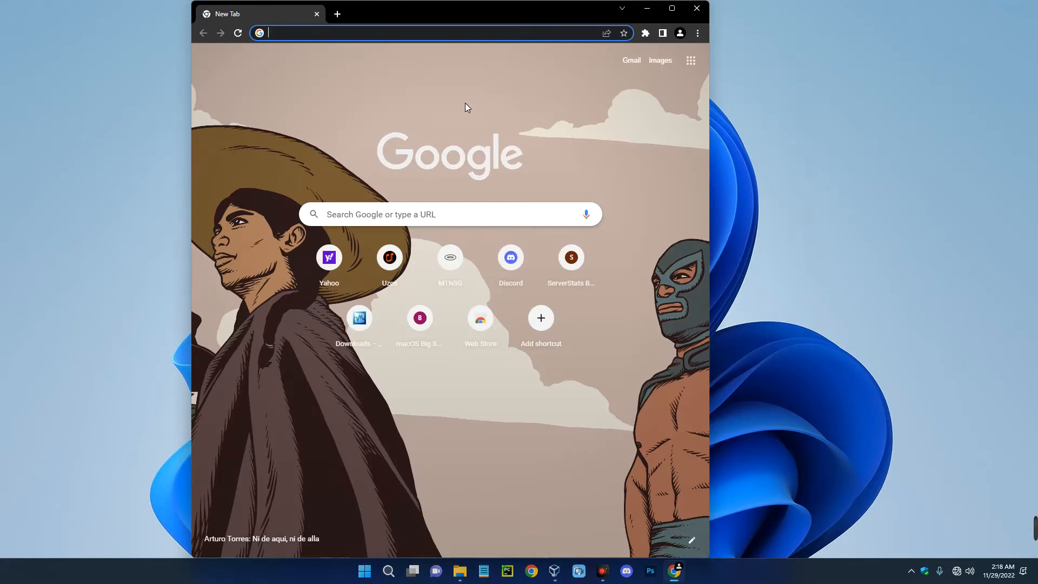
{"action": "type", "text": "virtualbox&oq=virtualbox&aqs=chrome.0.69i59j0i433i512j0i512l3j69i60l3..."}
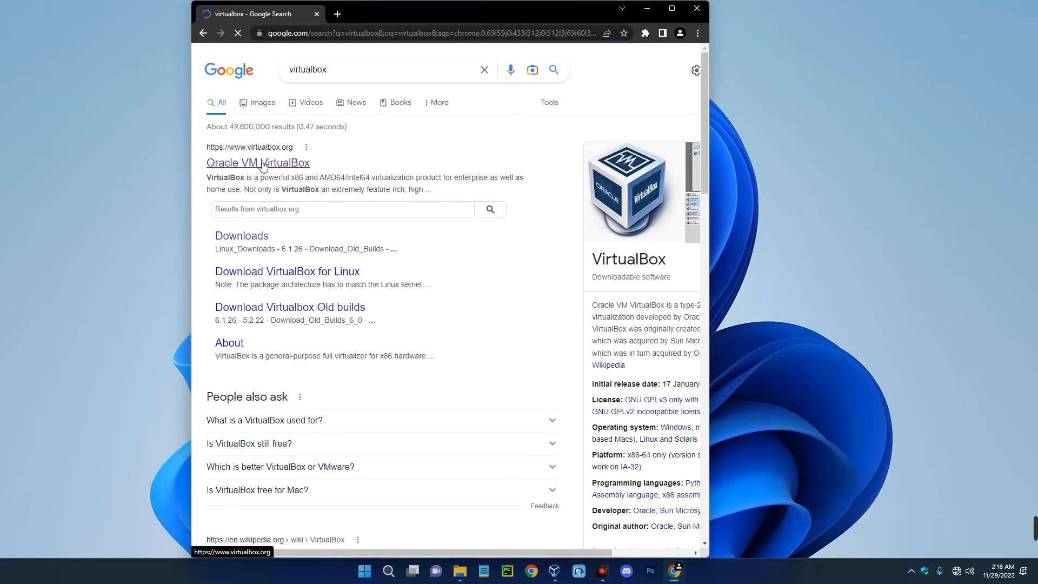
{"action": "left_click", "coordinate": [257, 162]}
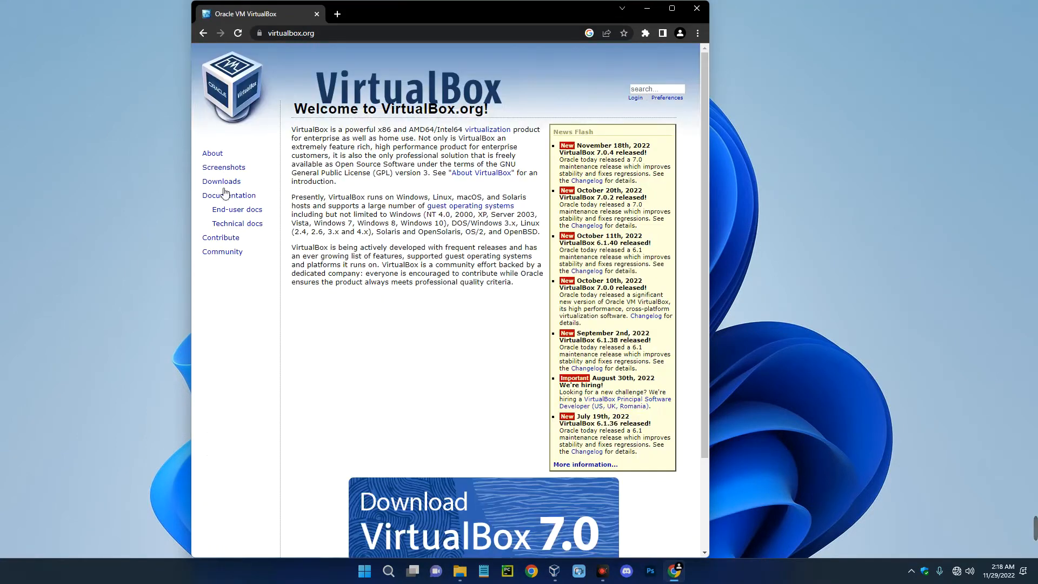
{"action": "left_click", "coordinate": [221, 181]}
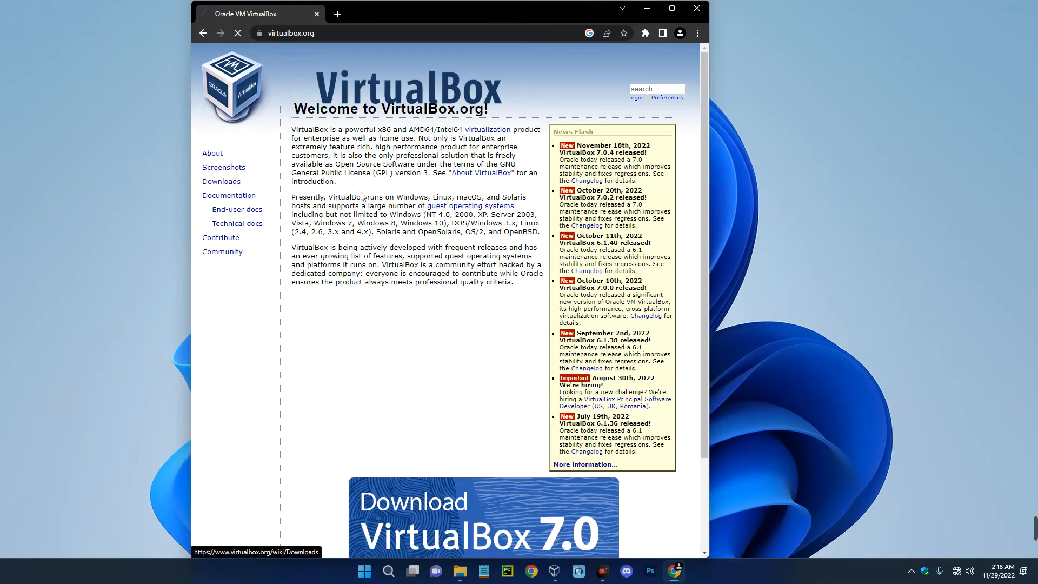
{"action": "left_click", "coordinate": [220, 181]}
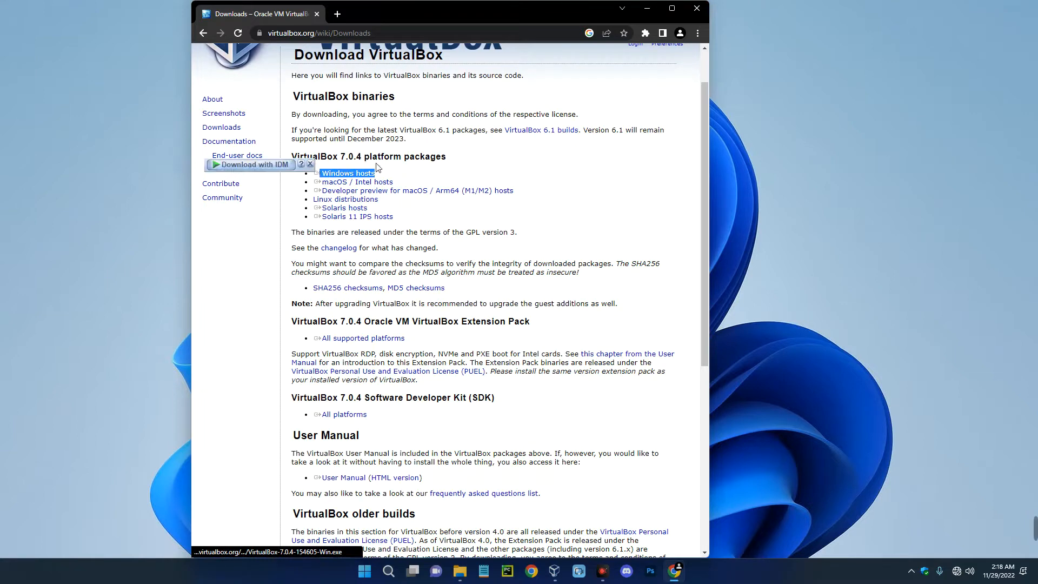
Step: Start the Windows hosts installer download in IDM, pause it and close its progress window
{"action": "left_click", "coordinate": [347, 173]}
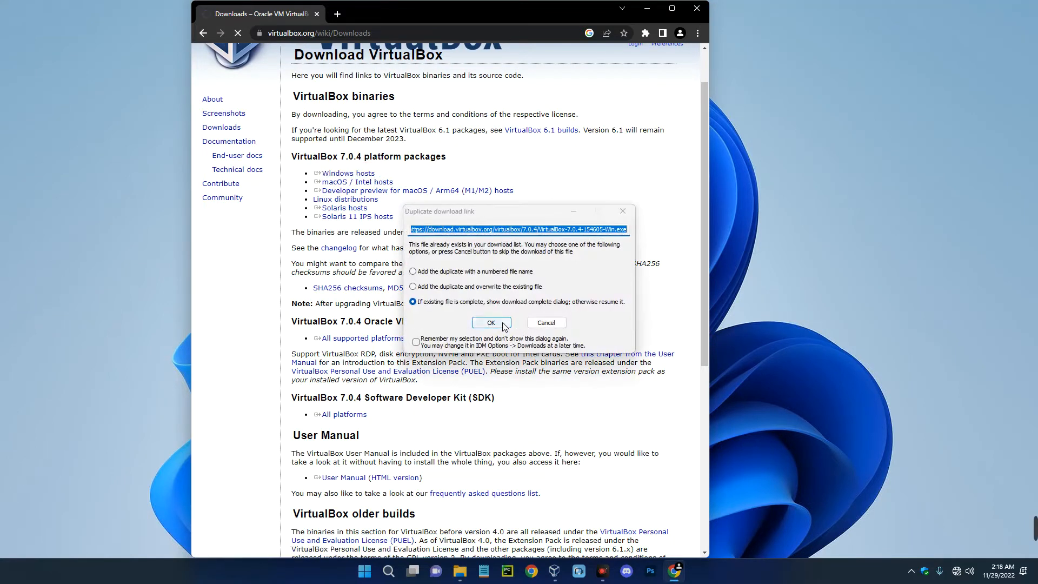
{"action": "left_click", "coordinate": [489, 323]}
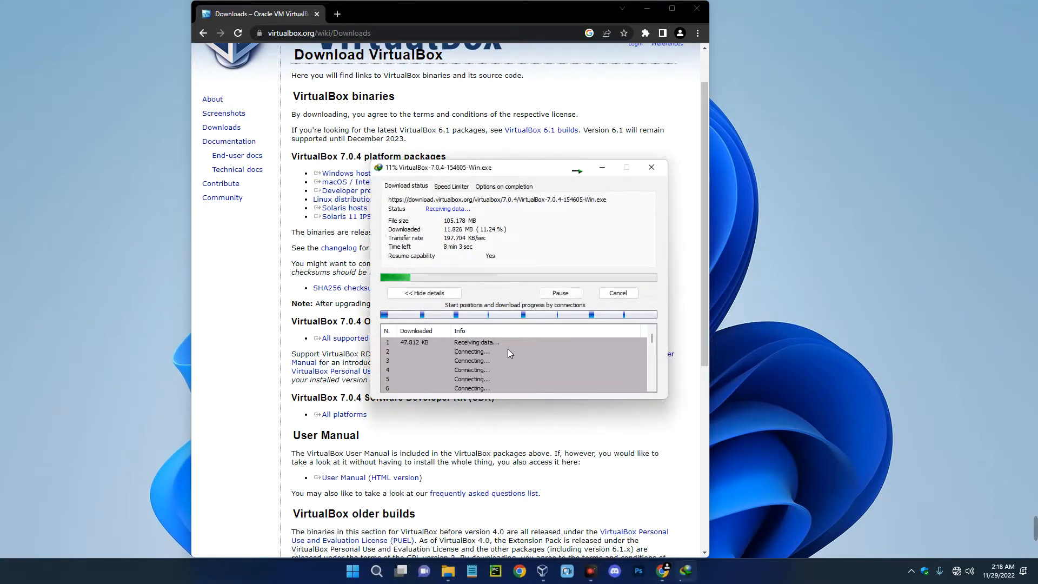
{"action": "left_click", "coordinate": [559, 293]}
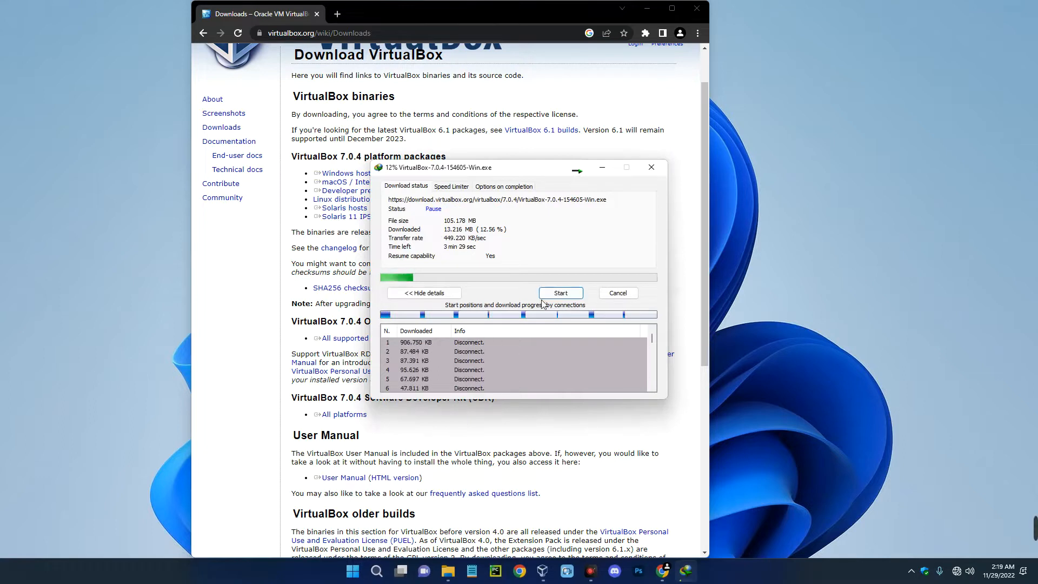
{"action": "mouse_move", "coordinate": [604, 299]}
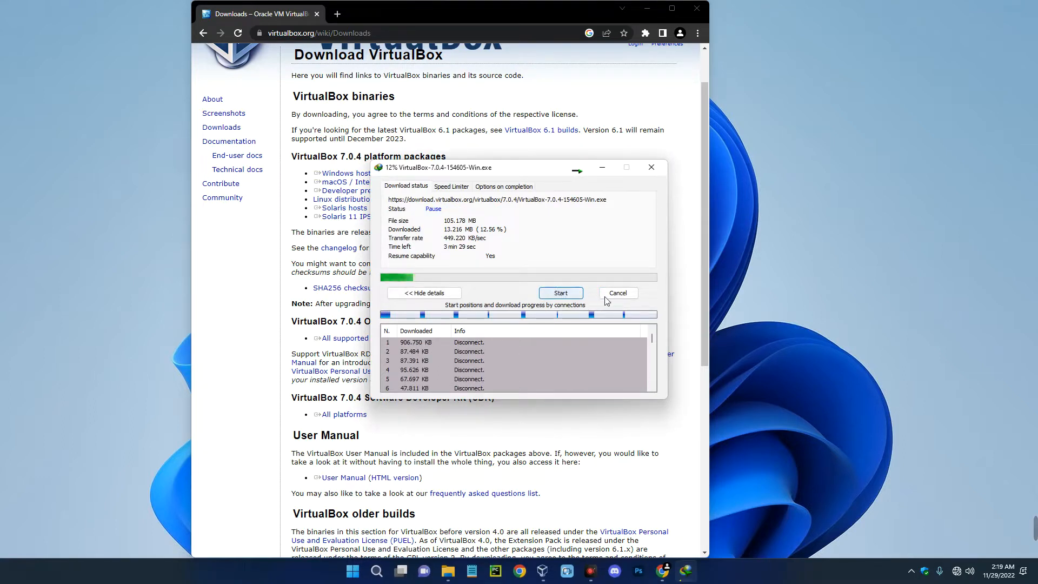
{"action": "mouse_move", "coordinate": [650, 167]}
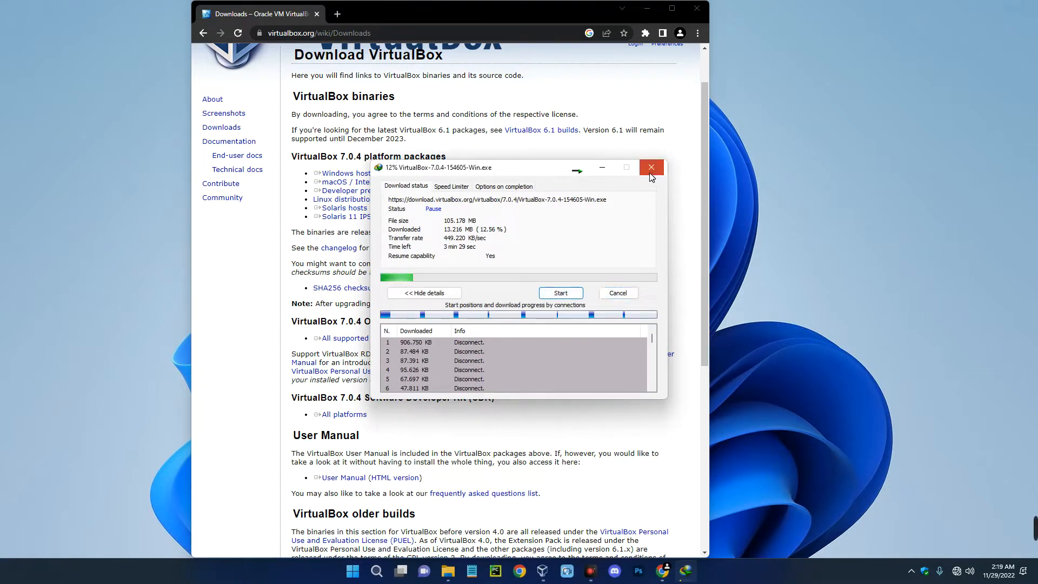
{"action": "left_click", "coordinate": [650, 167]}
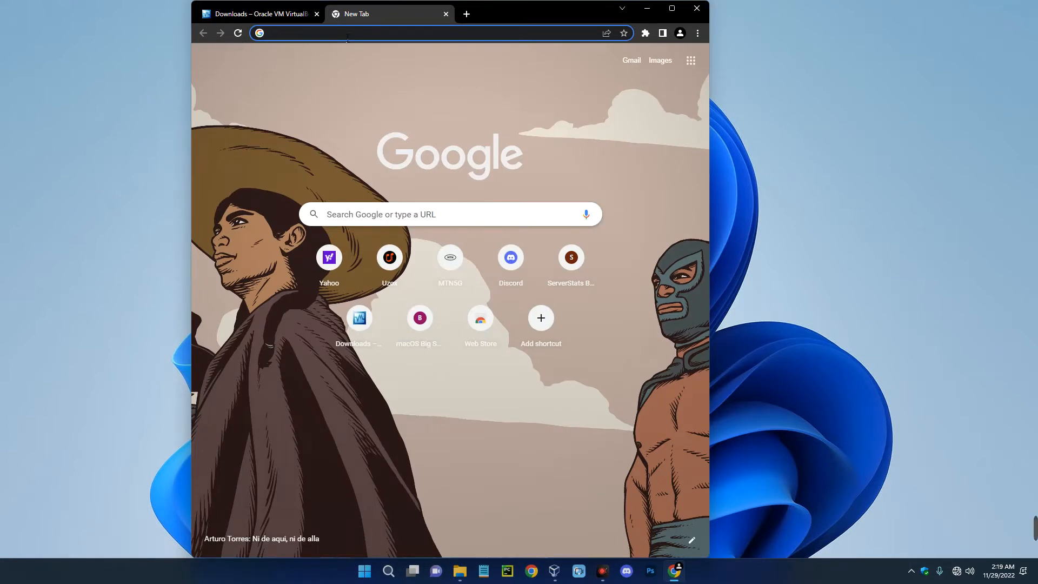
Step: Go to antixlinux.com and maximize the browser window
{"action": "type", "text": "ant"}
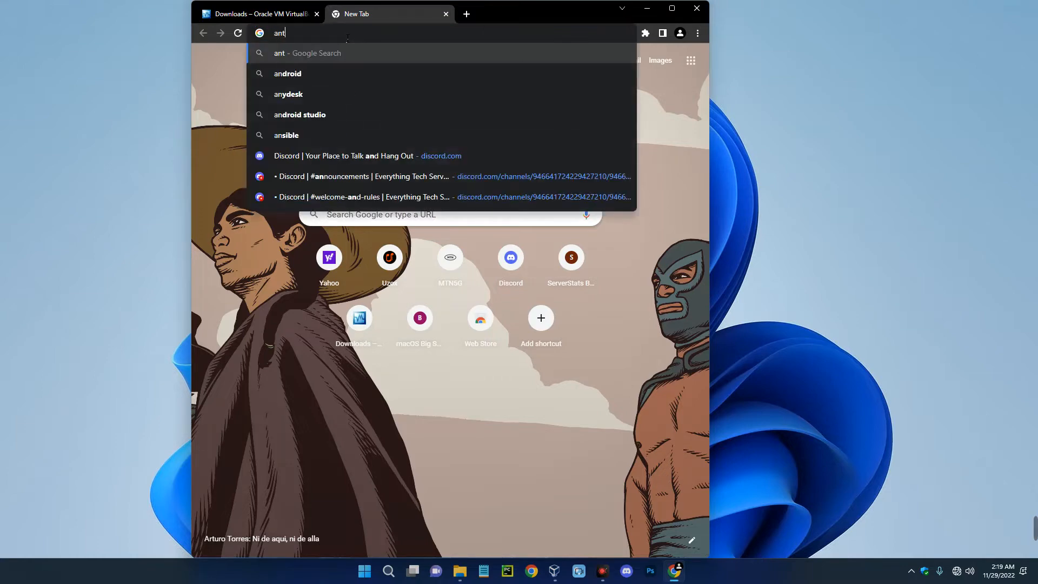
{"action": "key", "text": "Return"}
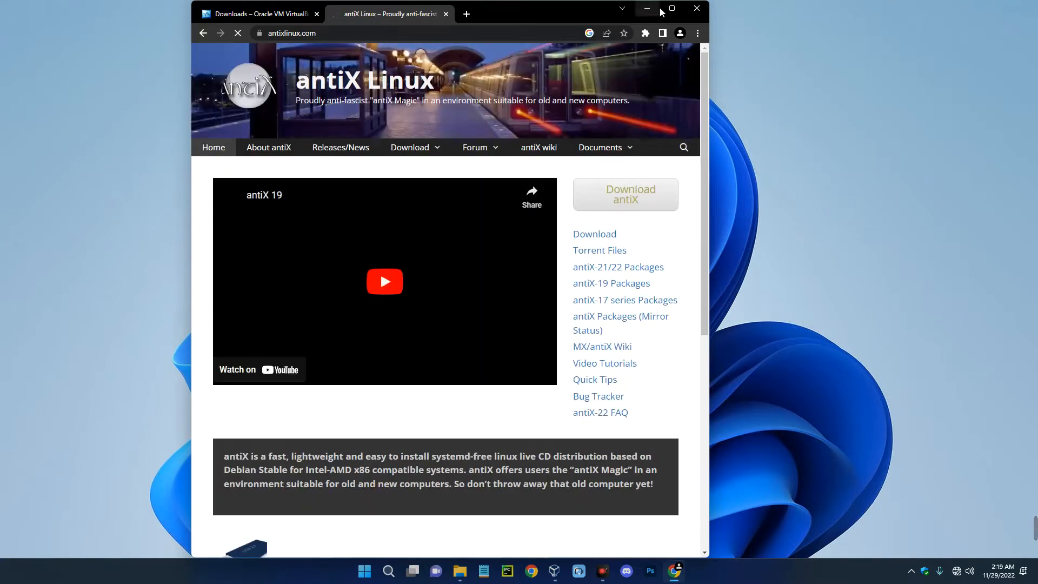
{"action": "left_click", "coordinate": [670, 8]}
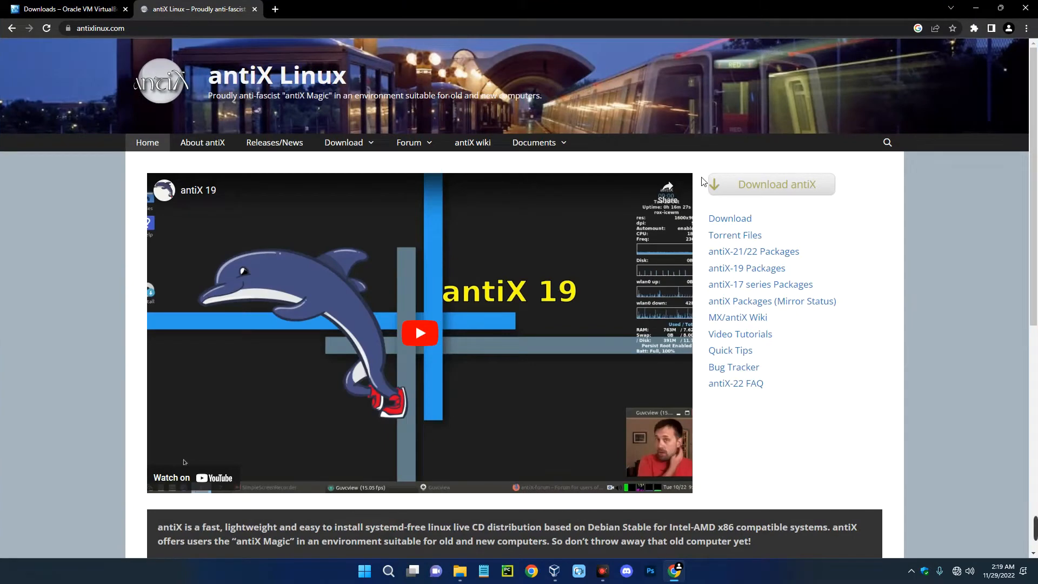
{"action": "scroll", "scroll_direction": "down", "scroll_amount": 3}
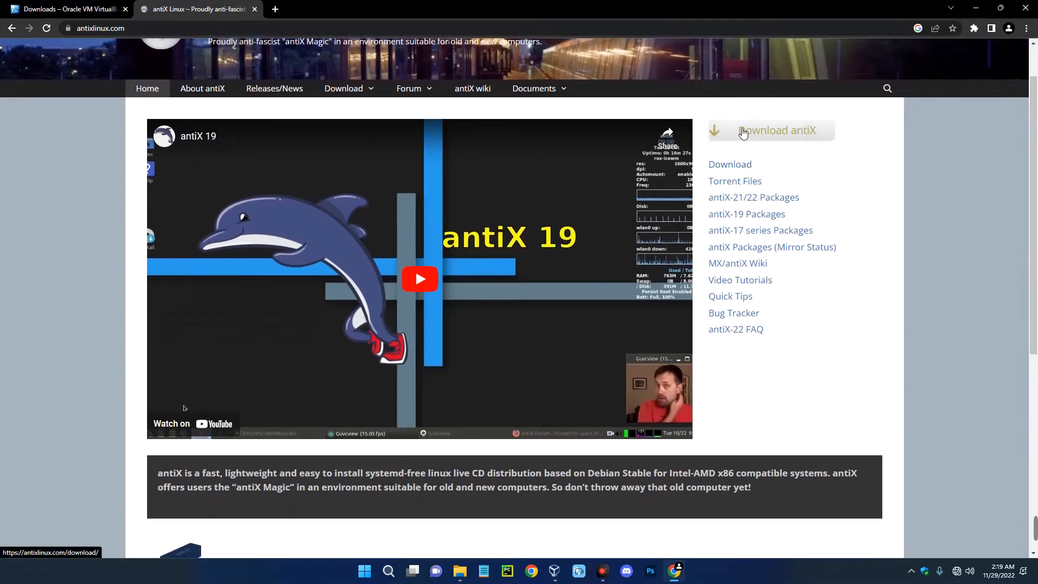
Step: Reach the antiX download page and scroll to its ISO mirror list
{"action": "left_click", "coordinate": [776, 131]}
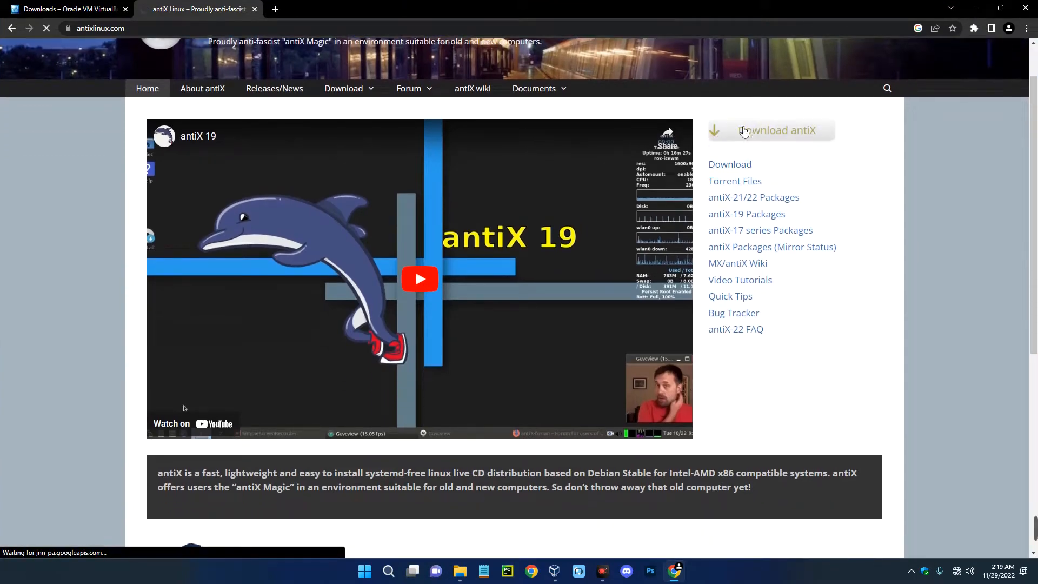
{"action": "left_click", "coordinate": [770, 131]}
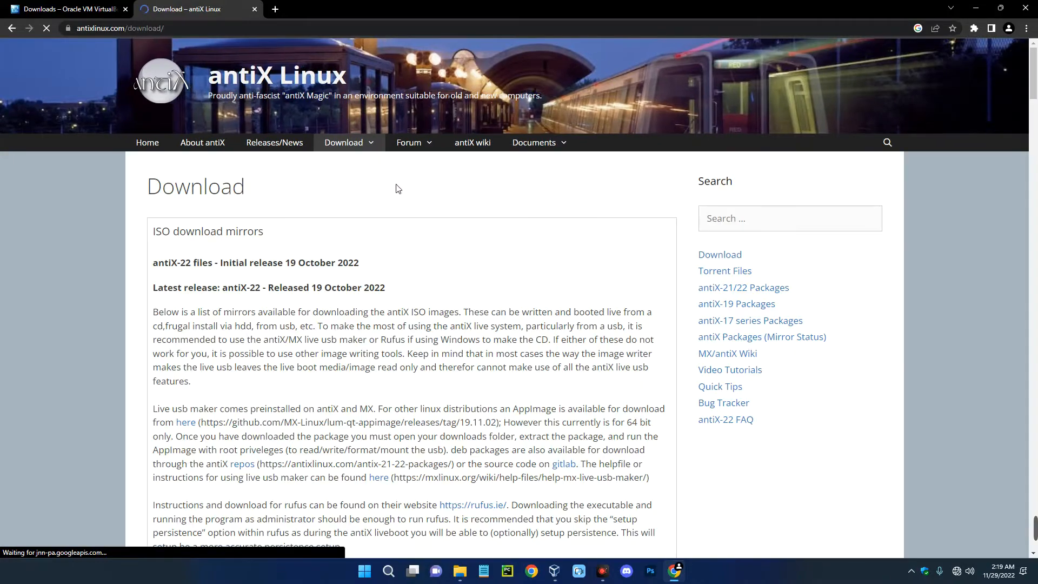
{"action": "scroll", "scroll_direction": "down", "scroll_amount": 3}
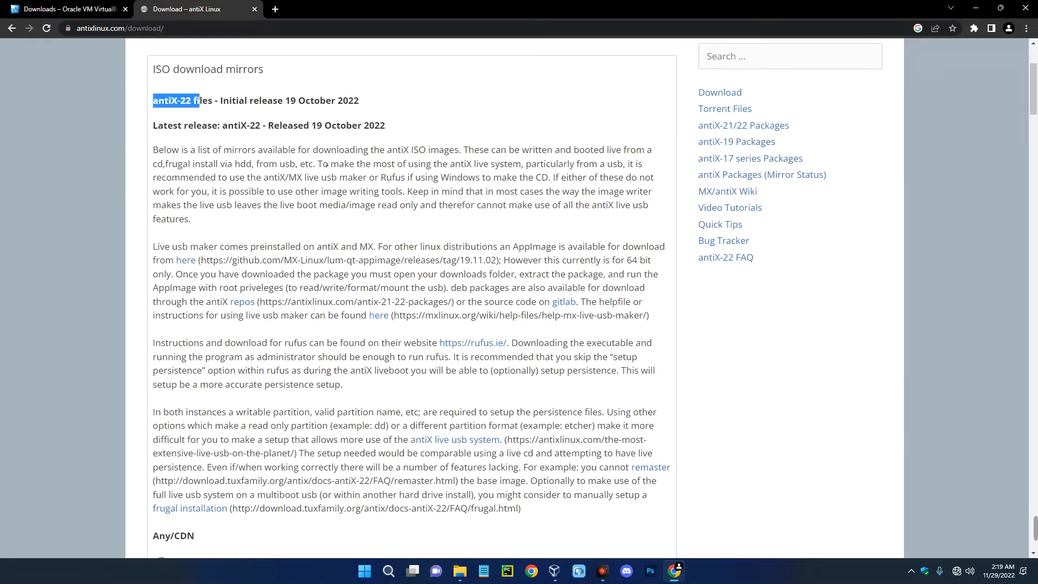
{"action": "scroll", "scroll_direction": "down", "scroll_amount": 3}
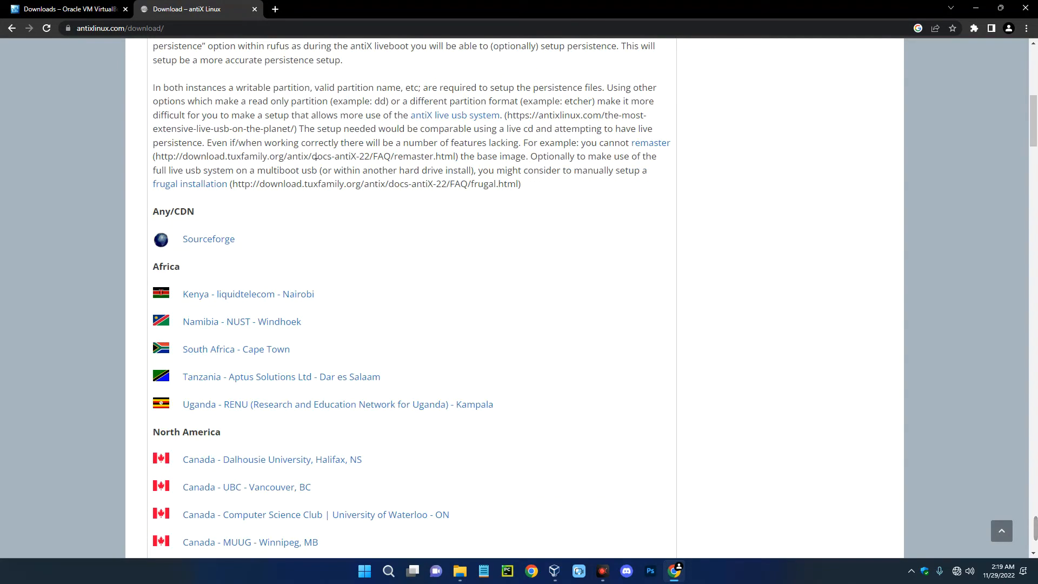
{"action": "scroll", "scroll_direction": "down", "scroll_amount": 3}
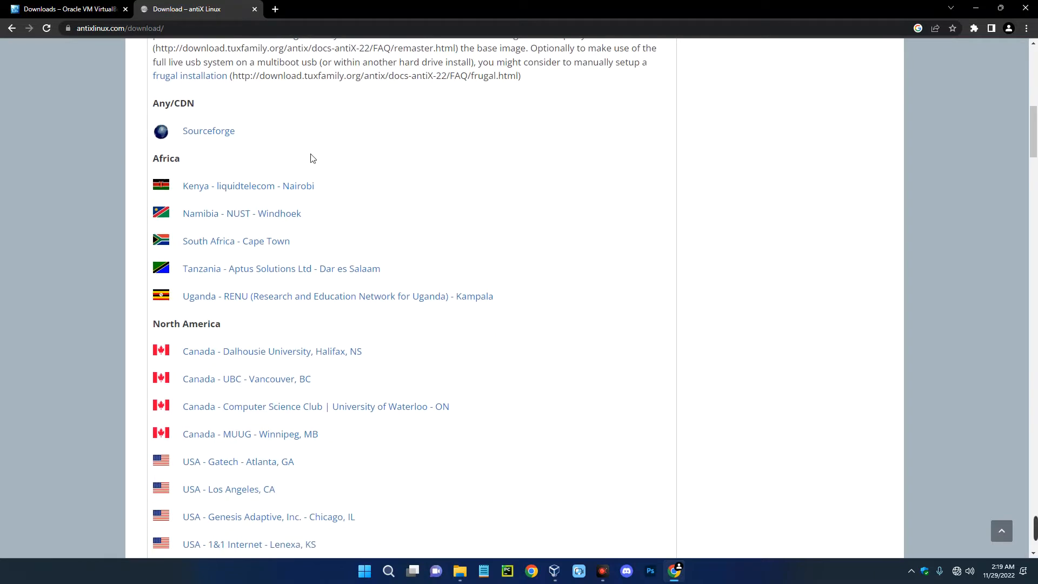
{"action": "mouse_move", "coordinate": [208, 131]}
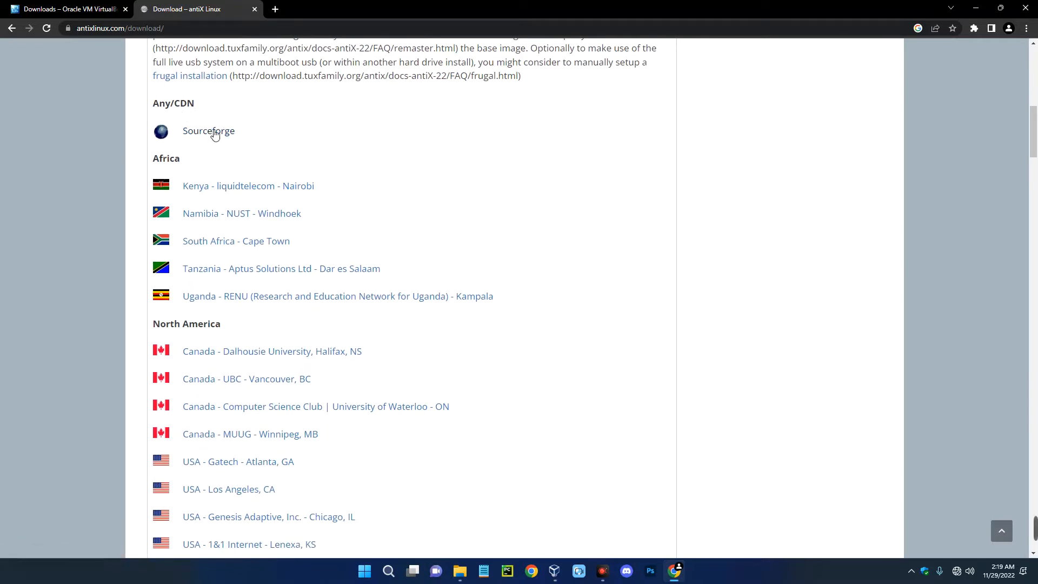
{"action": "scroll", "scroll_direction": "up", "scroll_amount": 3}
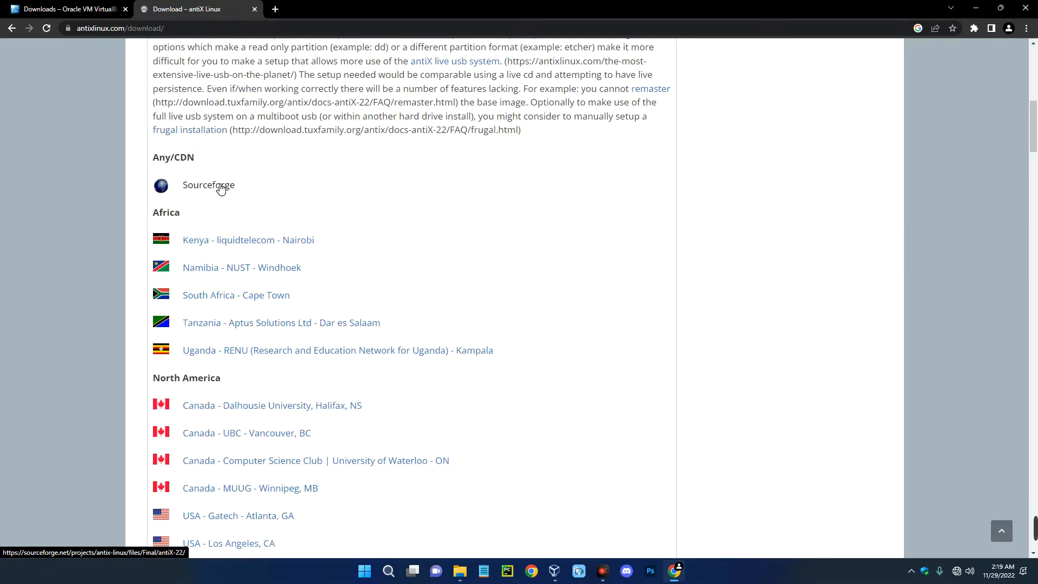
Step: Choose the Sourceforge mirror and browse to the antiX-22 release file list
{"action": "left_click", "coordinate": [208, 185]}
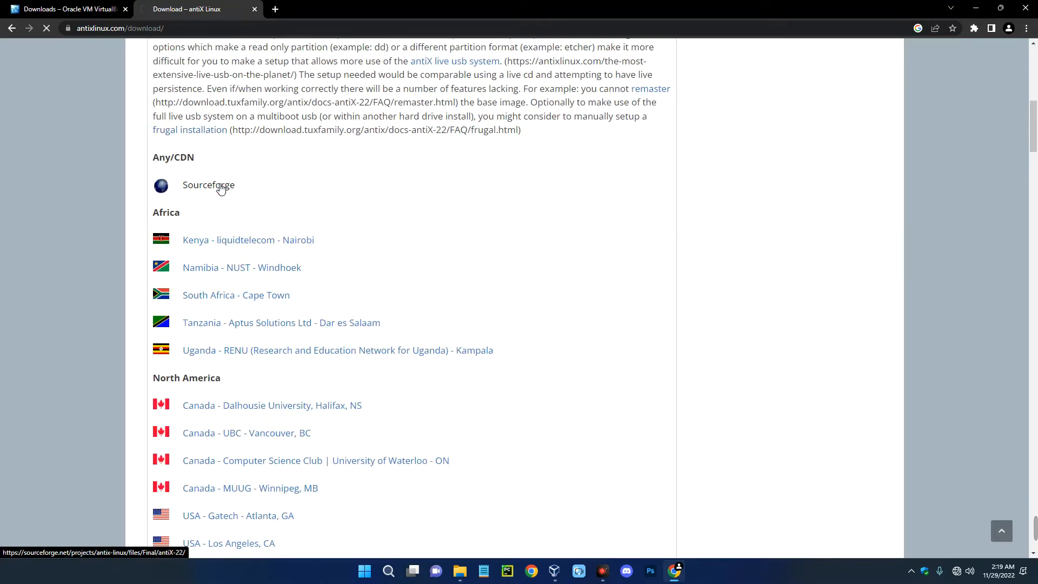
{"action": "left_click", "coordinate": [209, 185]}
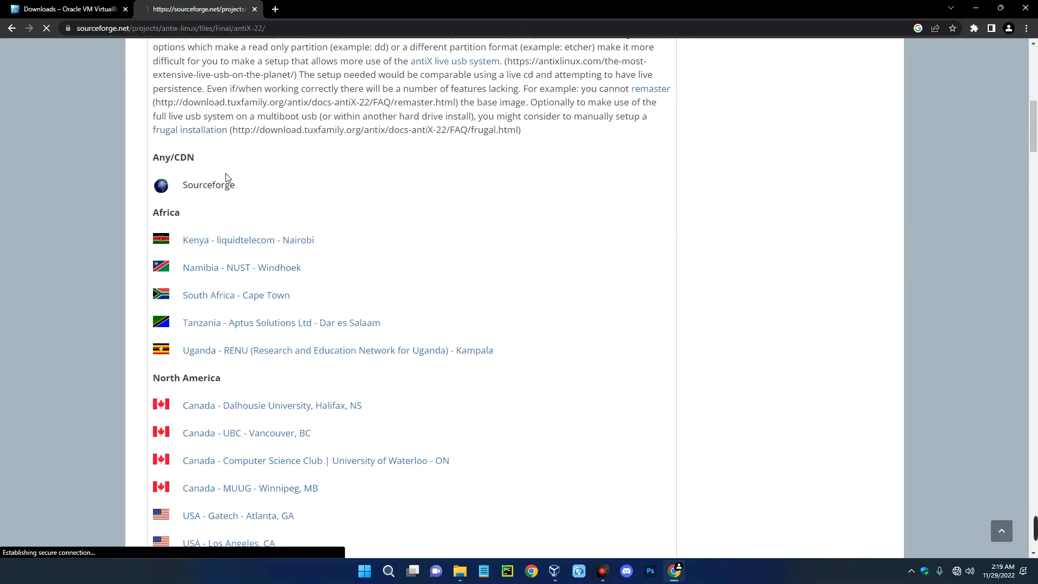
{"action": "left_click", "coordinate": [208, 185]}
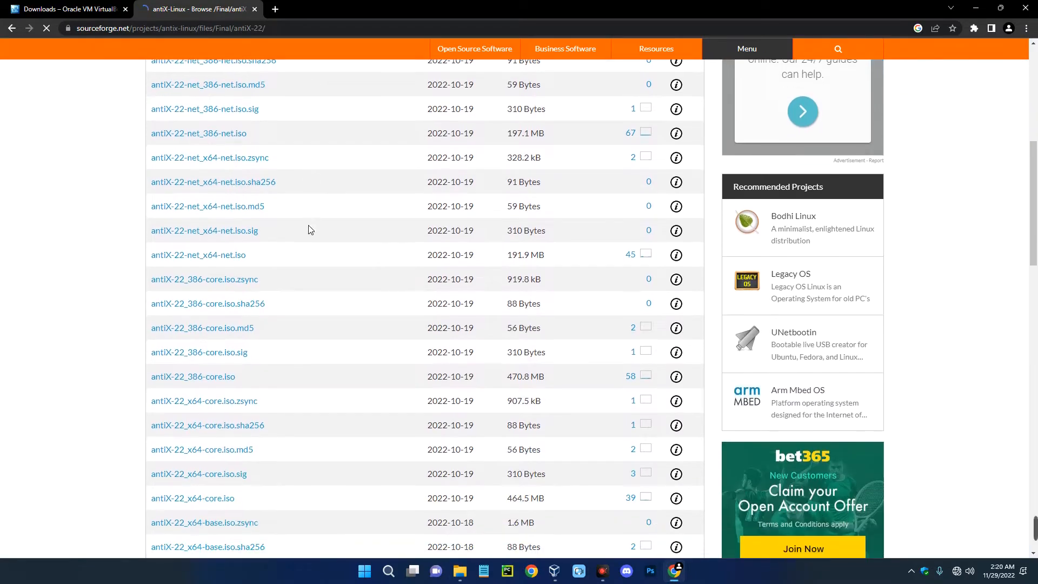
{"action": "scroll", "scroll_direction": "down", "scroll_amount": 3}
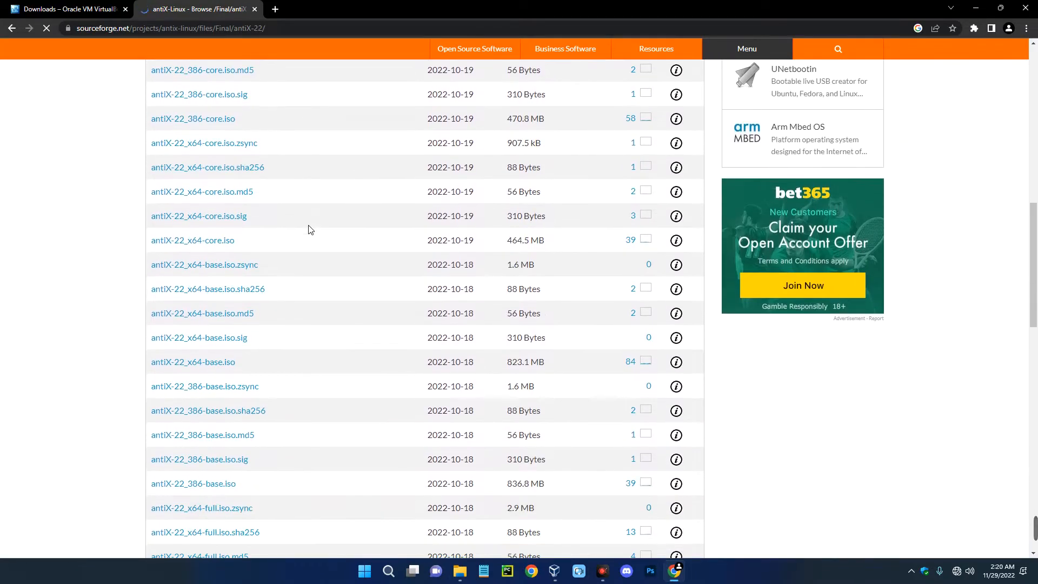
{"action": "scroll", "scroll_direction": "down", "scroll_amount": 3}
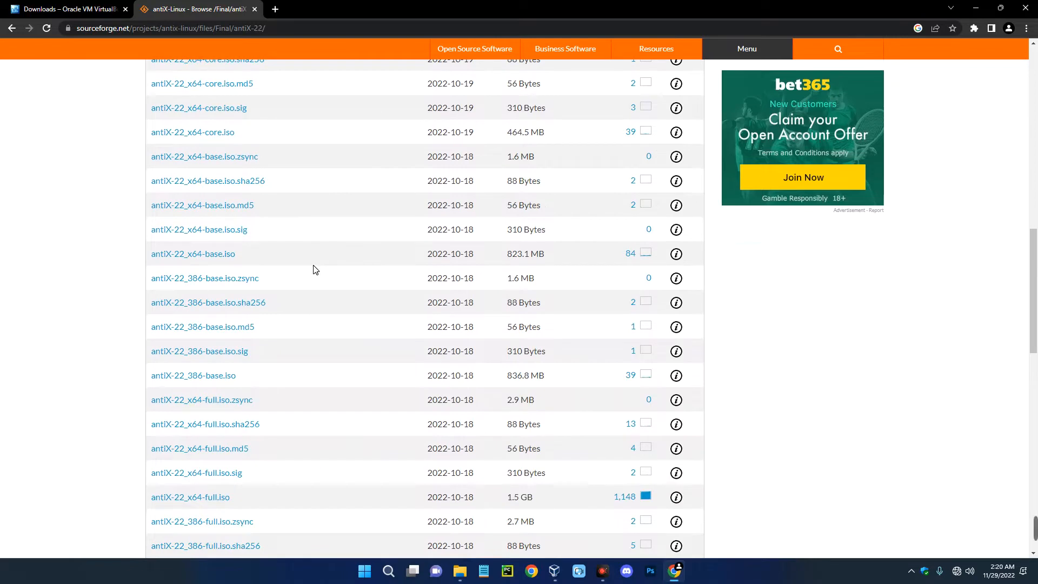
{"action": "scroll", "scroll_direction": "down", "scroll_amount": 3}
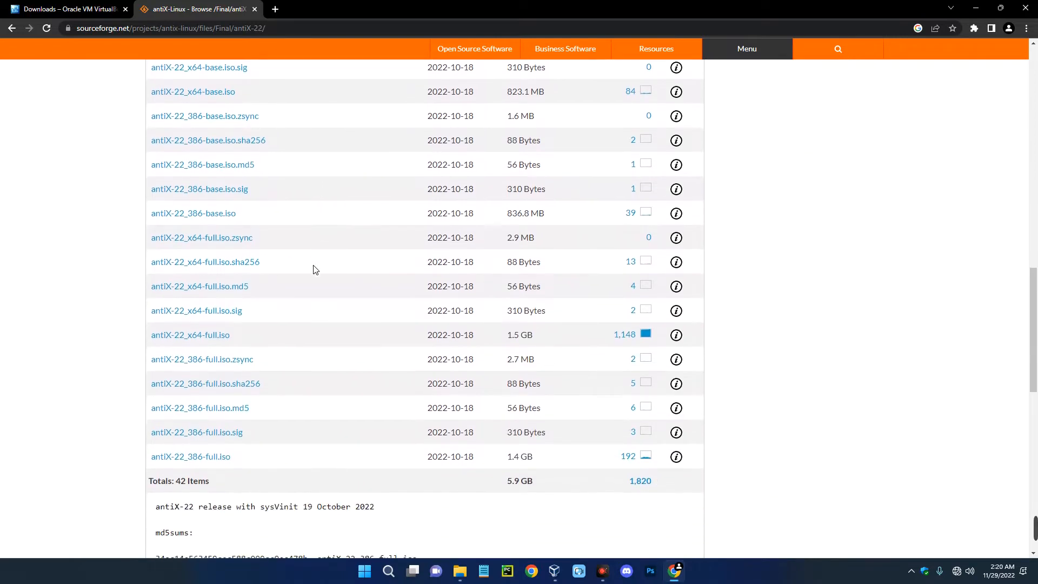
{"action": "mouse_move", "coordinate": [250, 338]}
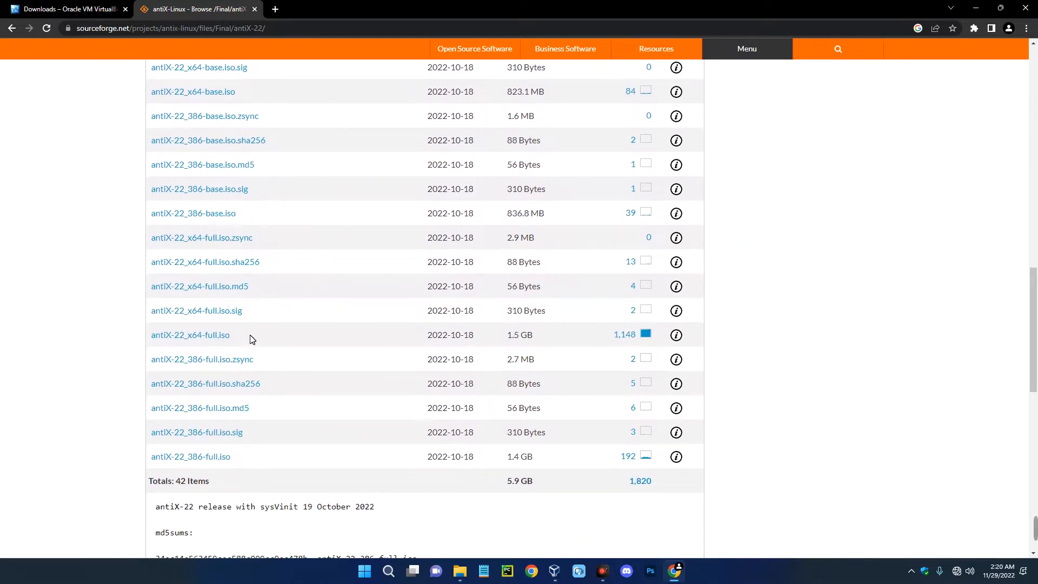
Step: Start downloading antiX-22_x64-full.iso, pause and cancel it, then close Chrome
{"action": "double_click", "coordinate": [190, 334]}
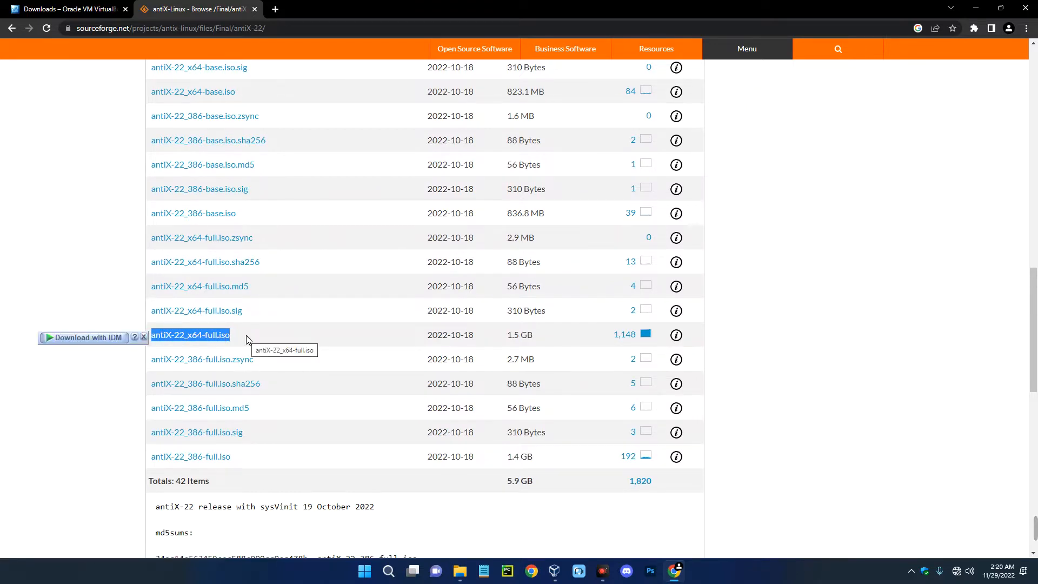
{"action": "left_click", "coordinate": [191, 334]}
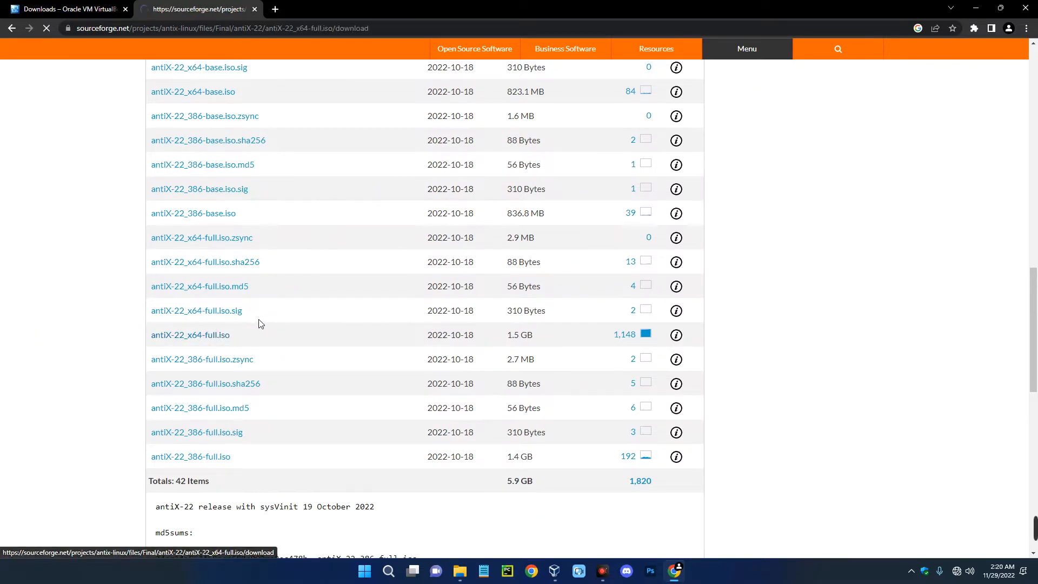
{"action": "left_click", "coordinate": [190, 334]}
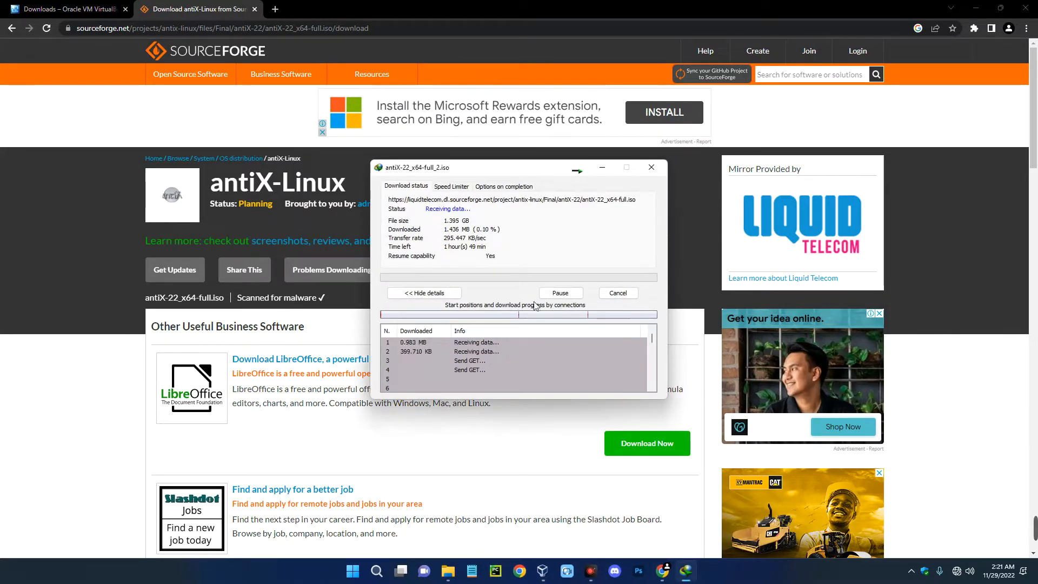
{"action": "left_click", "coordinate": [559, 293]}
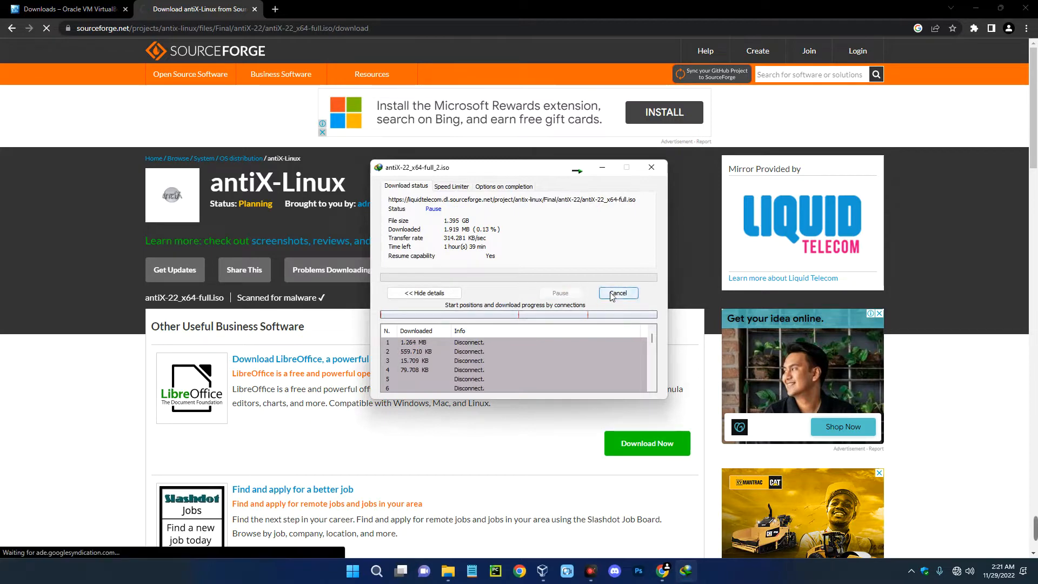
{"action": "left_click", "coordinate": [617, 293]}
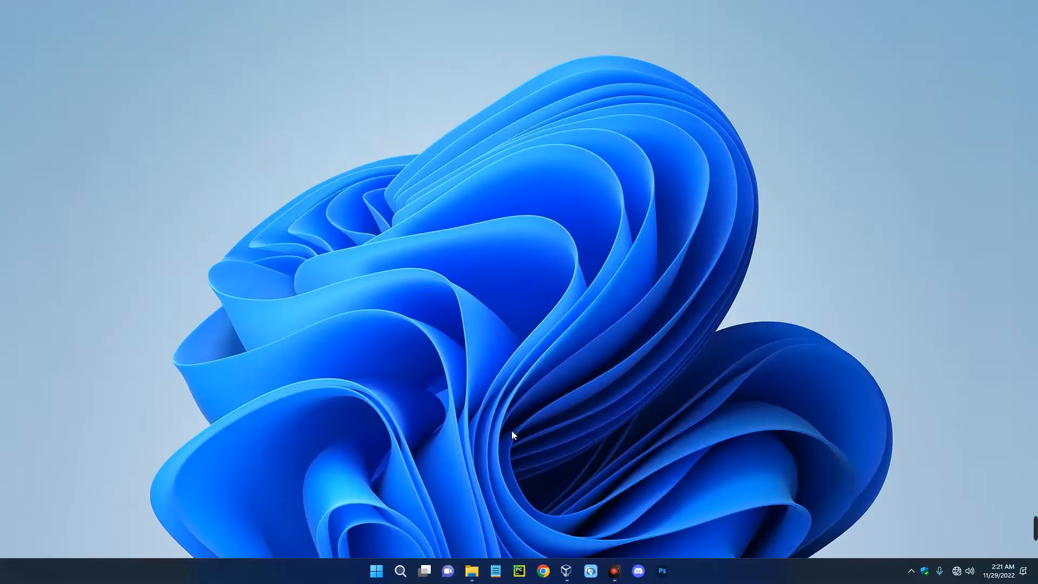
{"action": "left_click", "coordinate": [470, 571]}
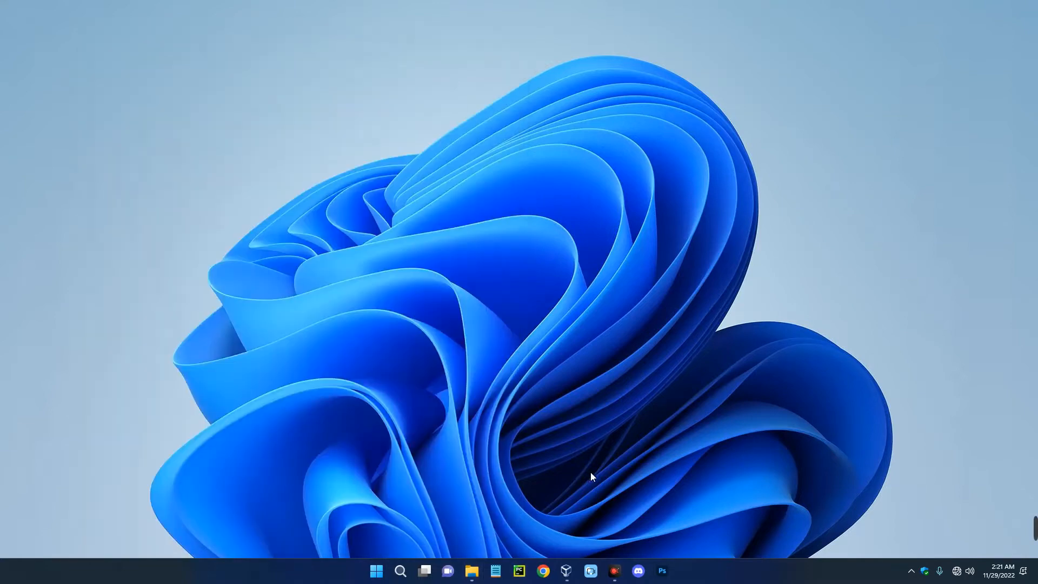
Step: Begin a new VirtualBox machine named Anti X
{"action": "left_click", "coordinate": [565, 571]}
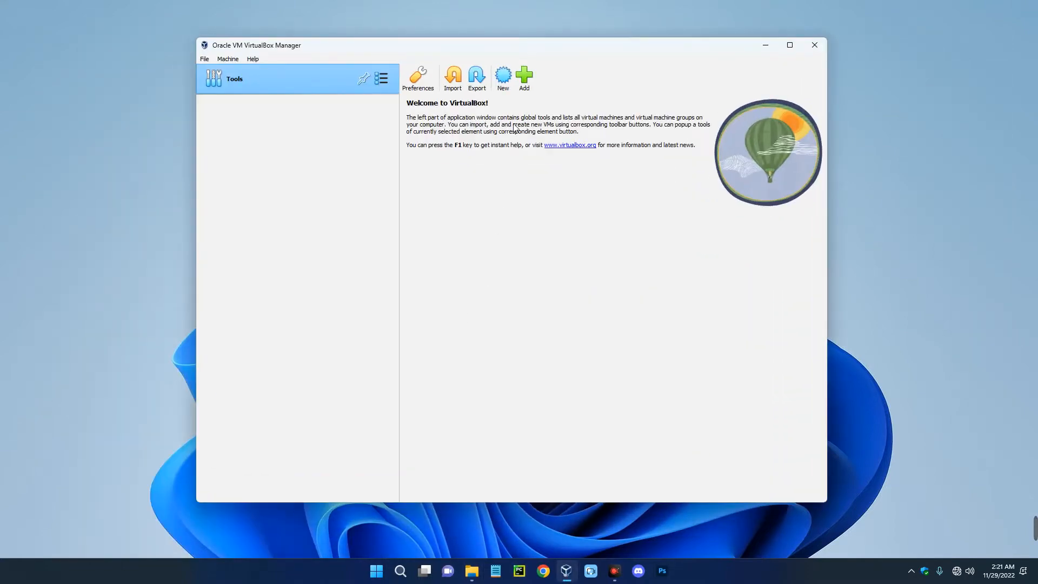
{"action": "mouse_move", "coordinate": [503, 75]}
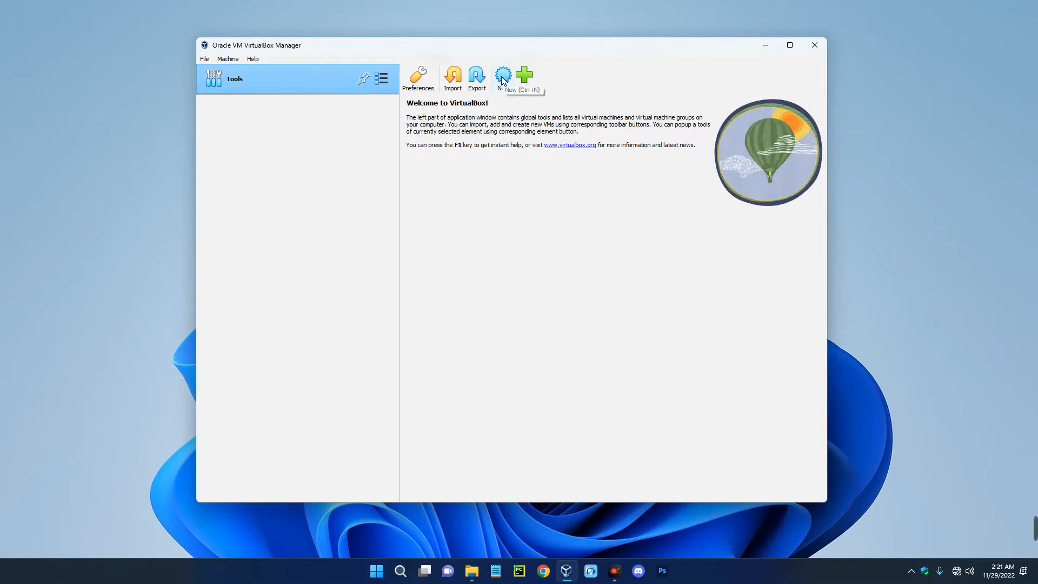
{"action": "left_click", "coordinate": [503, 75]}
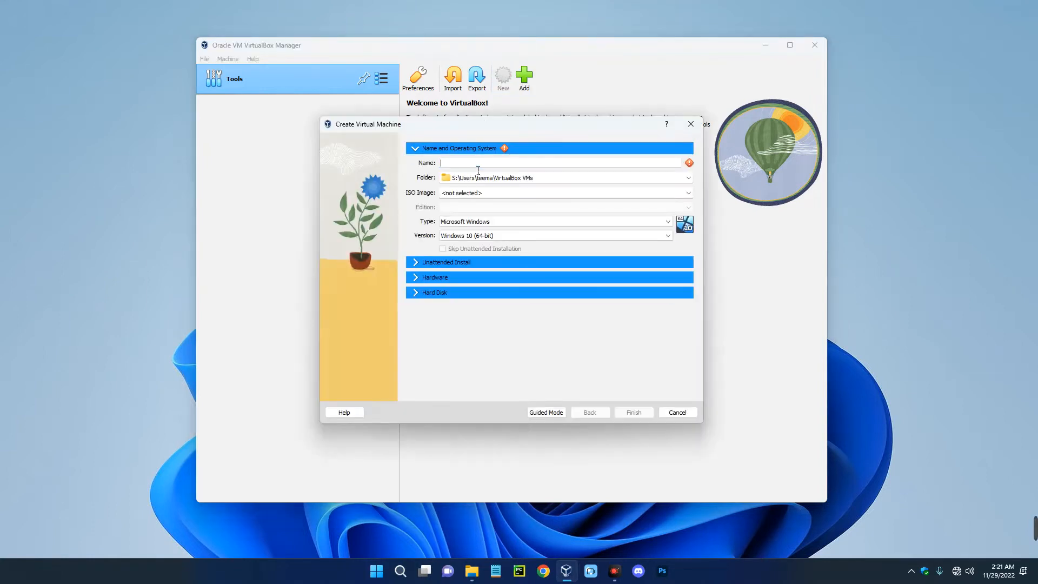
{"action": "type", "text": "Anti X"}
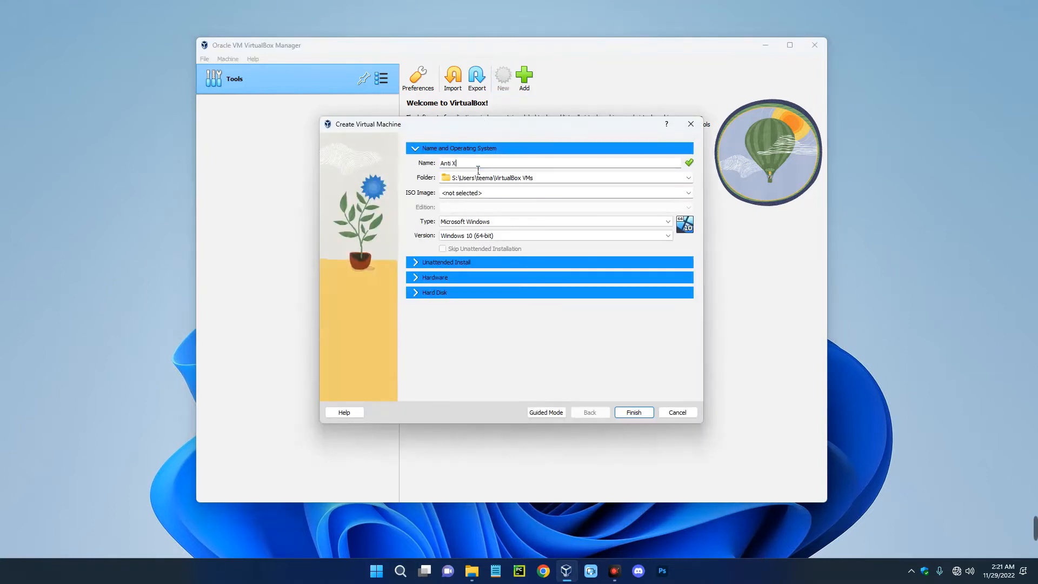
Step: Set the machine type to Linux and version to Debian (64-bit)
{"action": "left_click", "coordinate": [667, 220]}
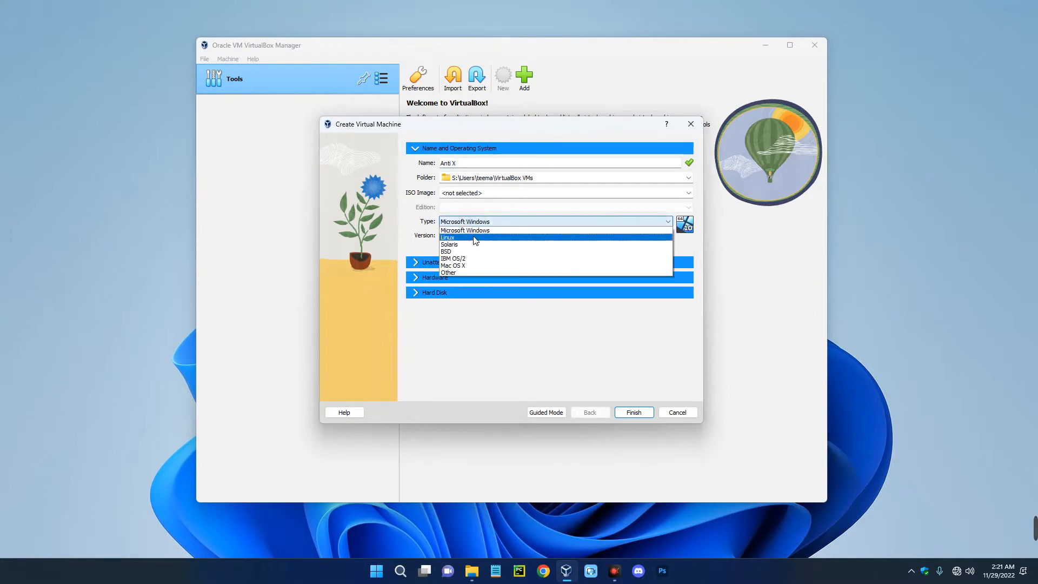
{"action": "left_click", "coordinate": [448, 237]}
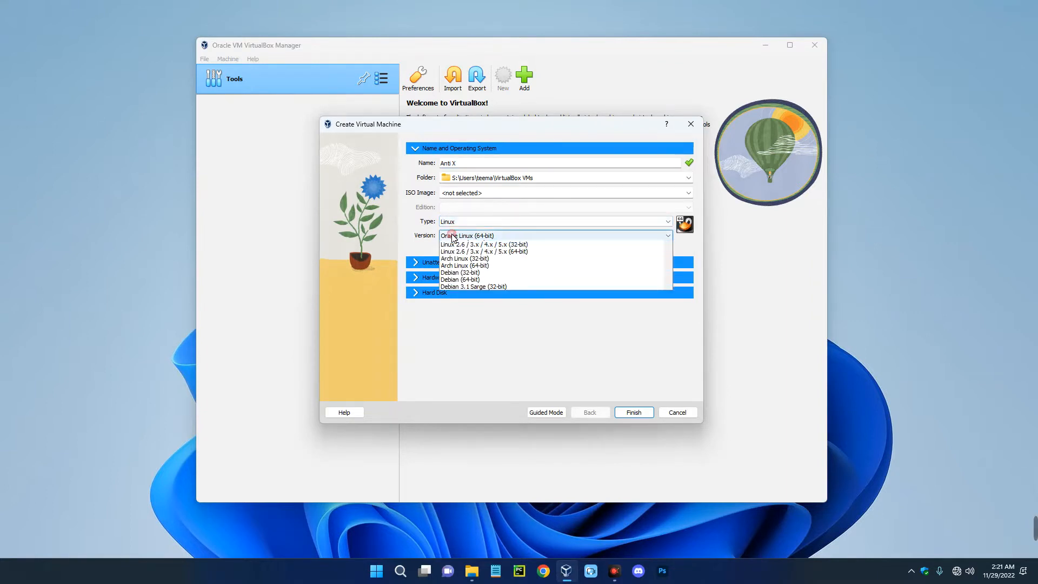
{"action": "scroll", "scroll_direction": "down", "scroll_amount": 3}
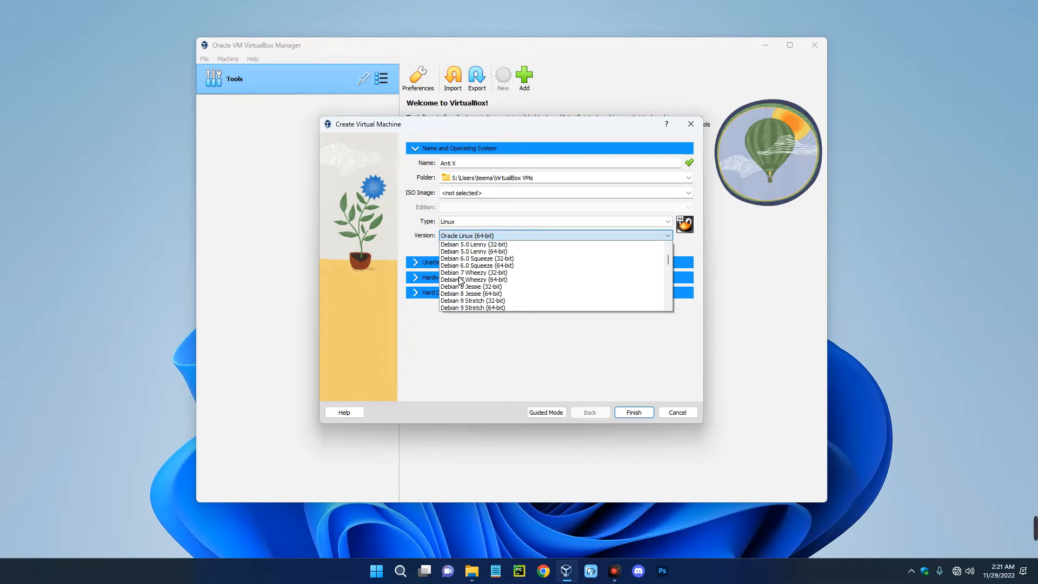
{"action": "scroll", "scroll_direction": "up", "scroll_amount": 3}
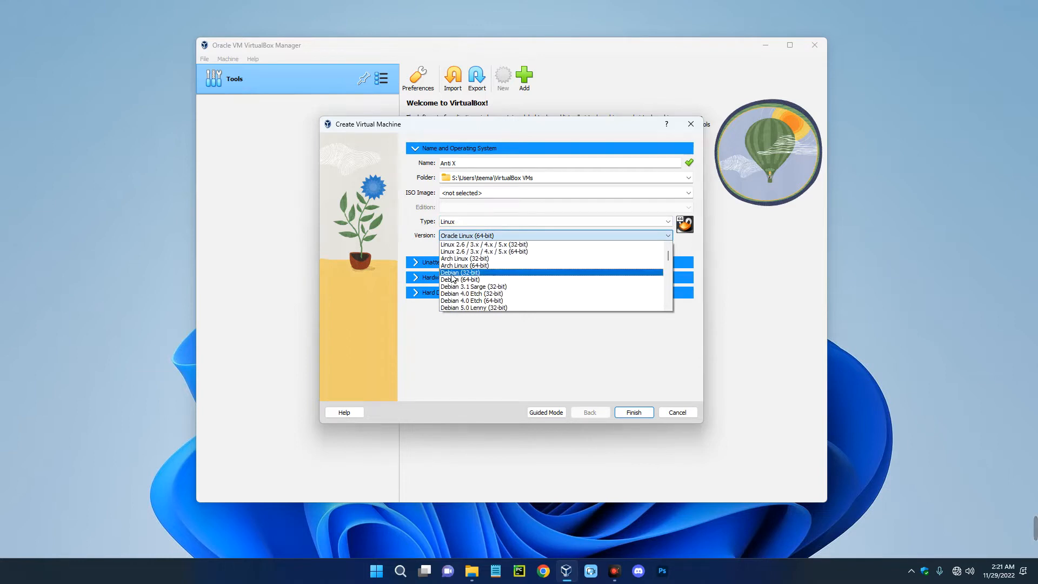
{"action": "left_click", "coordinate": [458, 279]}
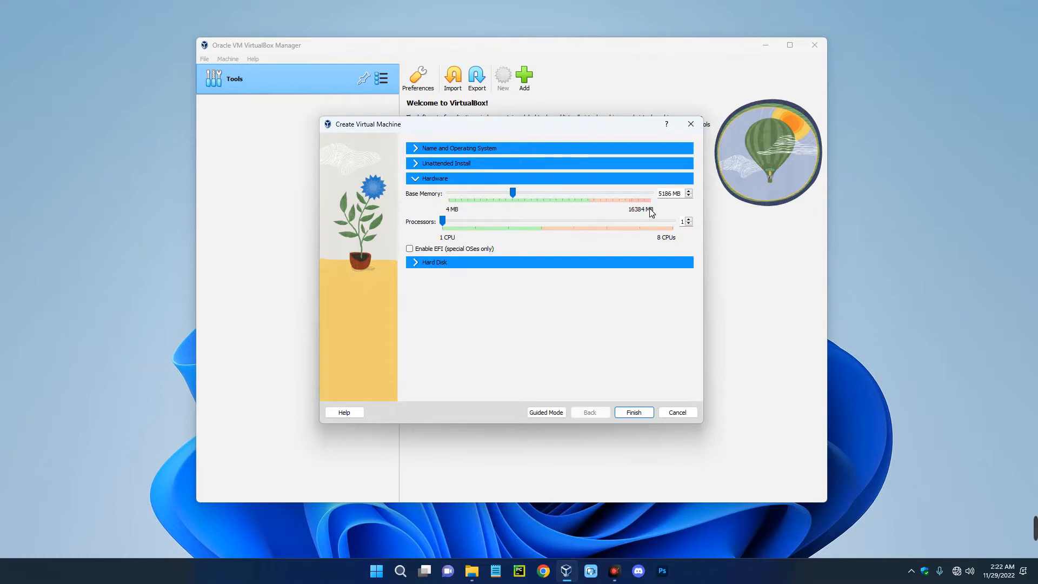
{"action": "mouse_move", "coordinate": [643, 212]}
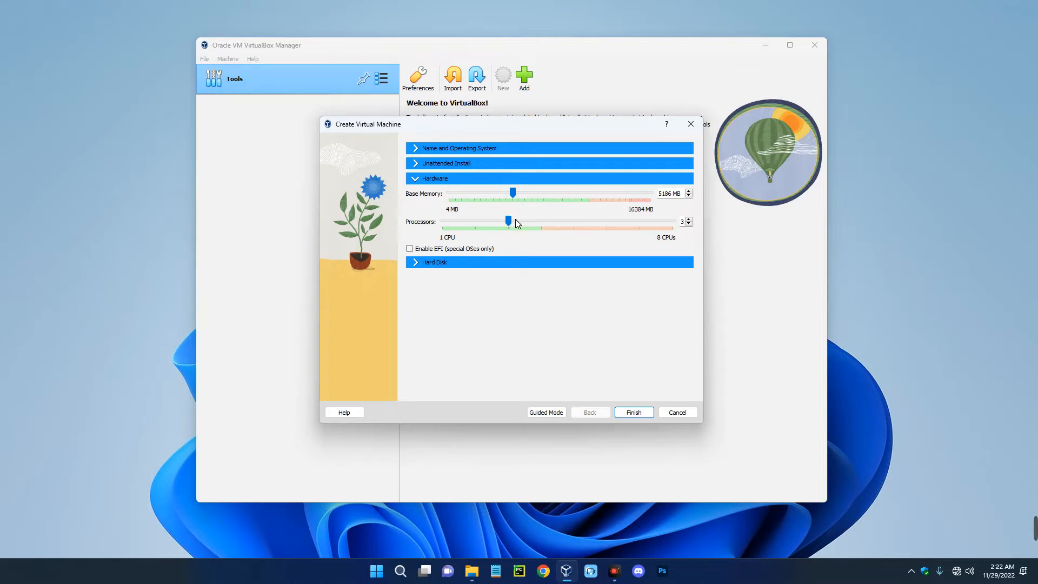
Step: Expand the hard disk options and finish creating the Anti X machine
{"action": "left_click", "coordinate": [549, 262]}
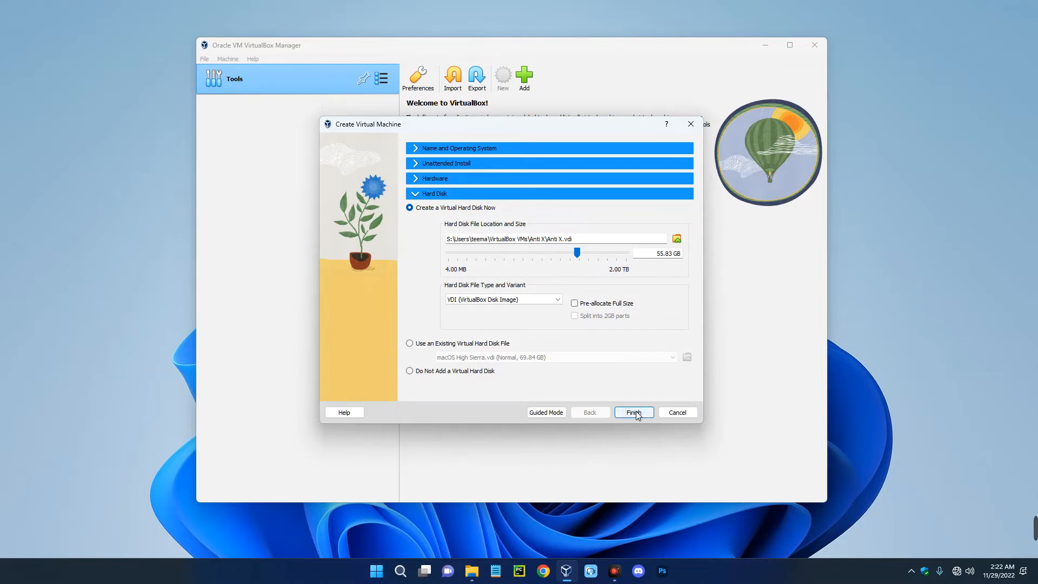
{"action": "left_click", "coordinate": [632, 412]}
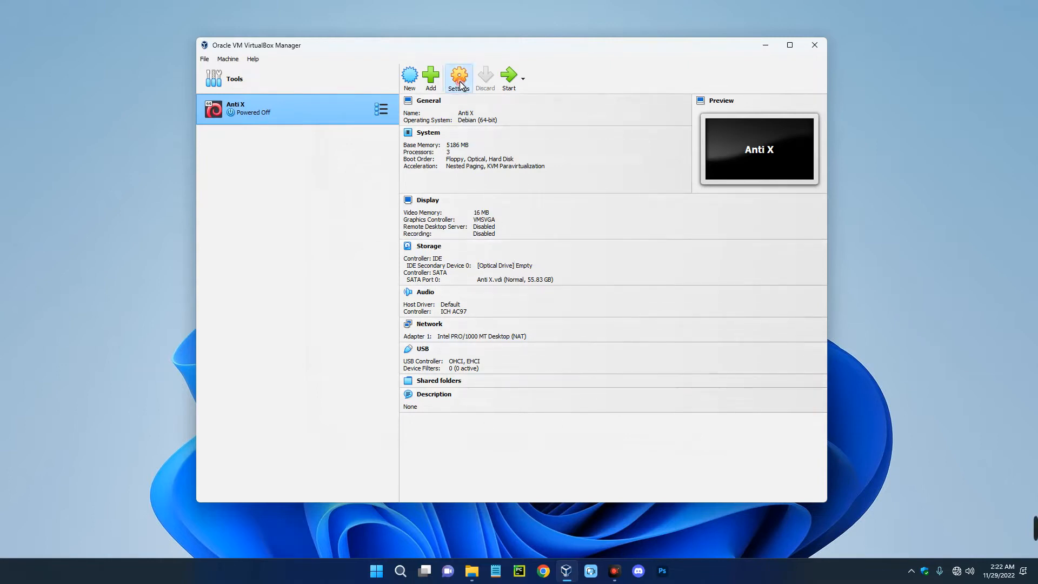
Step: In the Anti X settings, turn on 3D acceleration under Display
{"action": "left_click", "coordinate": [458, 78]}
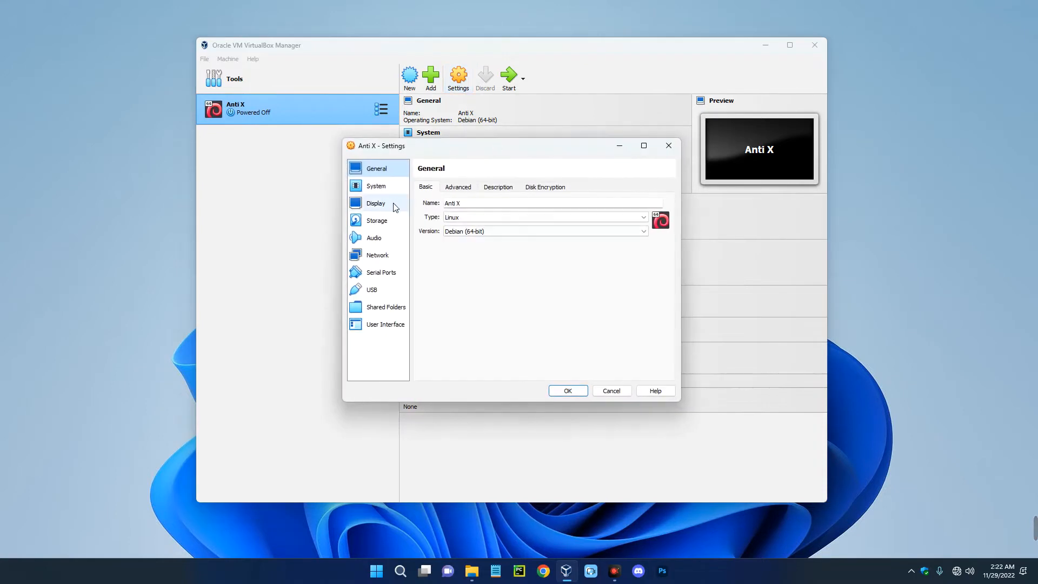
{"action": "left_click", "coordinate": [375, 203]}
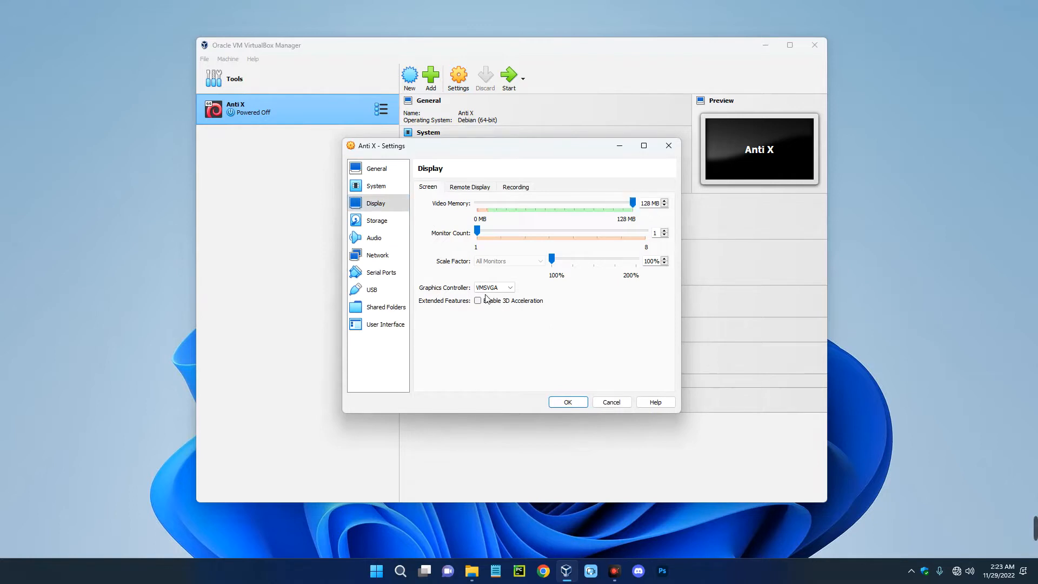
{"action": "left_click", "coordinate": [477, 300]}
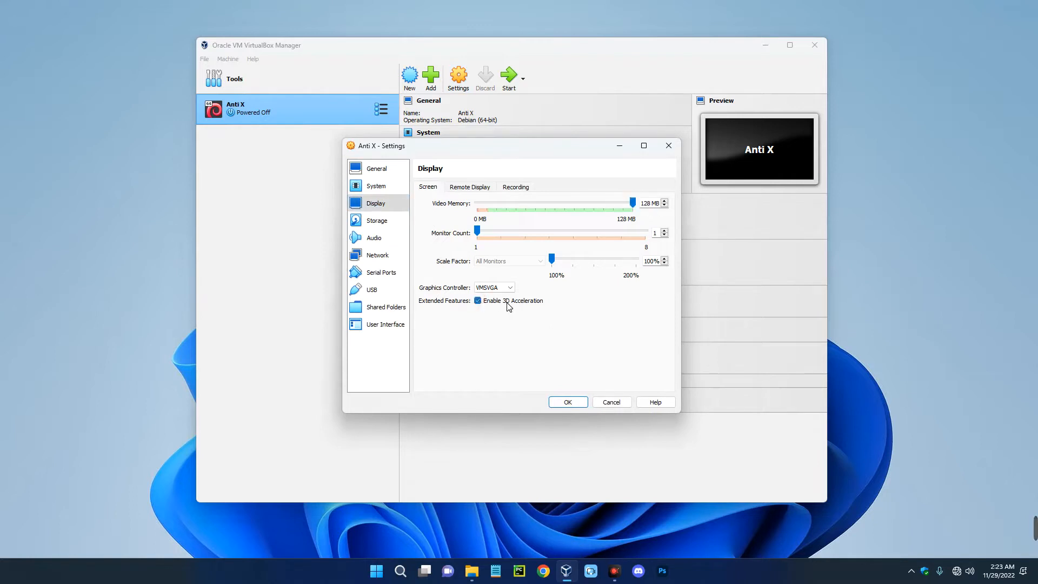
Step: Attach antiX-22_x64-full.iso to the empty optical drive under Storage and save the settings
{"action": "left_click", "coordinate": [376, 220]}
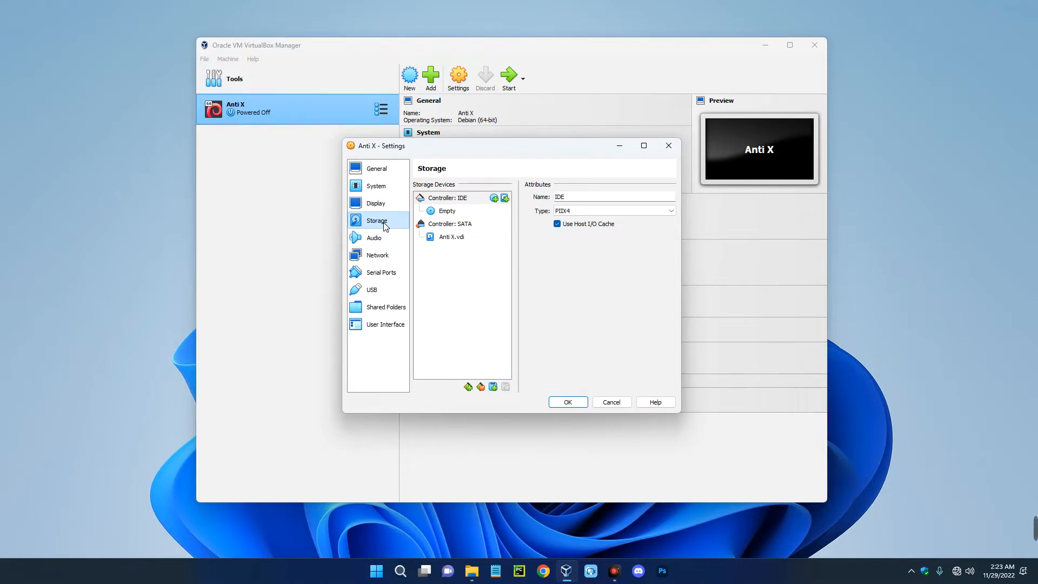
{"action": "left_click", "coordinate": [447, 211]}
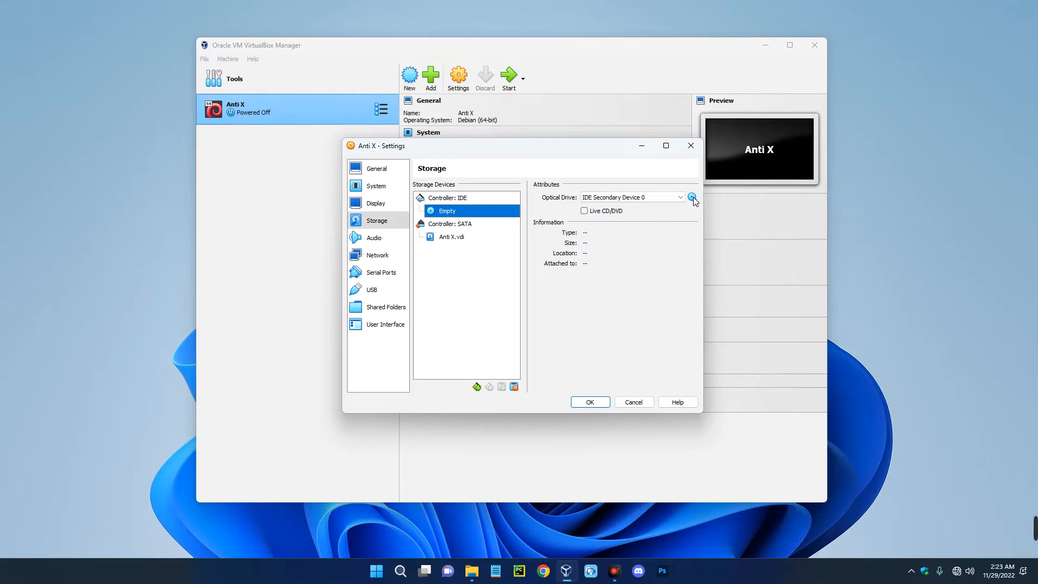
{"action": "left_click", "coordinate": [691, 197]}
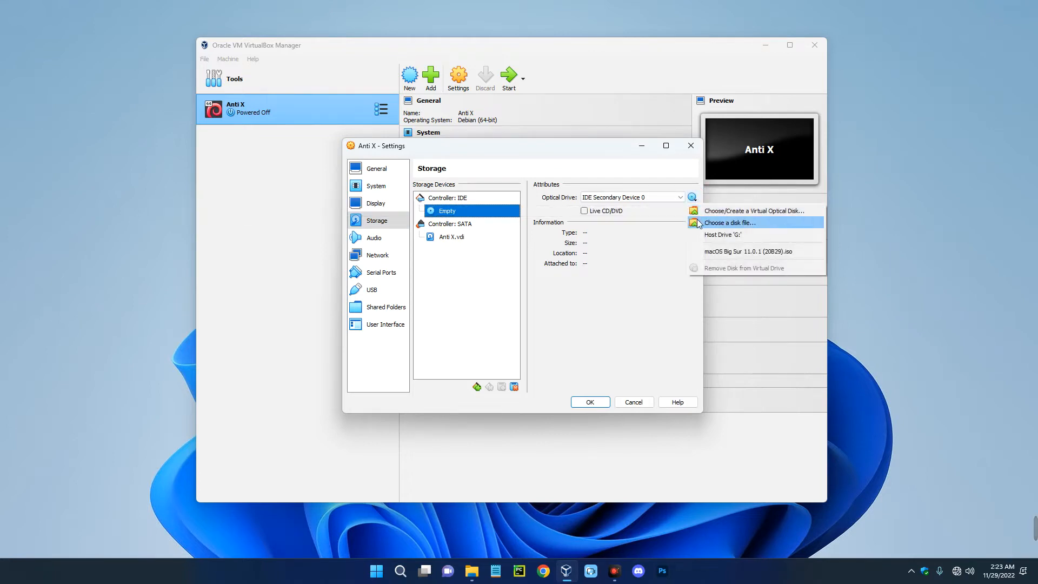
{"action": "left_click", "coordinate": [727, 221]}
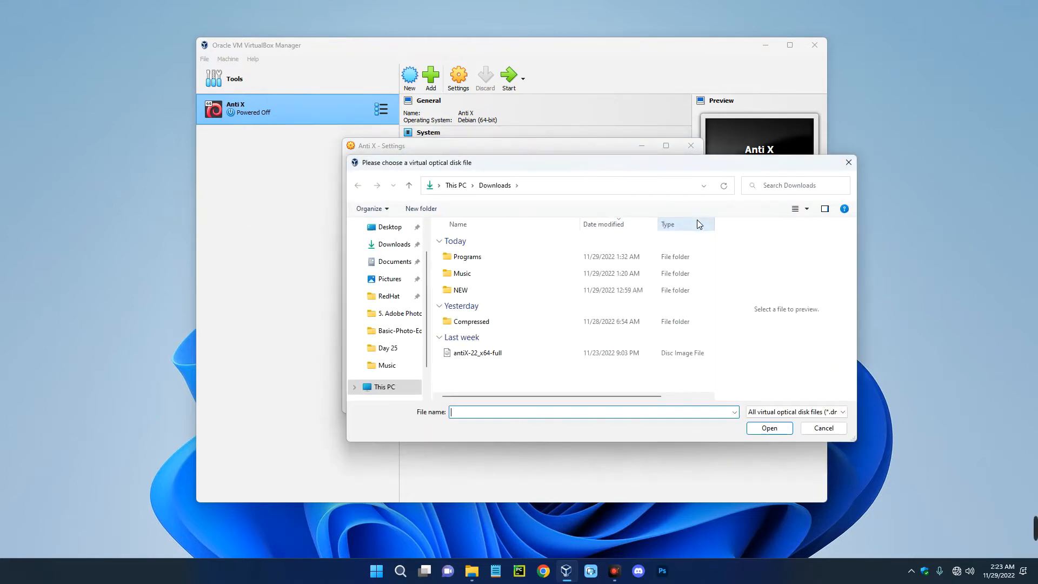
{"action": "mouse_move", "coordinate": [482, 375]}
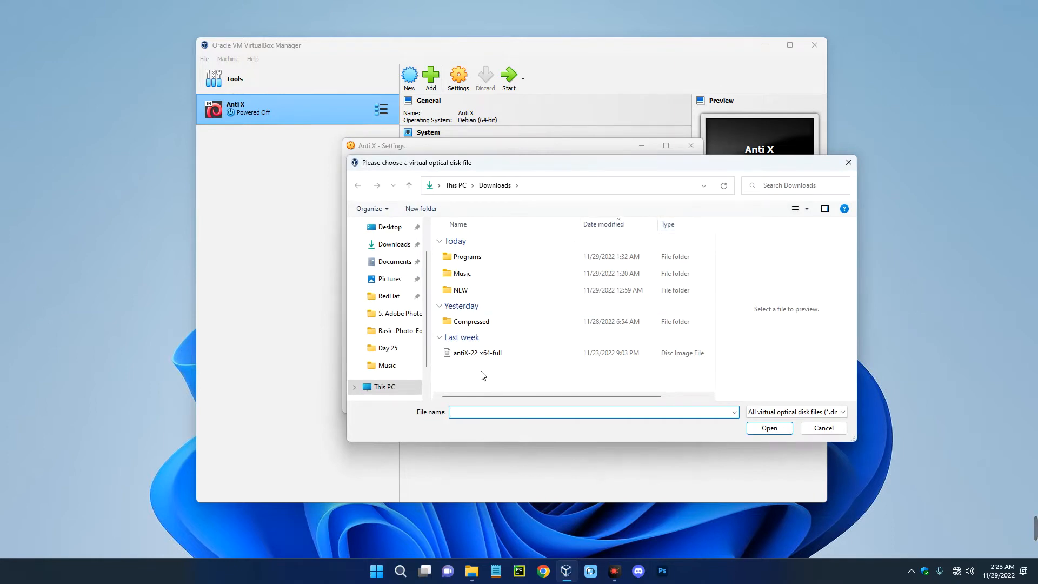
{"action": "left_click", "coordinate": [477, 353]}
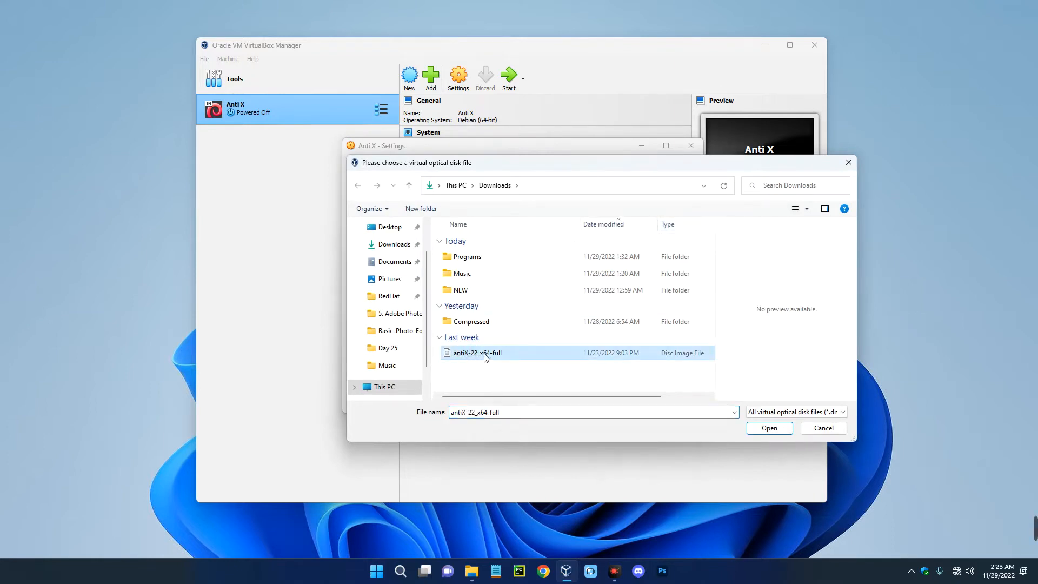
{"action": "left_click", "coordinate": [769, 428]}
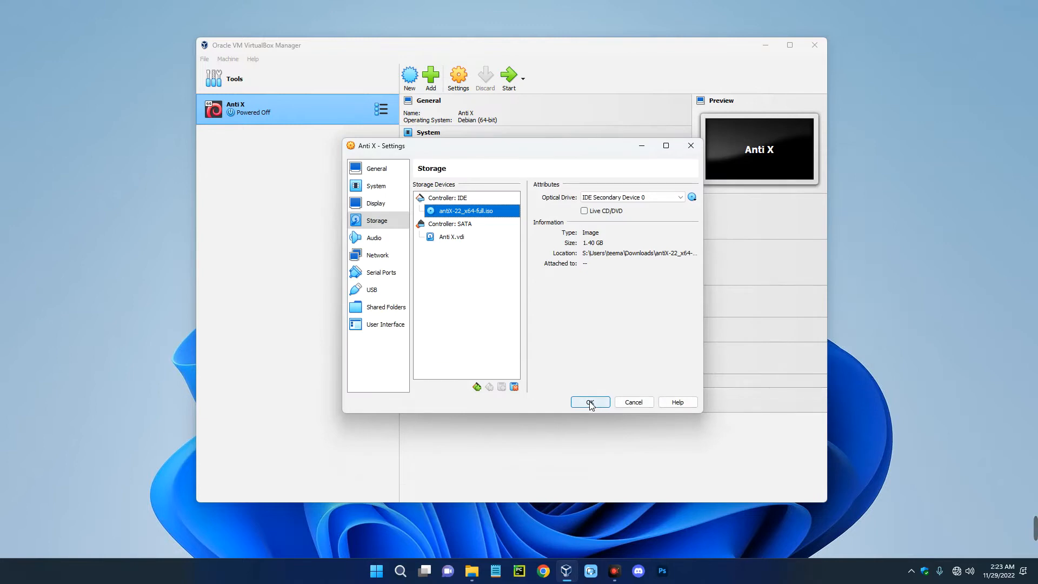
{"action": "left_click", "coordinate": [588, 402]}
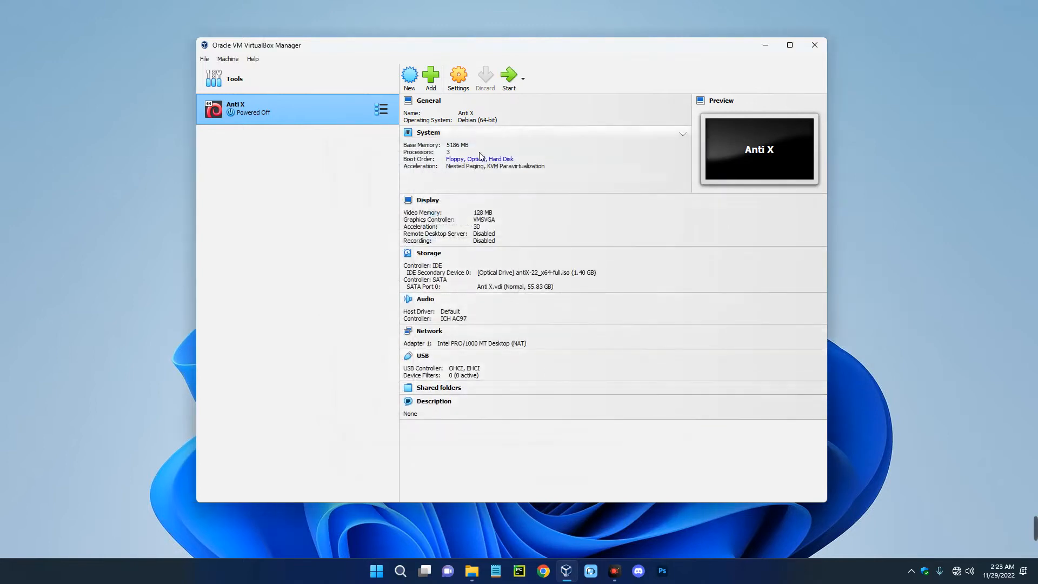
{"action": "mouse_move", "coordinate": [508, 76]}
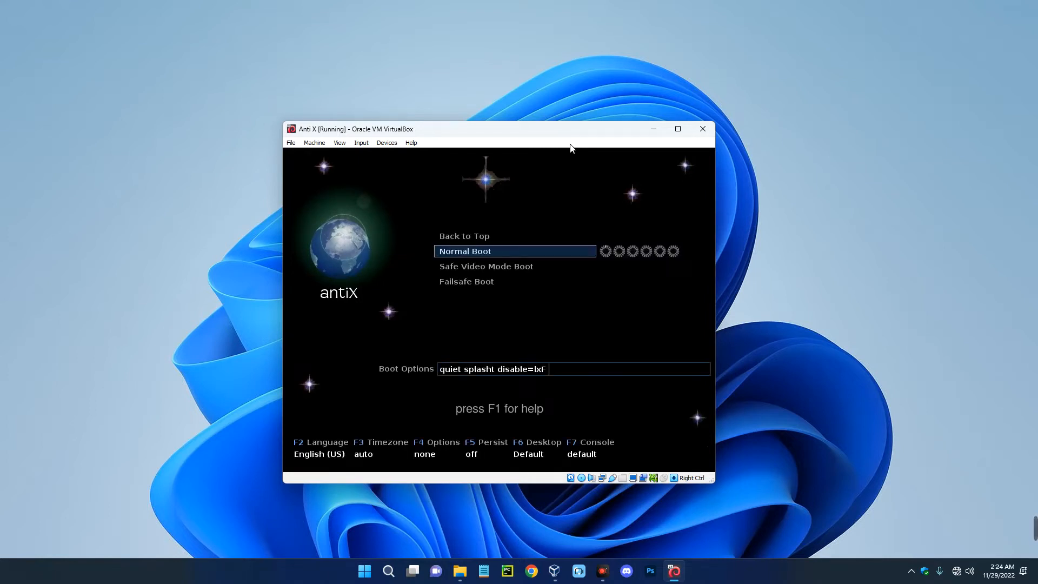
Step: Boot the live system with Normal Boot and launch the antiX installer
{"action": "key", "text": "Return"}
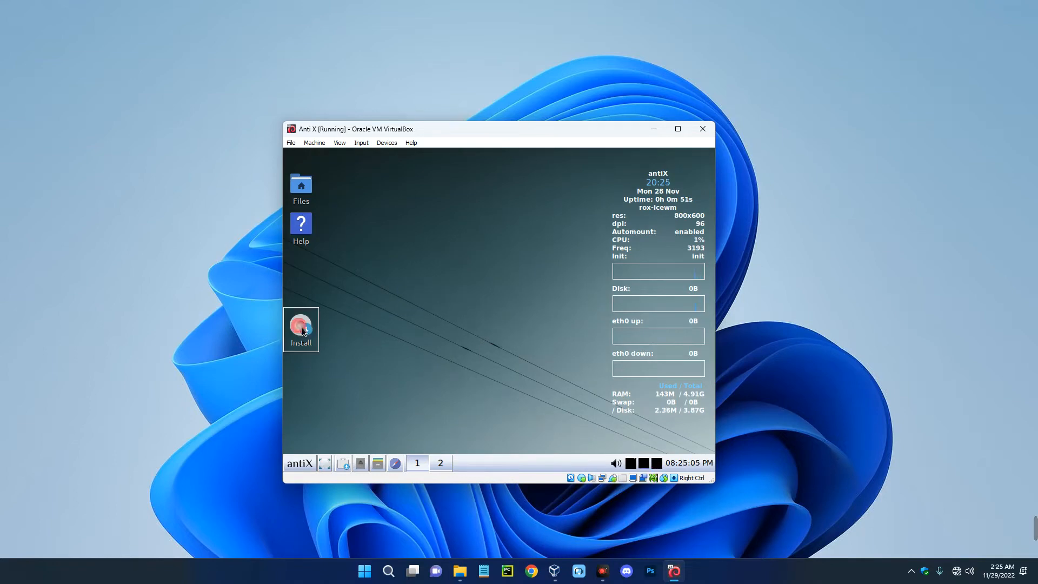
{"action": "double_click", "coordinate": [301, 328]}
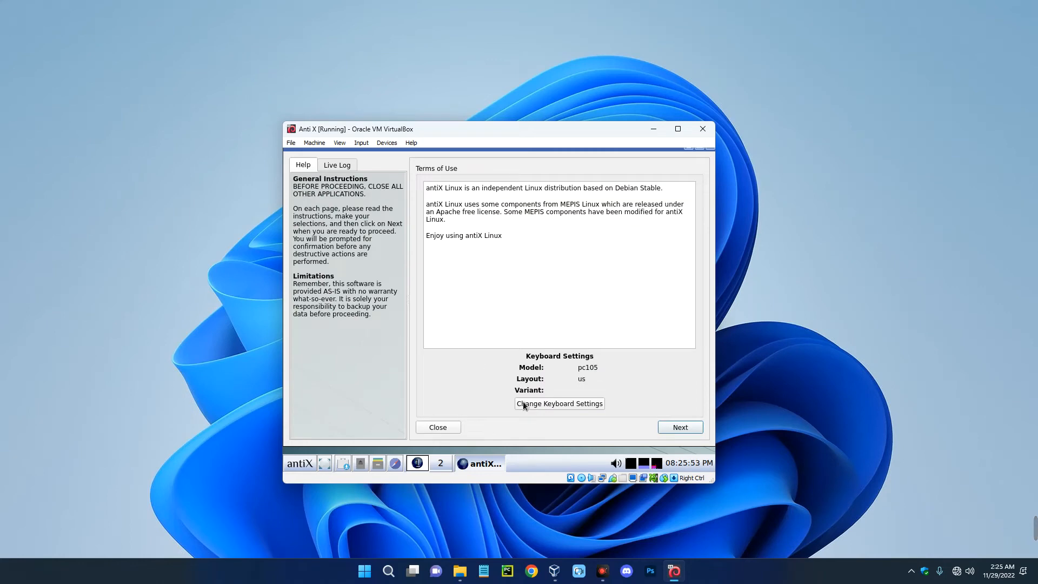
{"action": "left_click", "coordinate": [559, 404]}
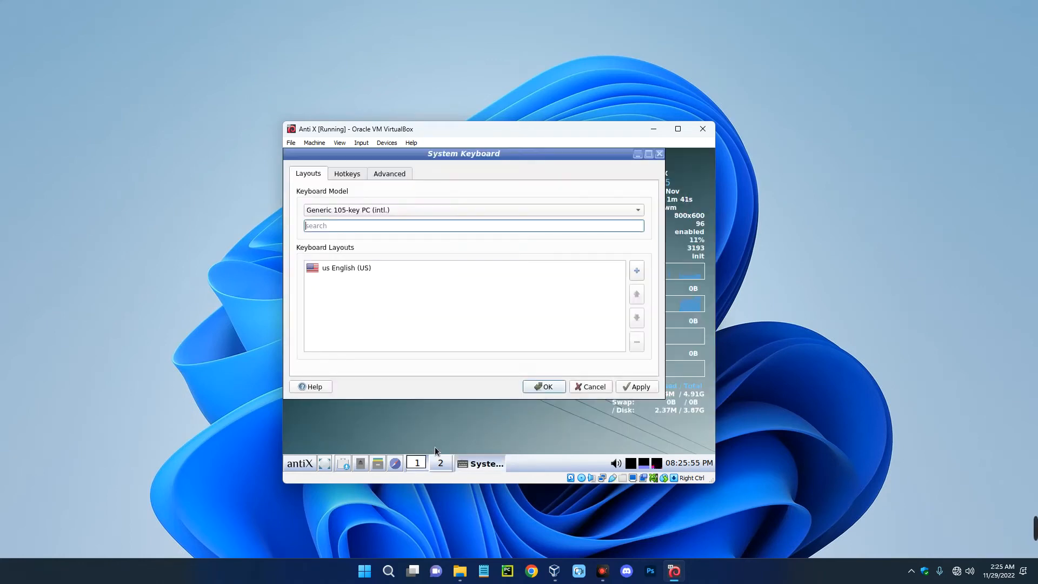
{"action": "left_click", "coordinate": [345, 267]}
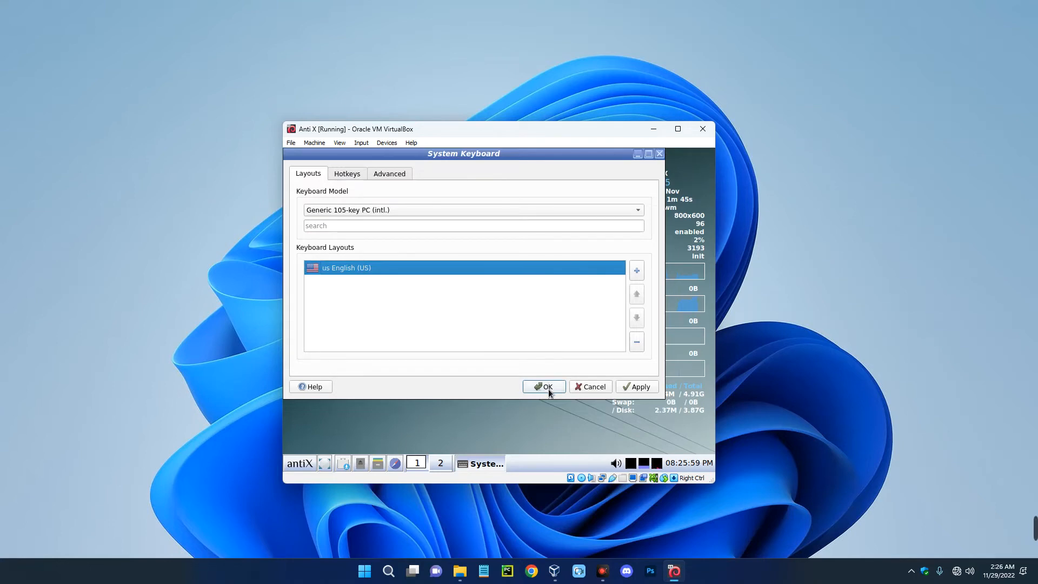
{"action": "left_click", "coordinate": [542, 386]}
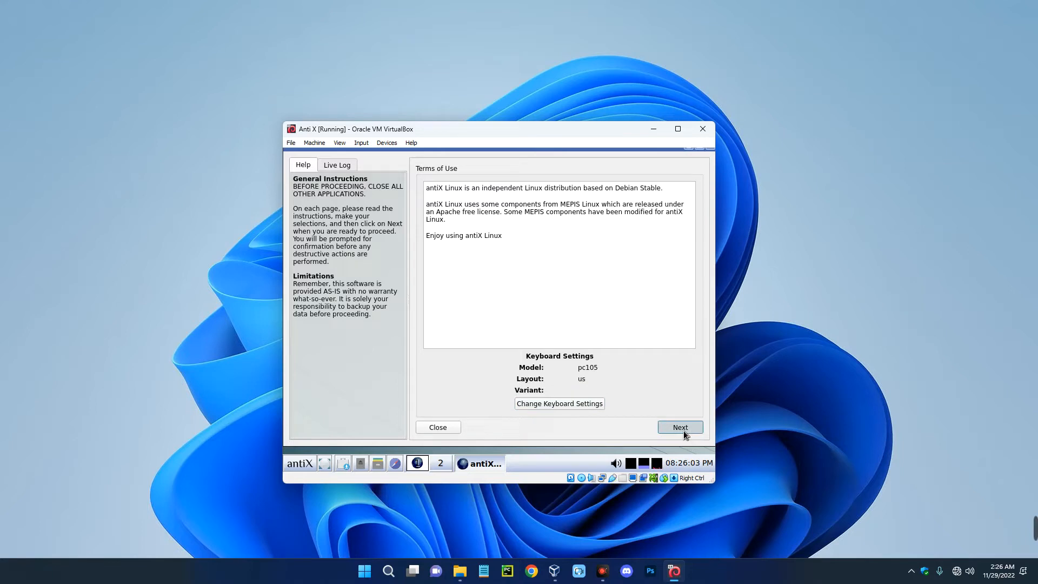
Step: Accept the terms, keep Regular install on the entire disk and approve formatting sda
{"action": "left_click", "coordinate": [679, 427]}
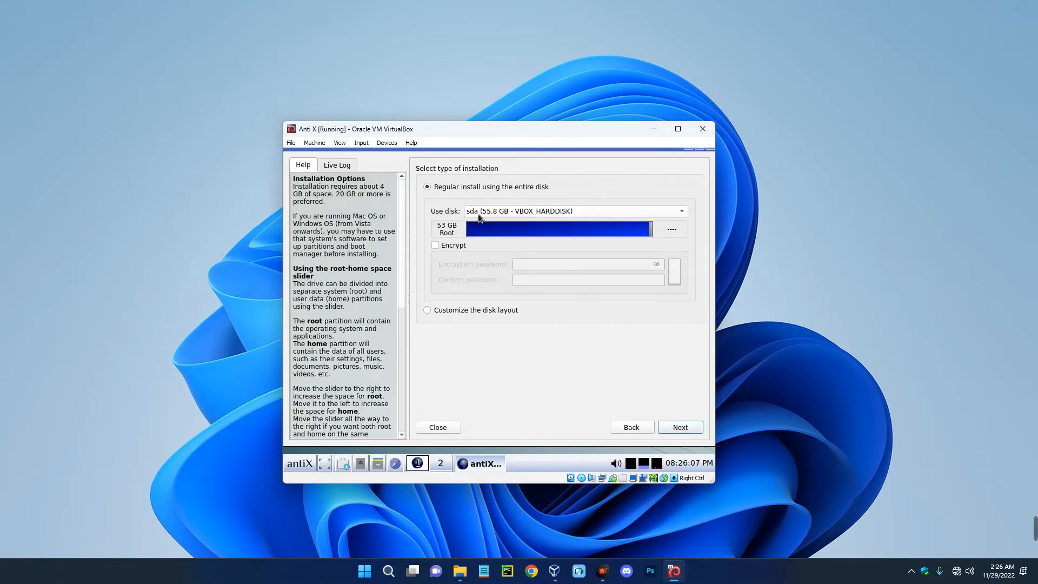
{"action": "mouse_move", "coordinate": [675, 439]}
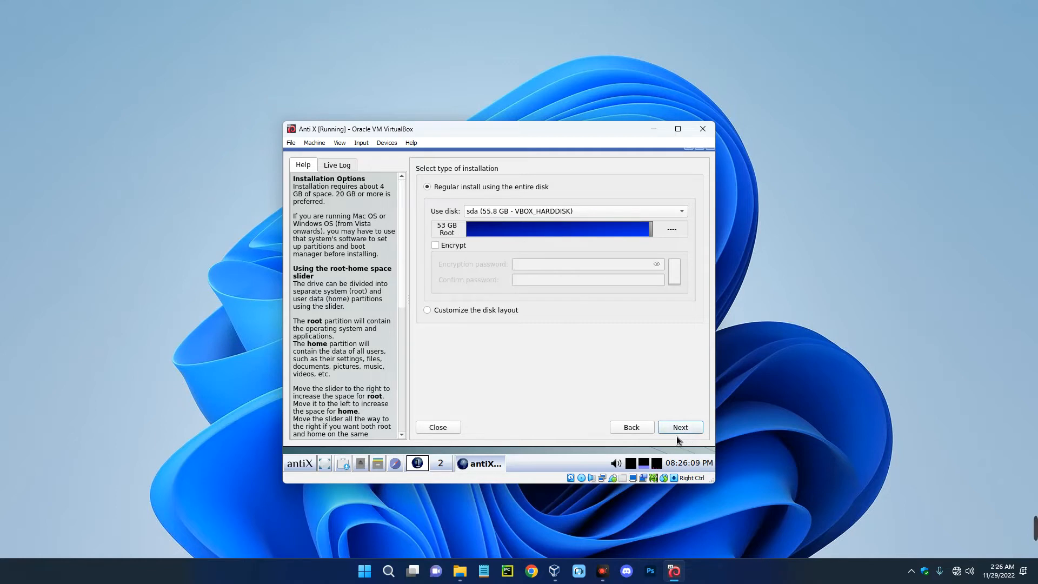
{"action": "left_click", "coordinate": [679, 427]}
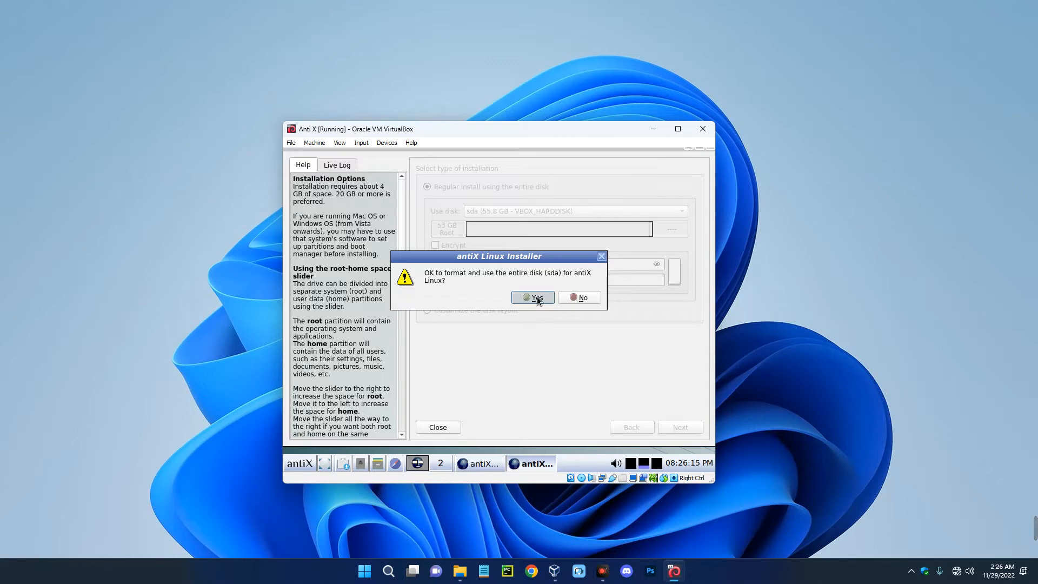
{"action": "left_click", "coordinate": [533, 297]}
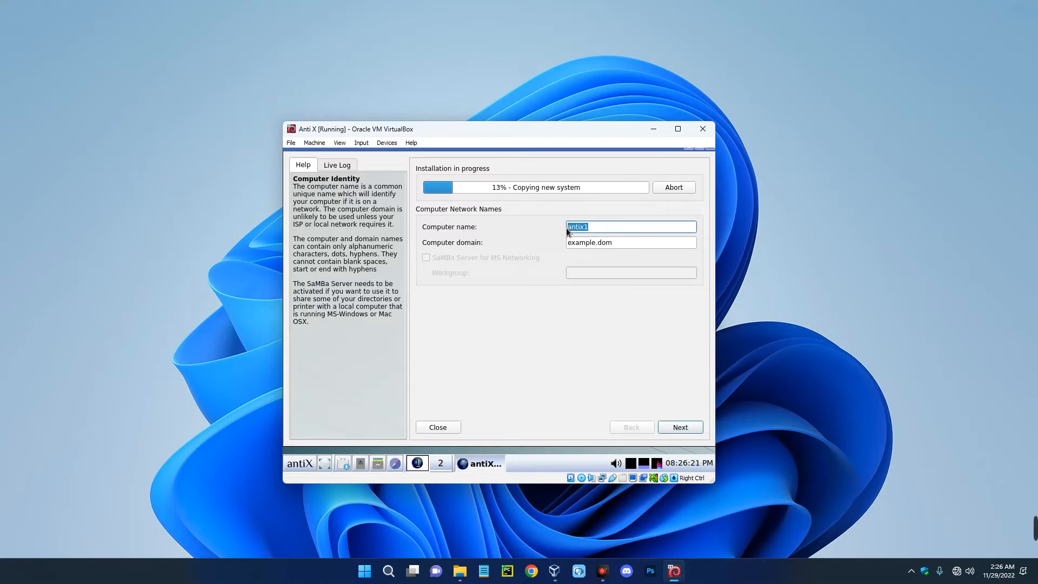
Step: Name the computer everything-tech and keep the localization and timezone defaults
{"action": "type", "text": "ev"}
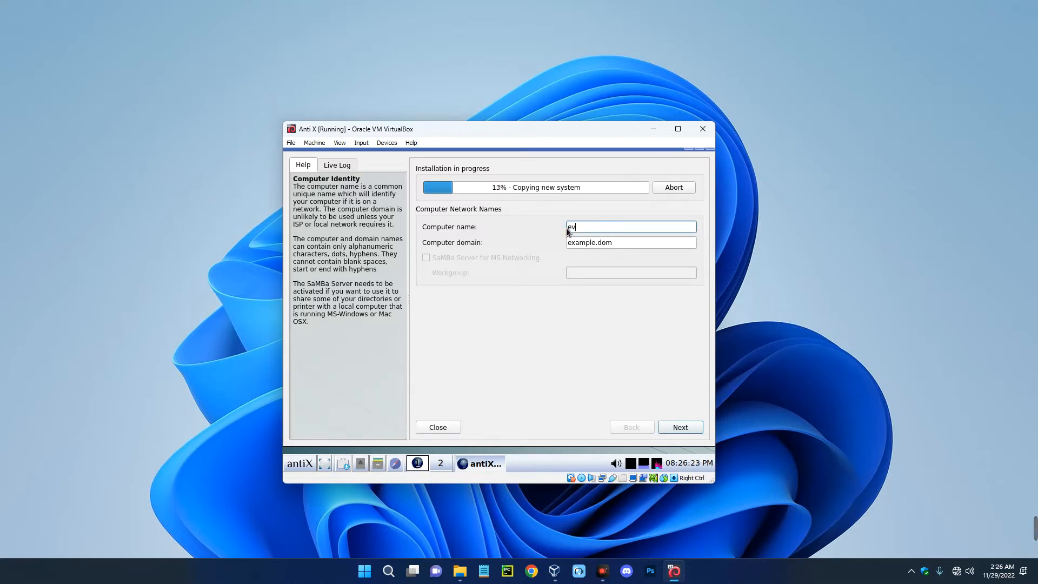
{"action": "type", "text": "erything"}
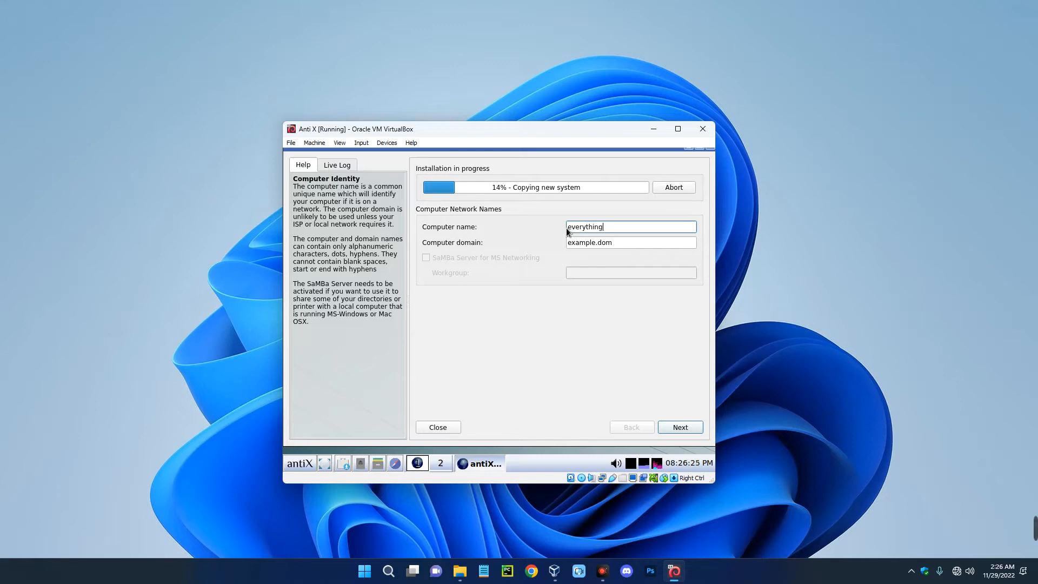
{"action": "type", "text": "-tech"}
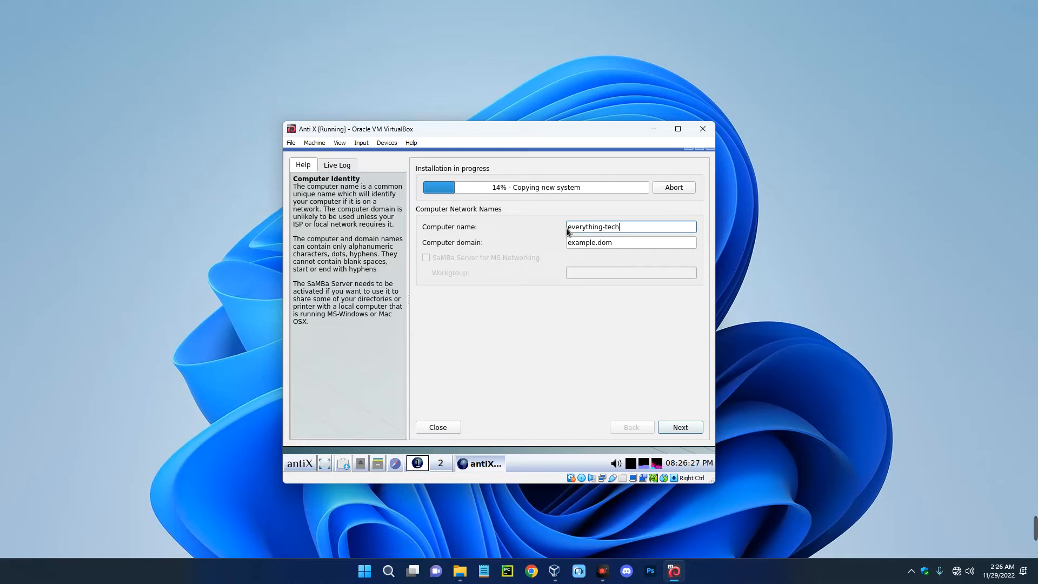
{"action": "mouse_move", "coordinate": [661, 412]}
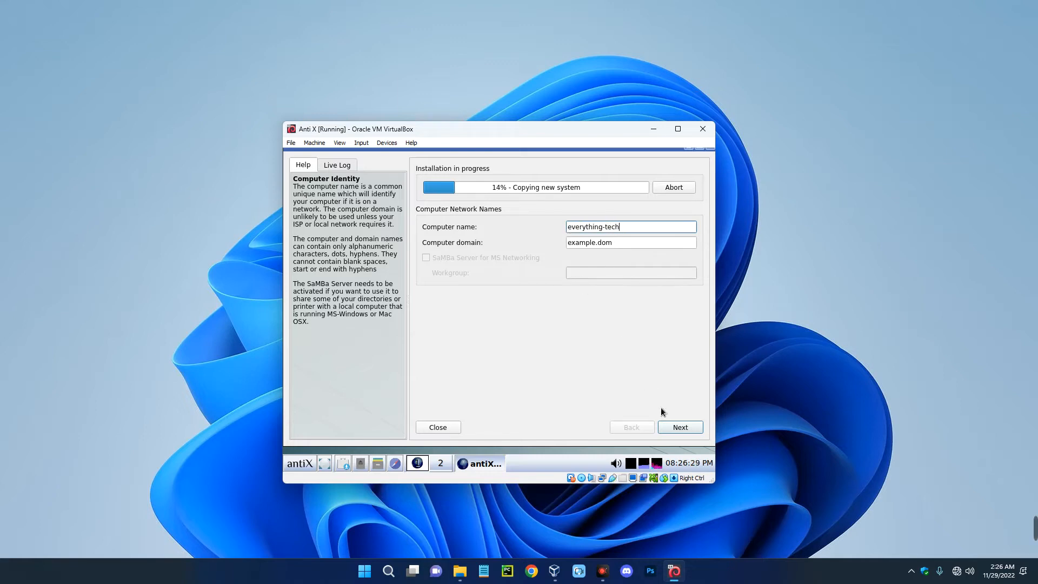
{"action": "left_click", "coordinate": [679, 427]}
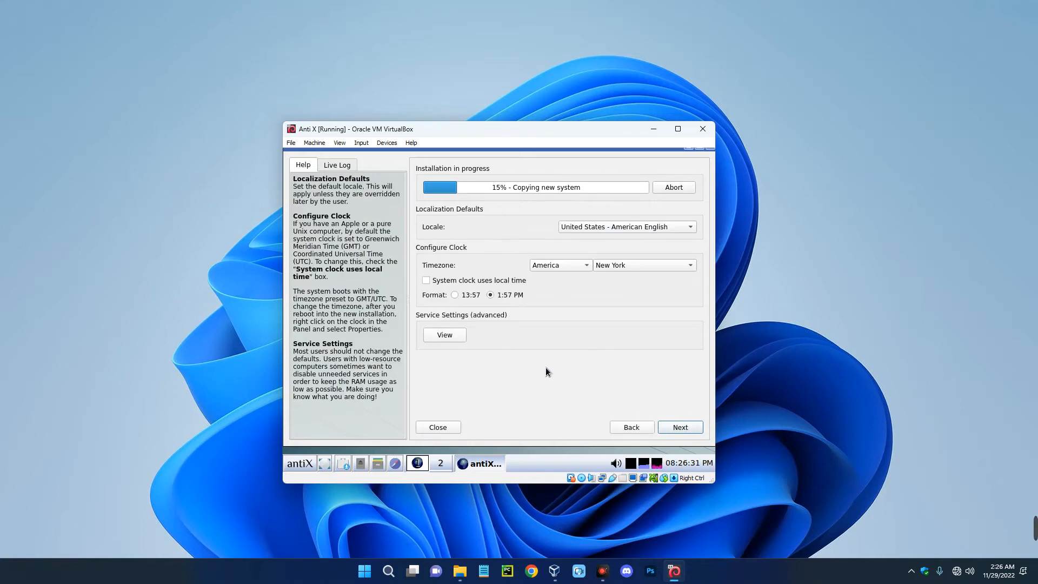
{"action": "mouse_move", "coordinate": [626, 236]}
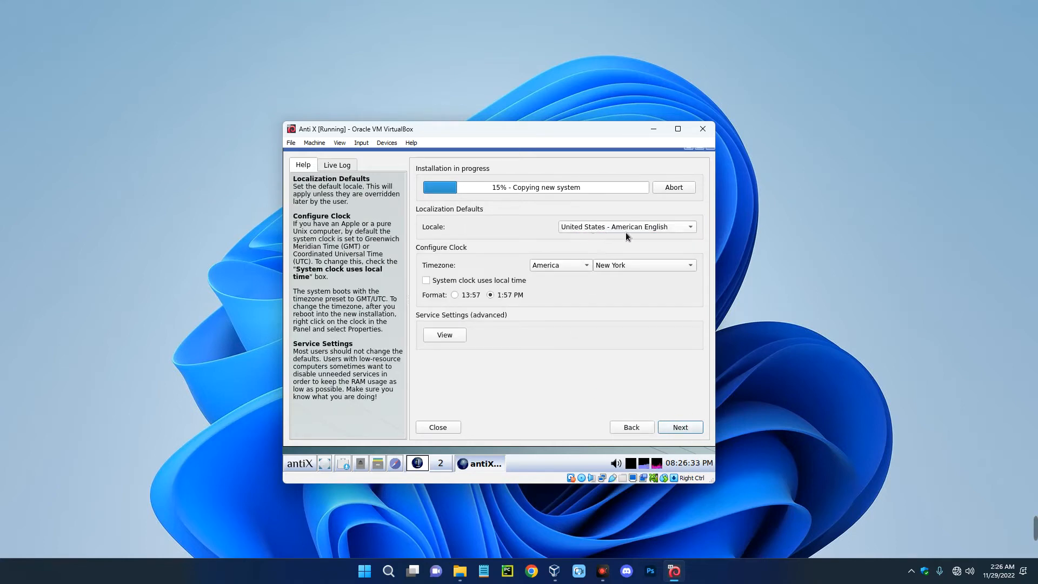
{"action": "mouse_move", "coordinate": [581, 380]}
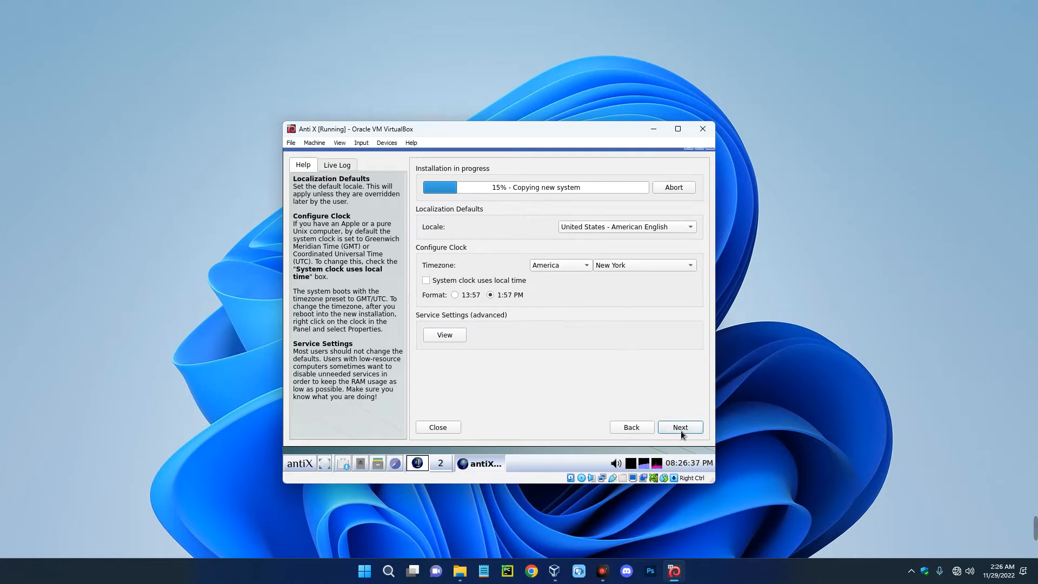
{"action": "left_click", "coordinate": [680, 427]}
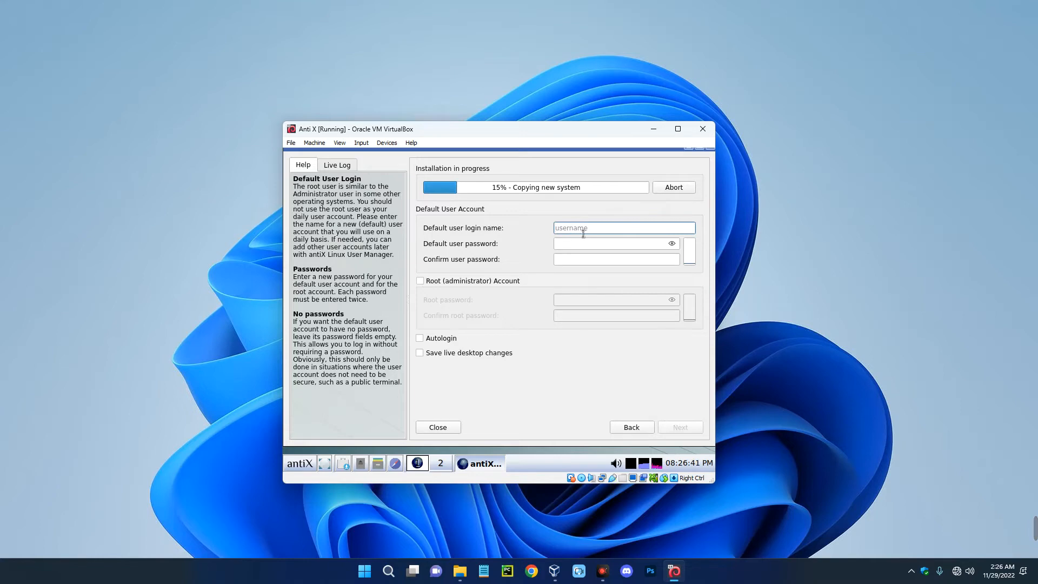
Step: Enter everything-tech as the login name with its password
{"action": "type", "text": "ever"}
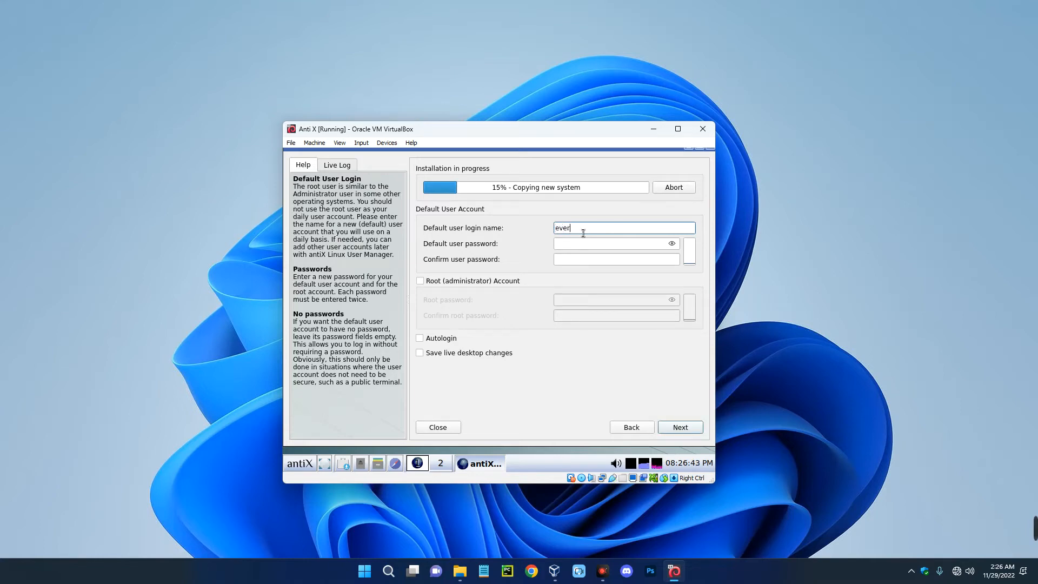
{"action": "type", "text": "ything-tech"}
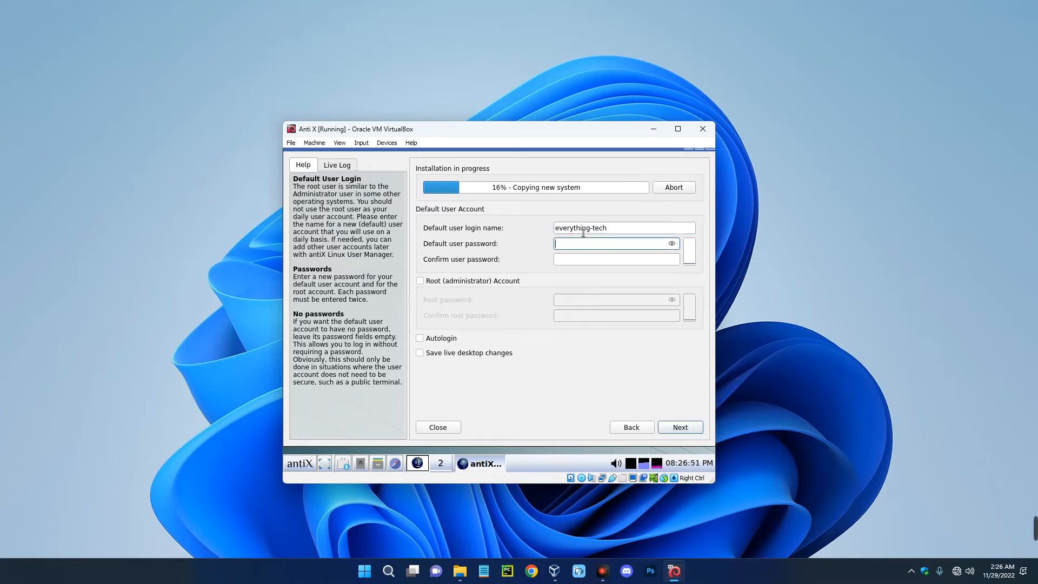
{"action": "type", "text": "password"}
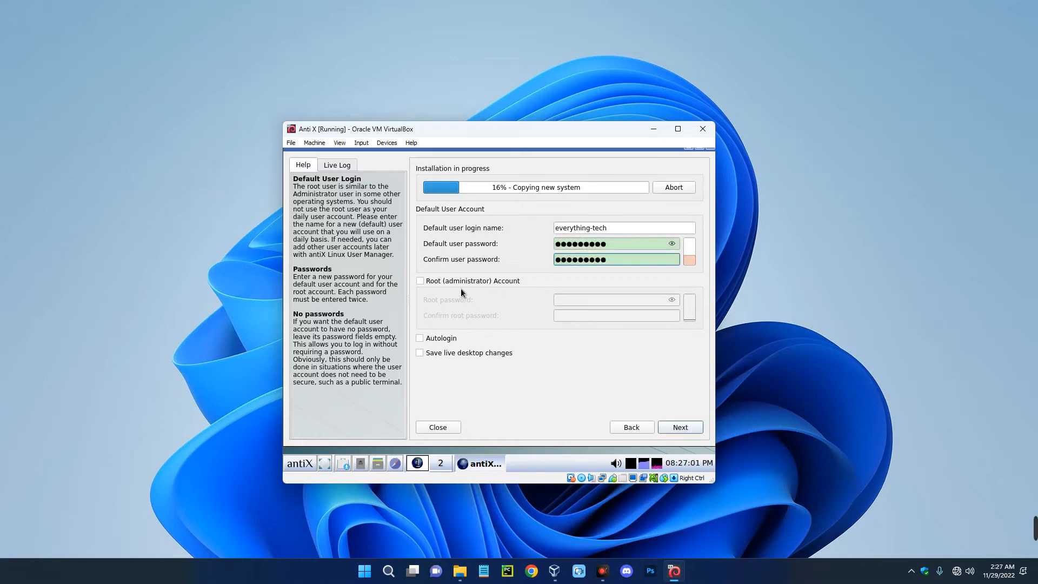
Step: Toggle Root account and Autologin on then back off, and continue the installer
{"action": "left_click", "coordinate": [419, 281]}
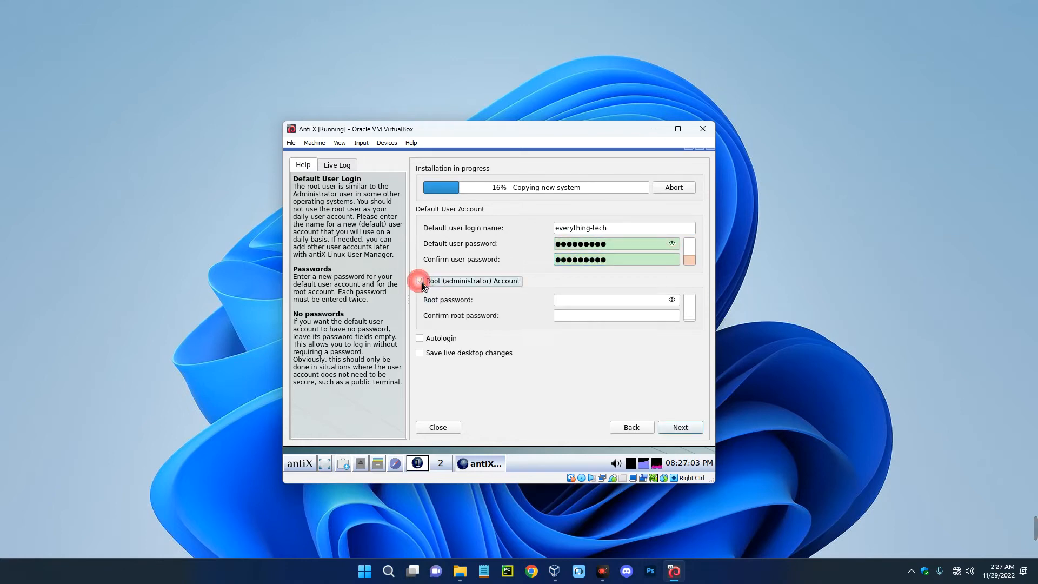
{"action": "left_click", "coordinate": [419, 281]}
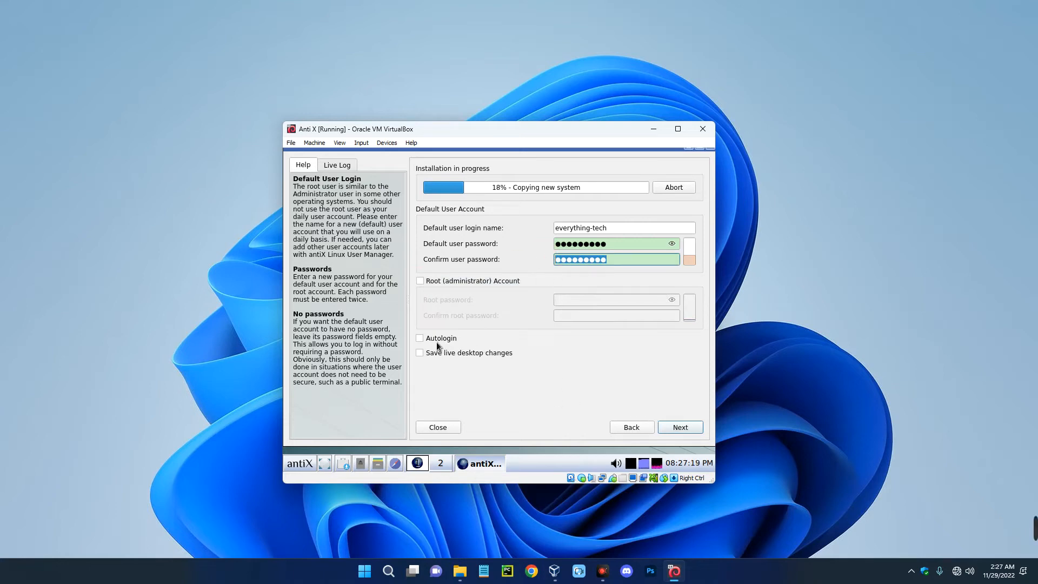
{"action": "left_click", "coordinate": [419, 337]}
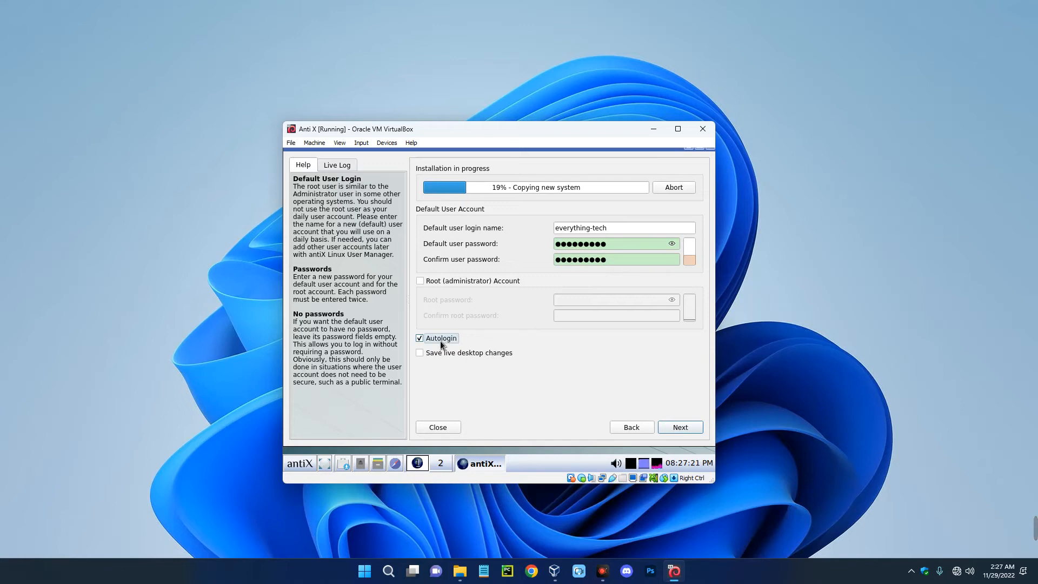
{"action": "left_click", "coordinate": [419, 338]}
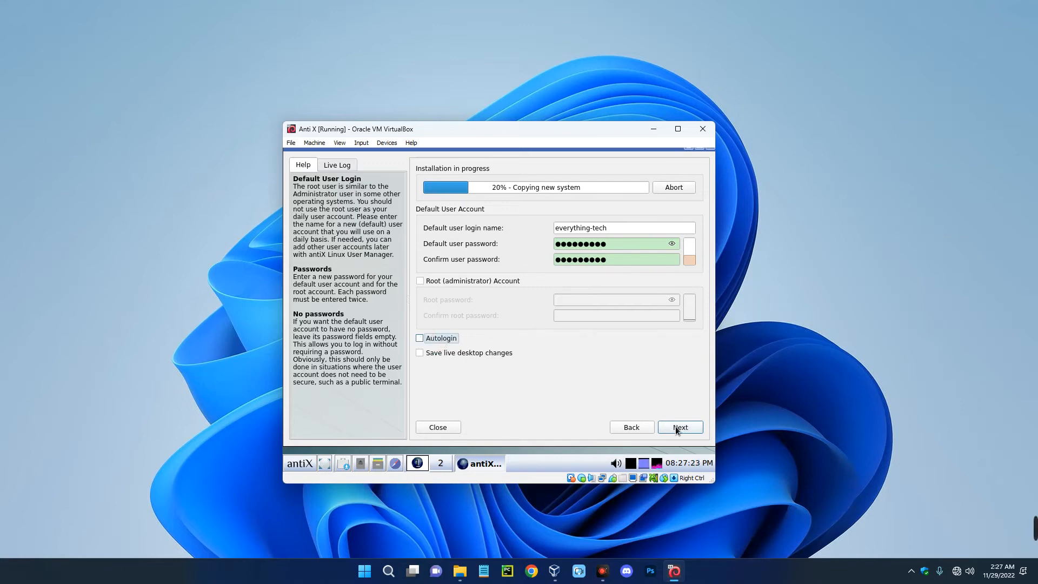
{"action": "left_click", "coordinate": [679, 426]}
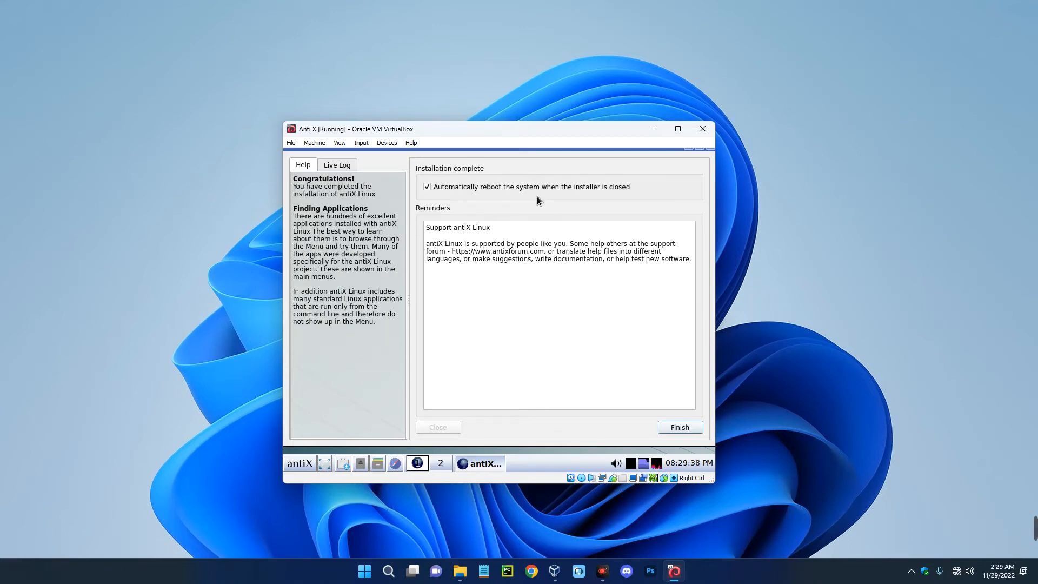
{"action": "mouse_move", "coordinate": [517, 191]}
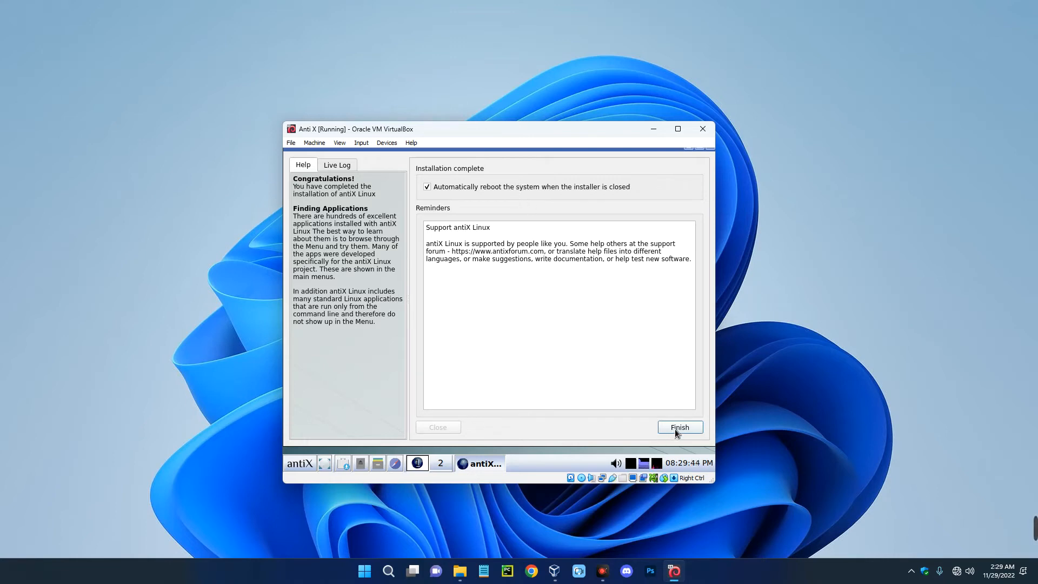
Step: Finish the antiX installer so the live system shuts down for reboot
{"action": "left_click", "coordinate": [679, 427]}
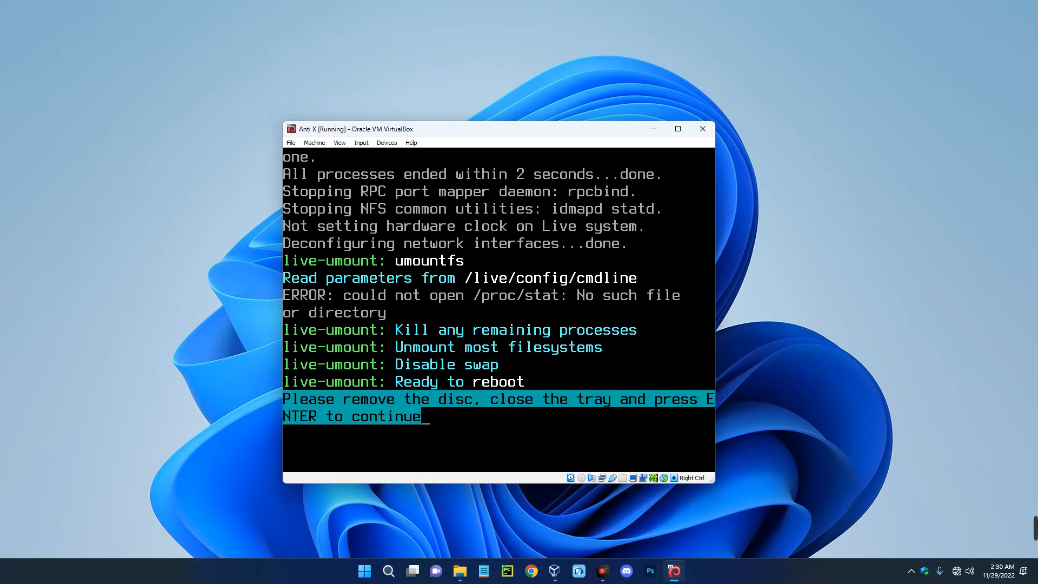
{"action": "mouse_move", "coordinate": [574, 506]}
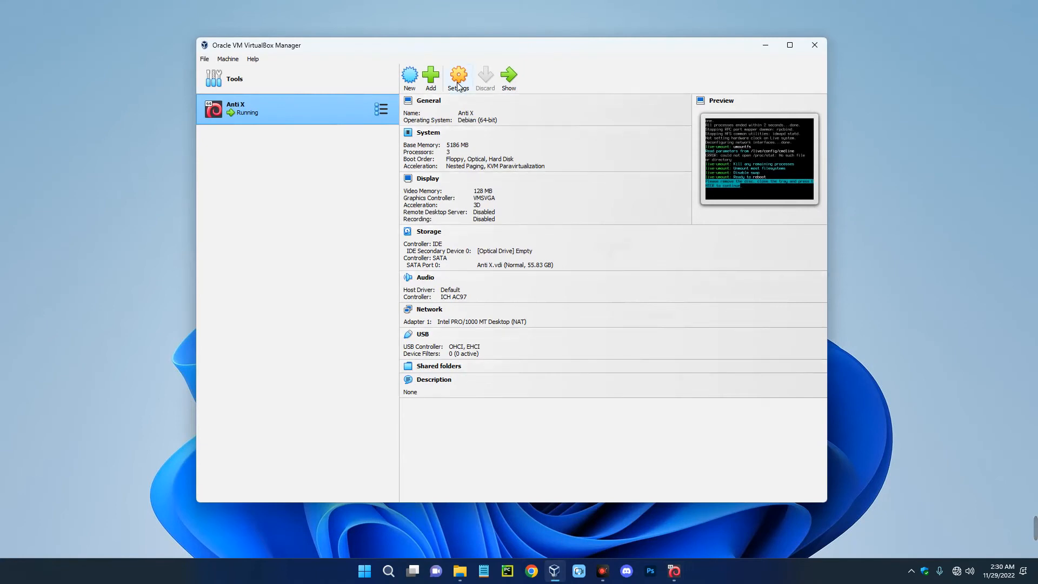
Step: Show the Anti X machine's Storage settings with the IDE optical drive Empty
{"action": "left_click", "coordinate": [458, 76]}
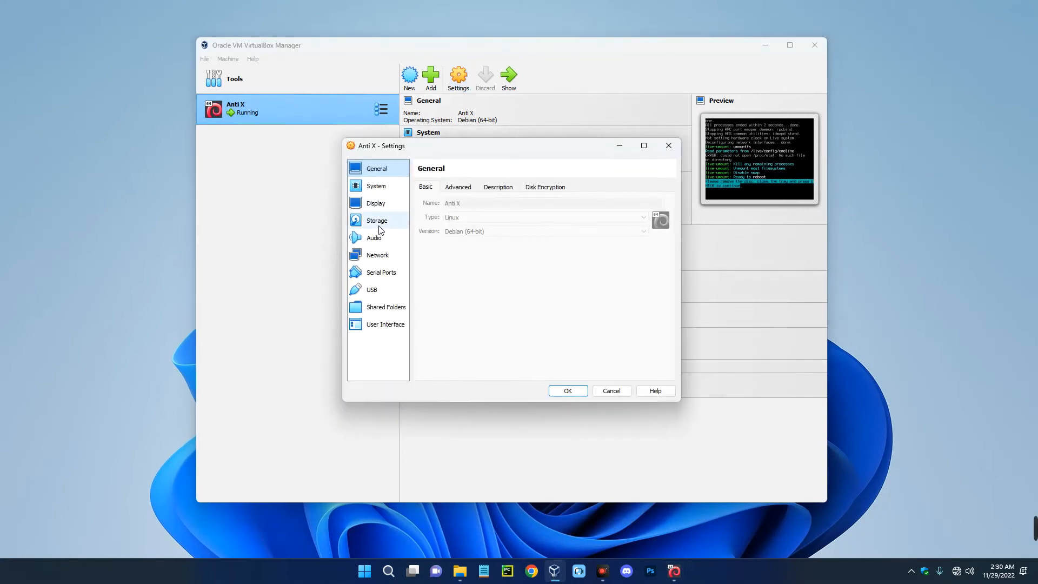
{"action": "left_click", "coordinate": [376, 220]}
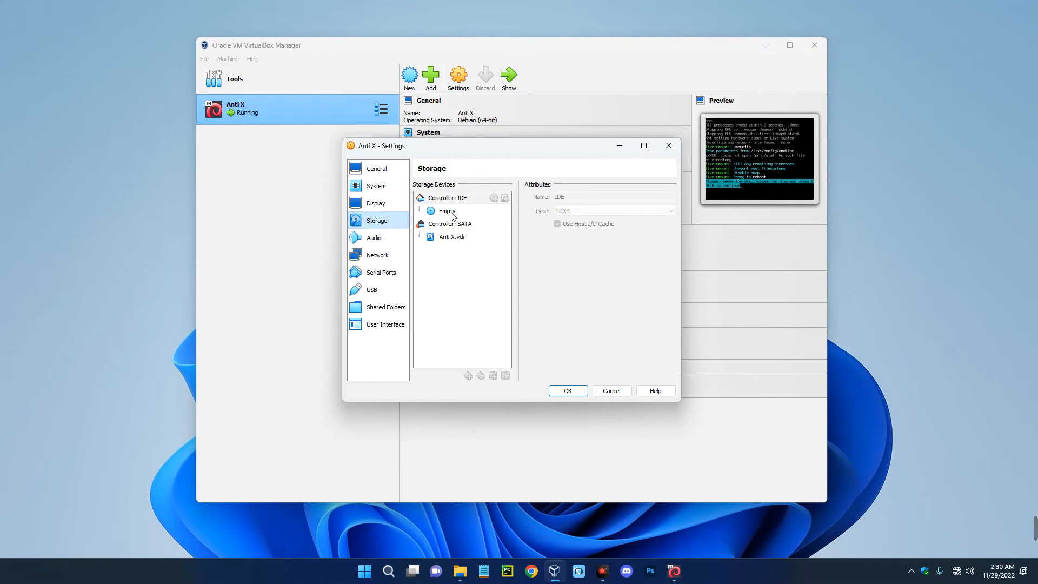
{"action": "mouse_move", "coordinate": [446, 210]}
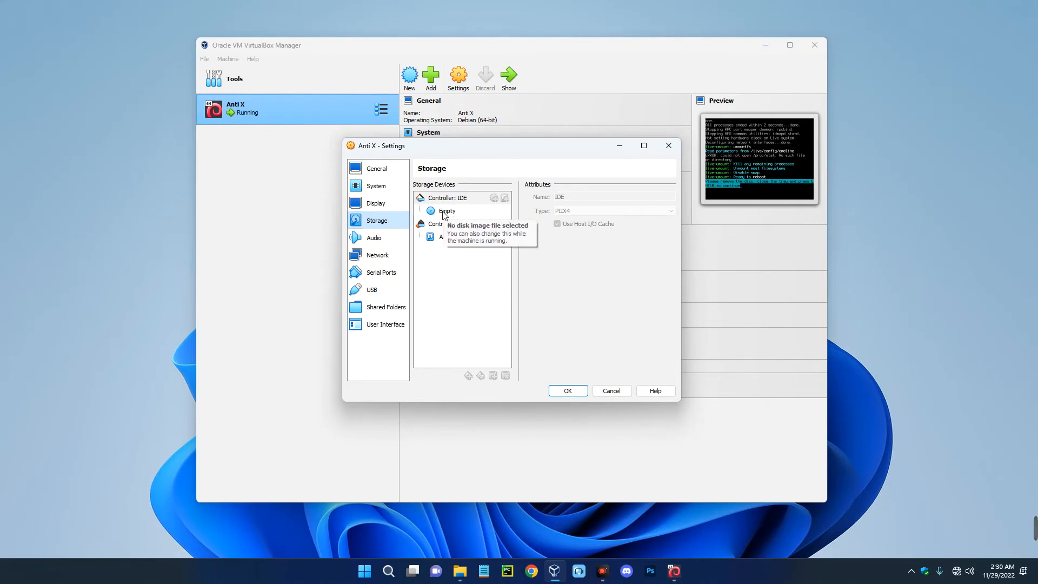
{"action": "mouse_move", "coordinate": [448, 249]}
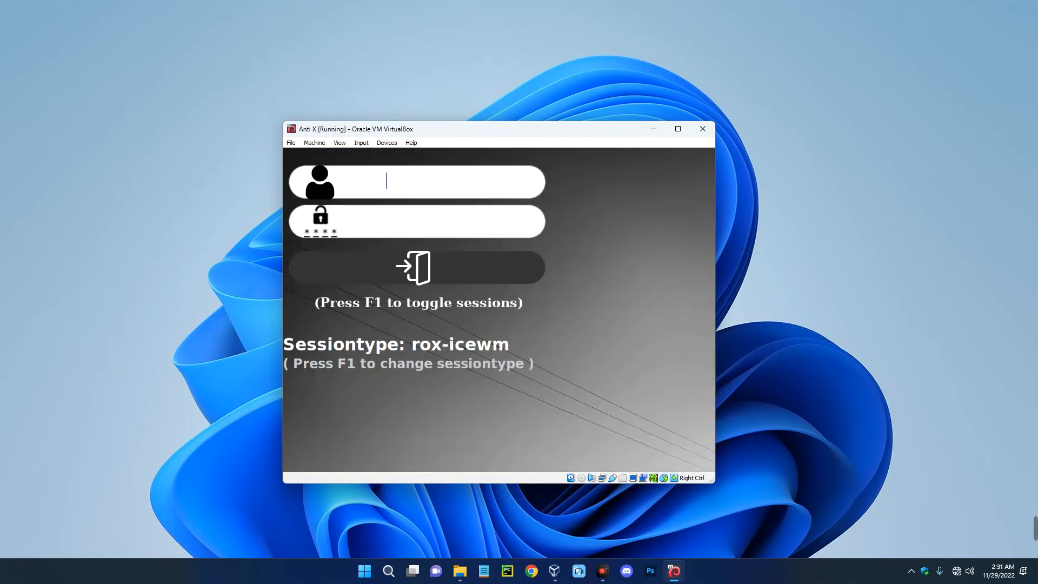
Step: Log in as everything-tech with its password, then maximize and restore the VM window
{"action": "type", "text": "everything-tech"}
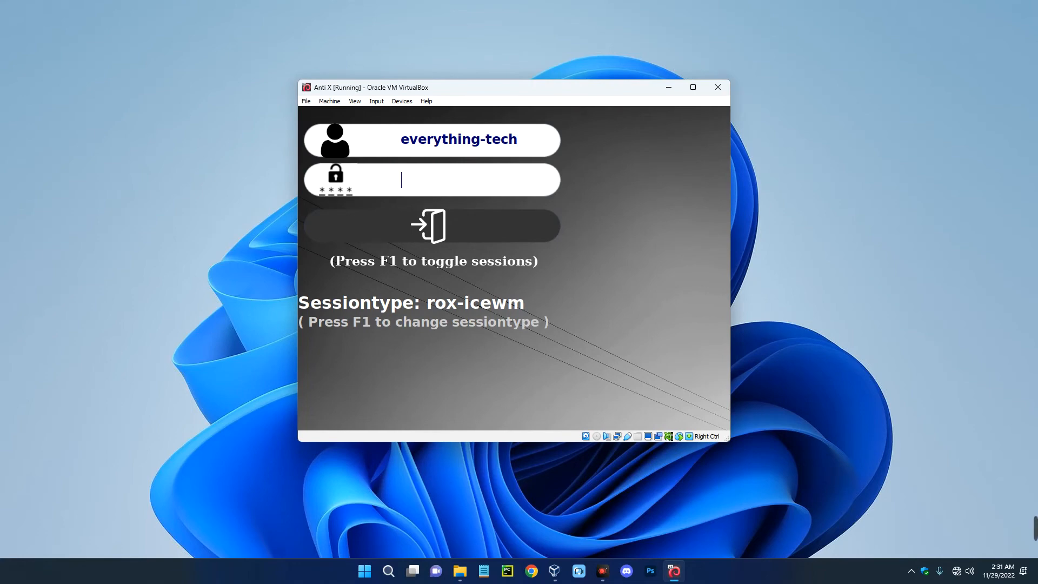
{"action": "type", "text": "*****"}
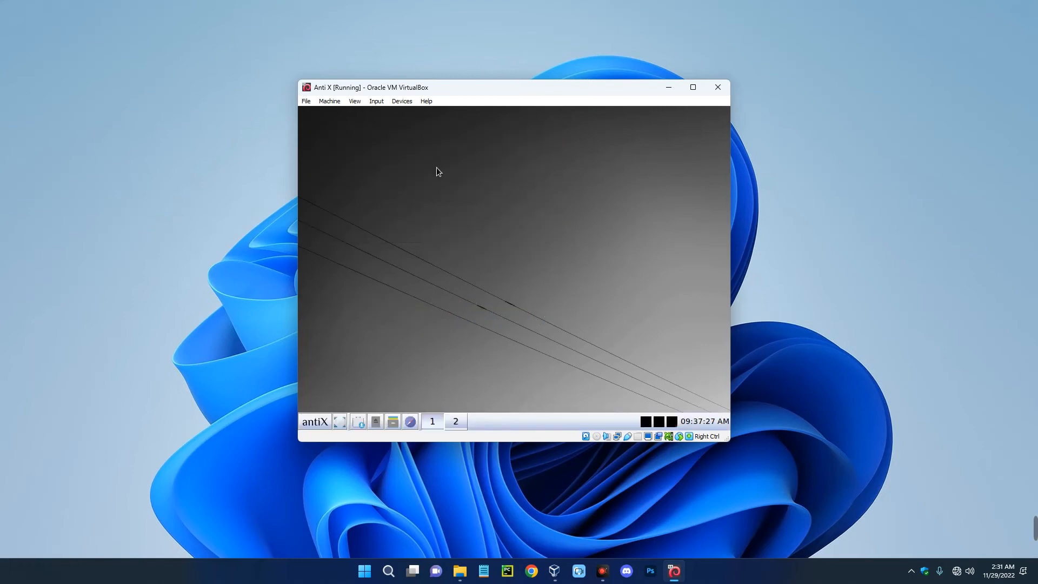
{"action": "mouse_move", "coordinate": [464, 226]}
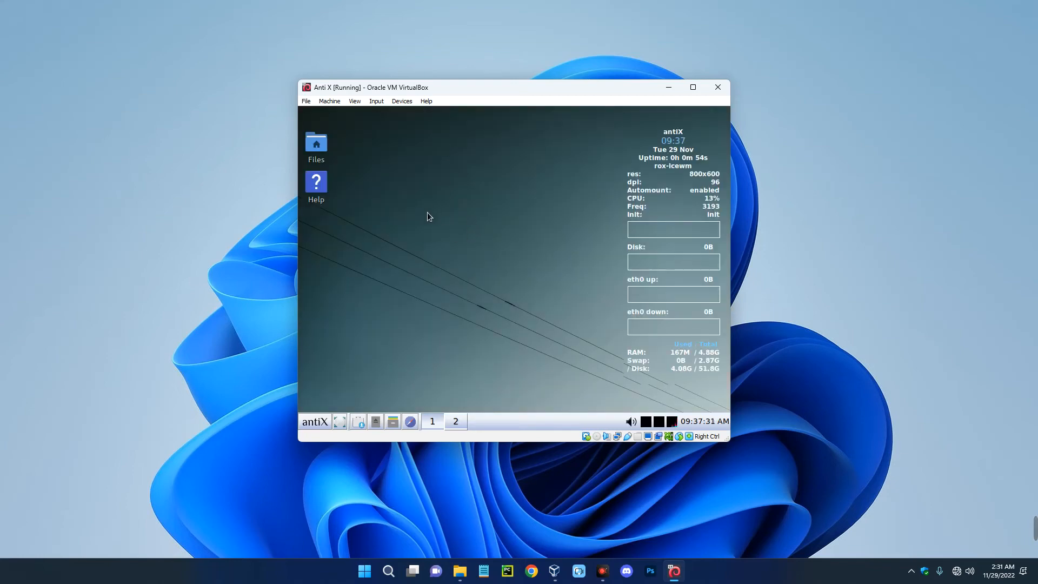
{"action": "mouse_move", "coordinate": [461, 202]}
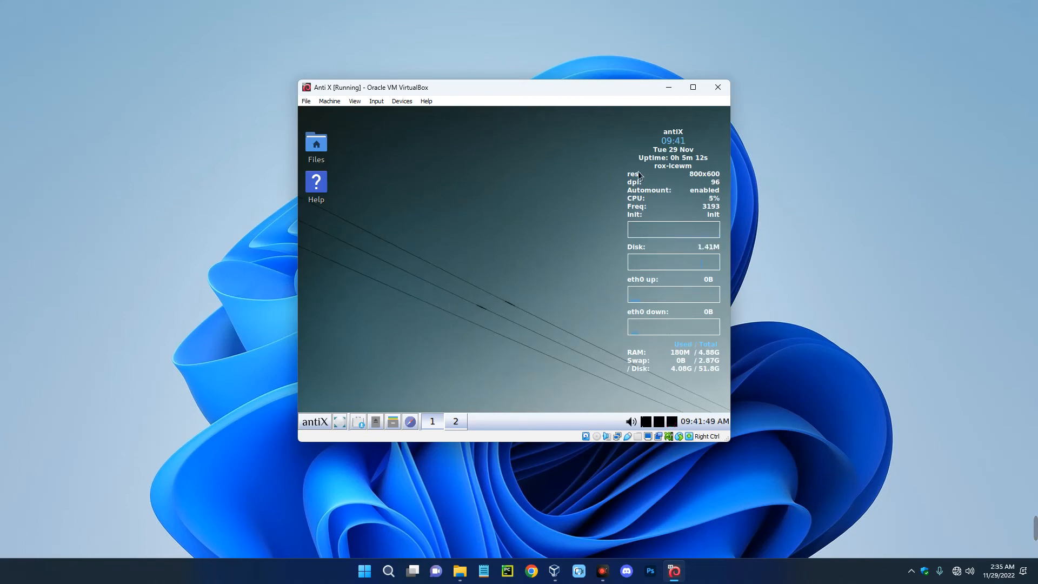
{"action": "left_click", "coordinate": [692, 86]}
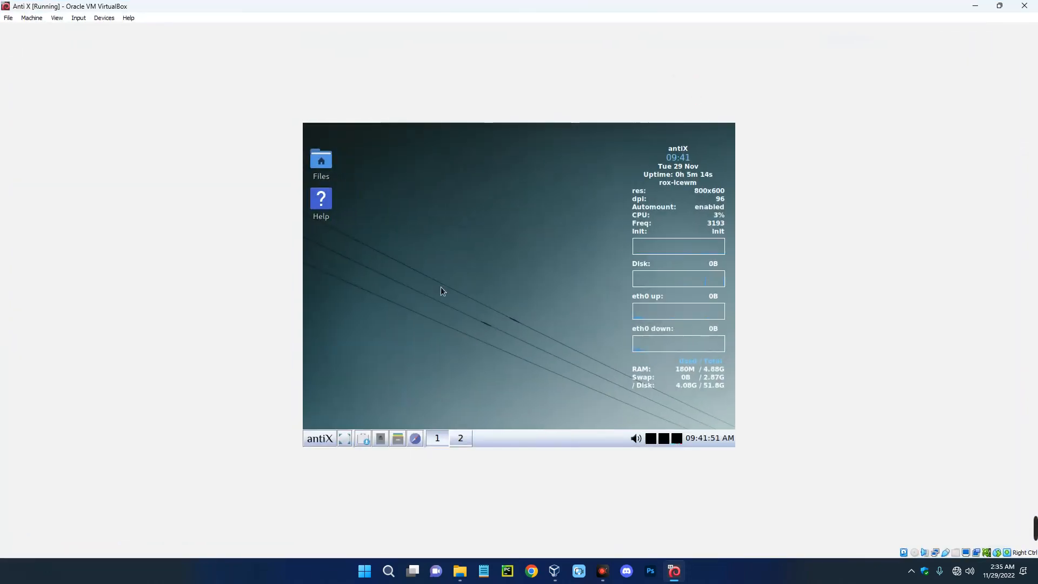
{"action": "mouse_move", "coordinate": [1006, 5]}
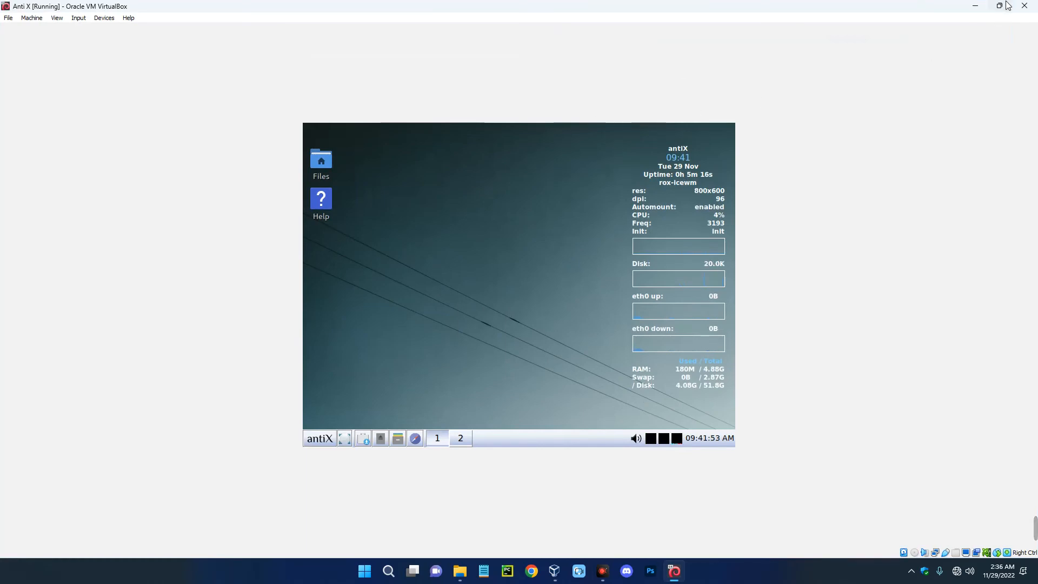
{"action": "left_click", "coordinate": [999, 7]}
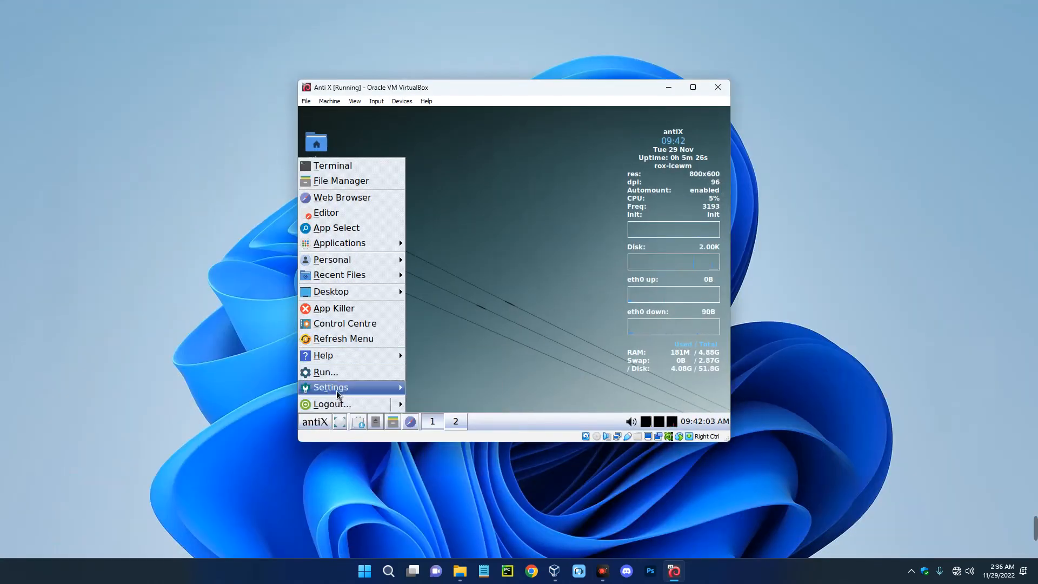
{"action": "mouse_move", "coordinate": [344, 323]}
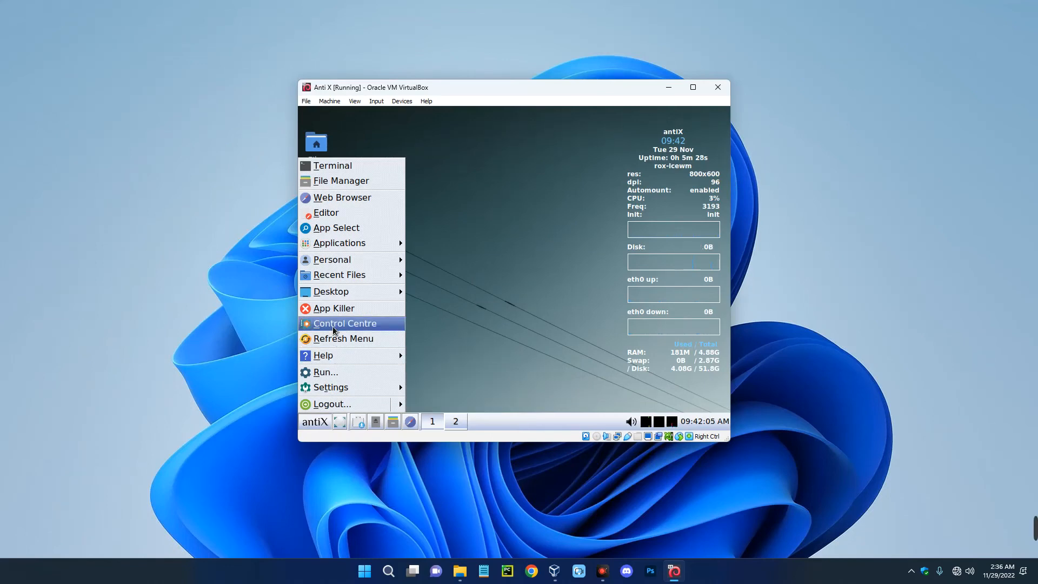
Step: Launch the ARandR screen resolution tool from the Control Centre's Session section
{"action": "left_click", "coordinate": [344, 323]}
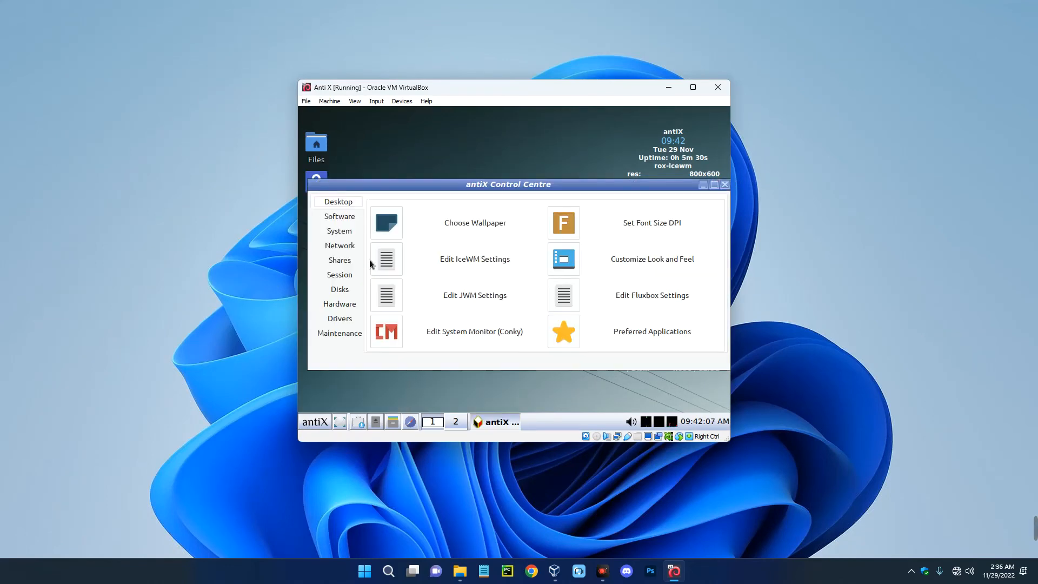
{"action": "left_click", "coordinate": [339, 273]}
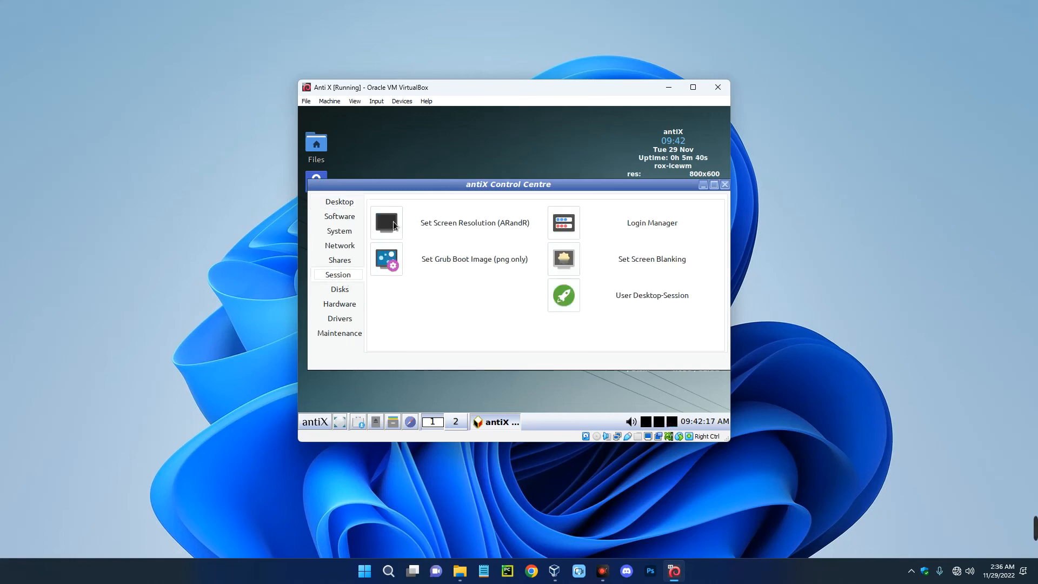
{"action": "mouse_move", "coordinate": [520, 234]}
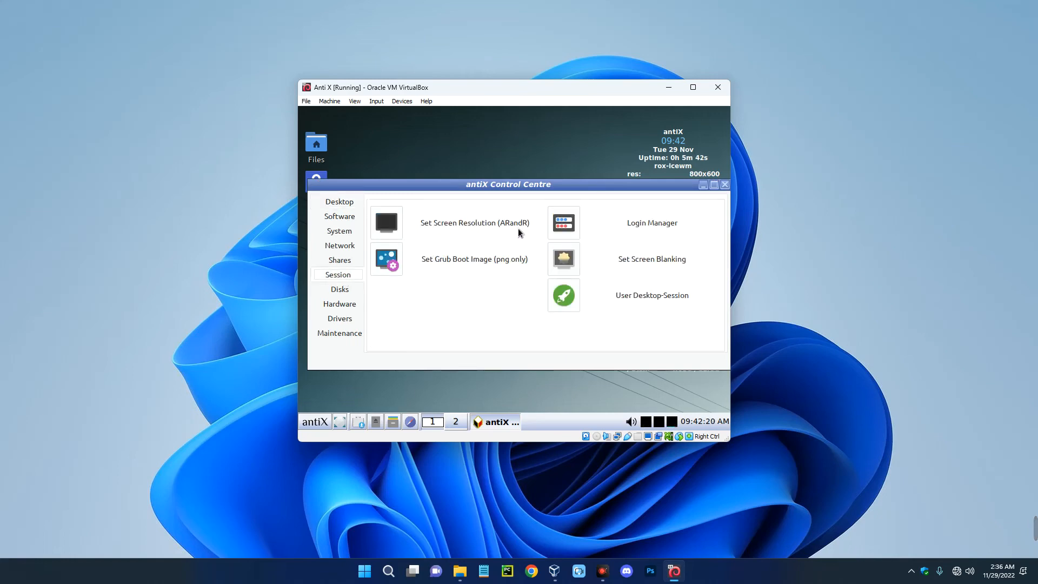
{"action": "left_click", "coordinate": [386, 223]}
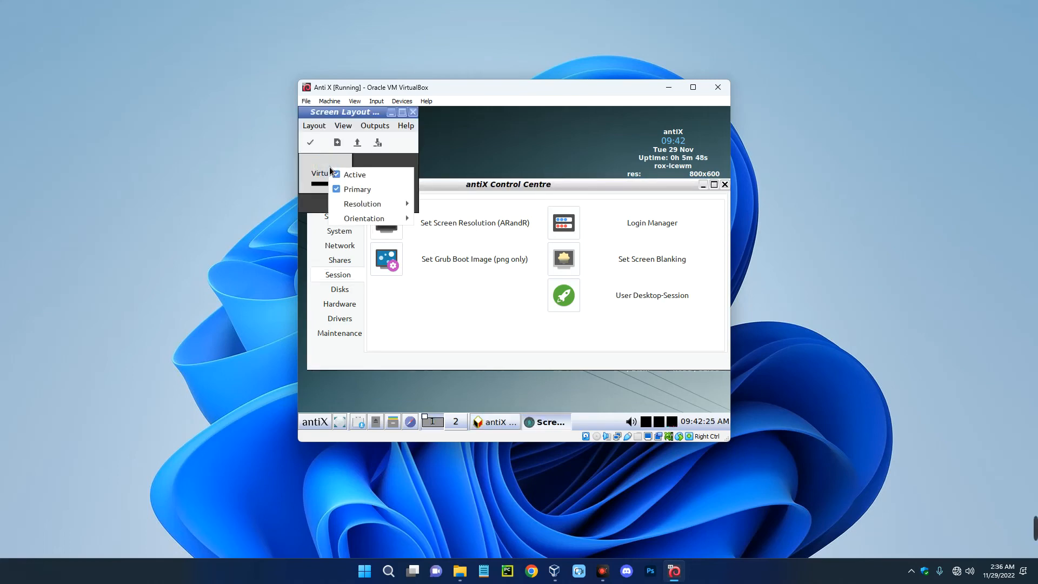
Step: Set Virtual1 to 1600x1200 in ARandR, apply it, and close ARandR and the Control Centre
{"action": "left_click", "coordinate": [363, 203]}
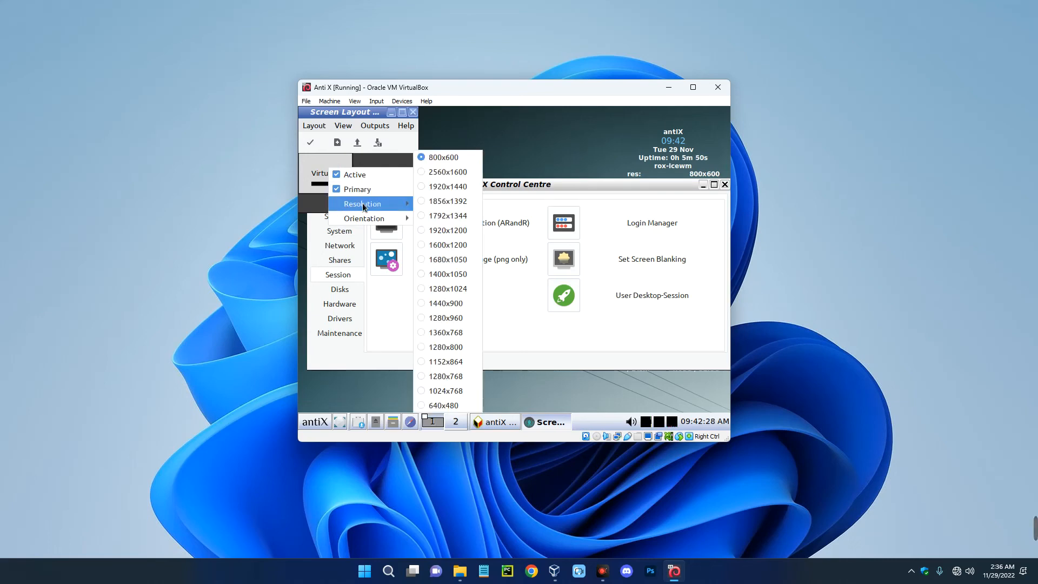
{"action": "mouse_move", "coordinate": [445, 303]}
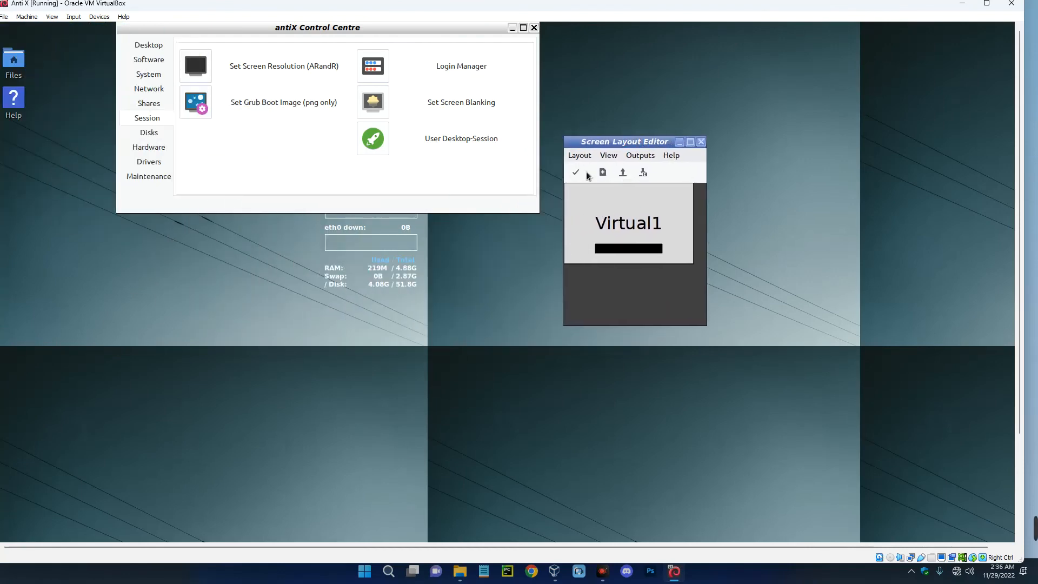
{"action": "left_click", "coordinate": [700, 141]}
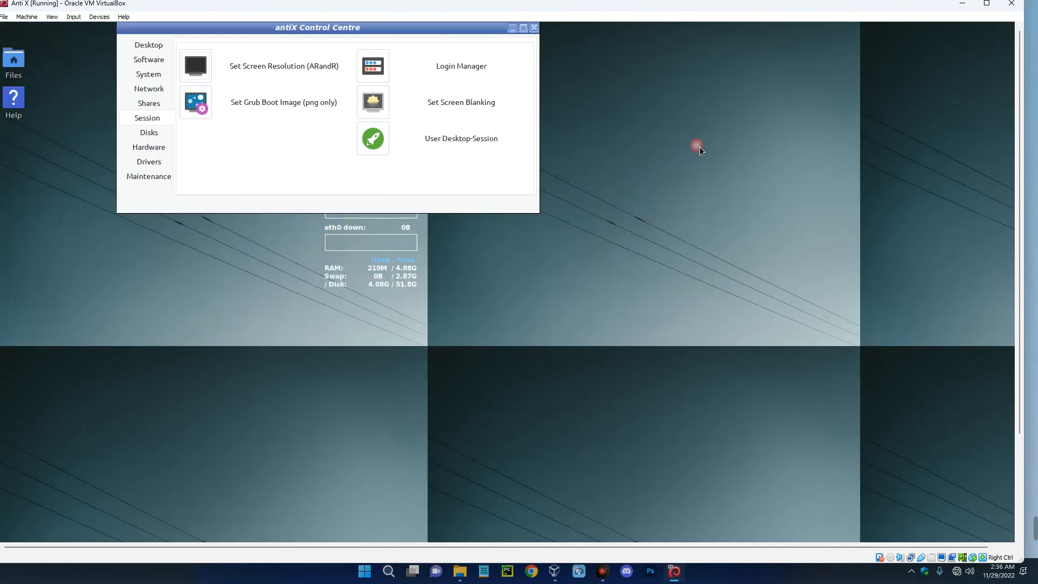
{"action": "left_click", "coordinate": [532, 27]}
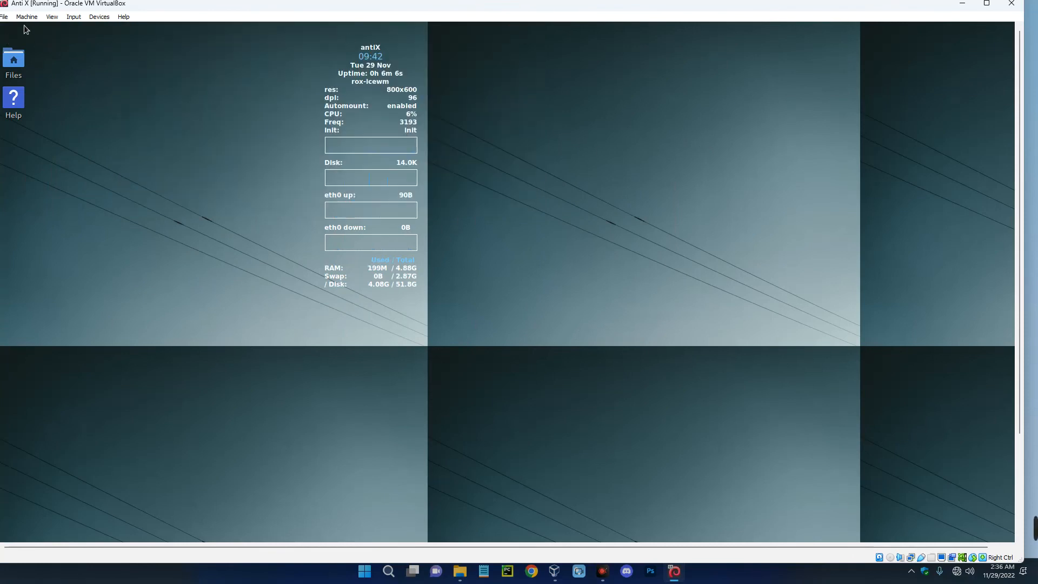
{"action": "left_click", "coordinate": [52, 16]}
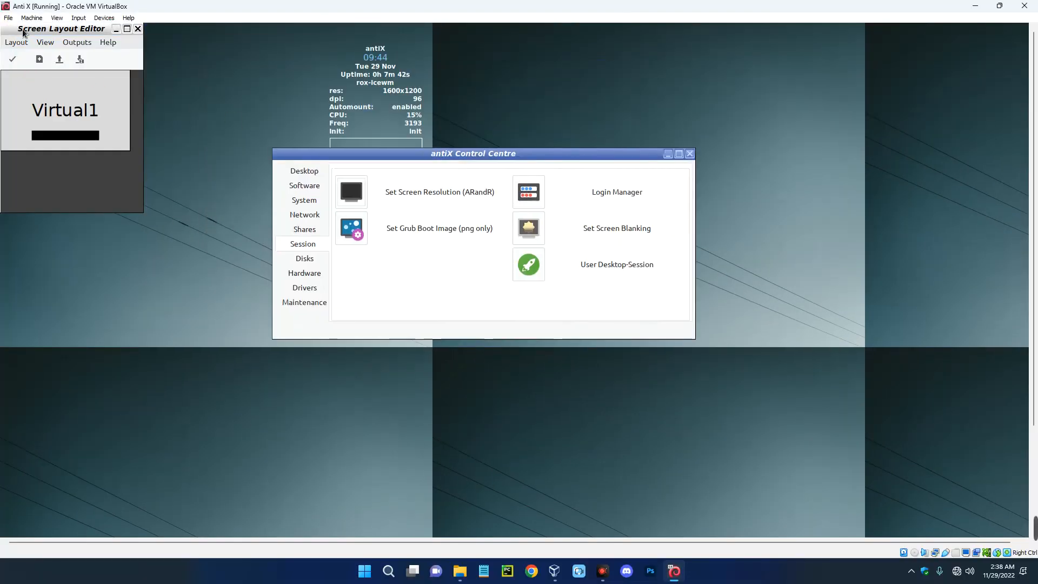
{"action": "left_click_drag", "start_coordinate": [60, 28], "coordinate": [185, 67]}
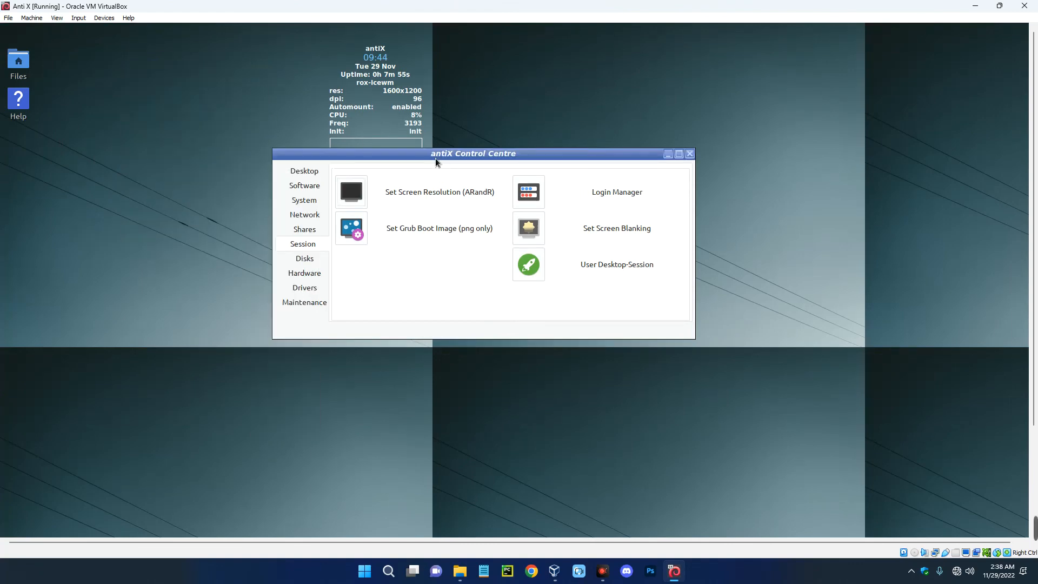
{"action": "left_click", "coordinate": [690, 153]}
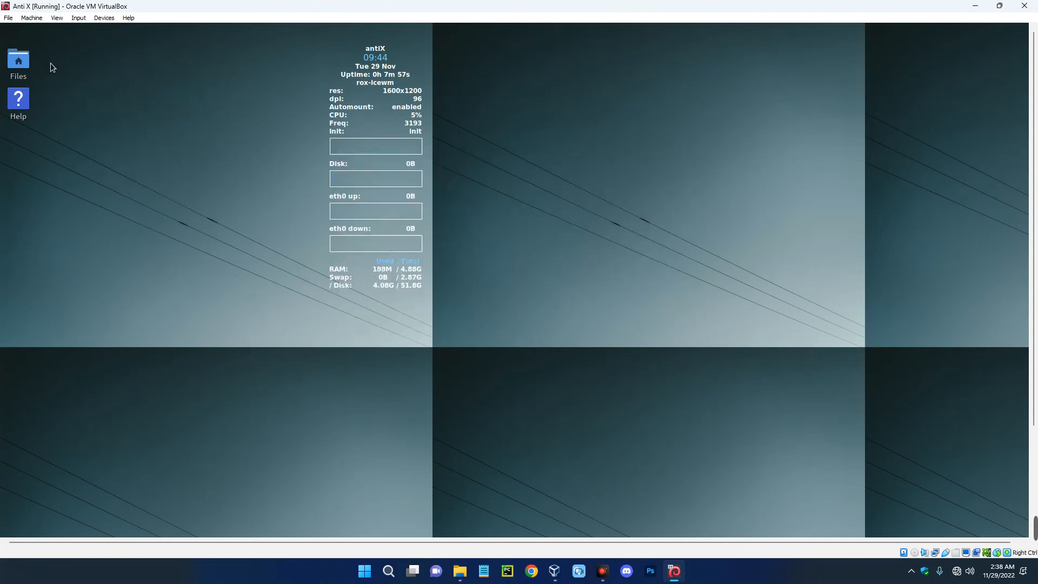